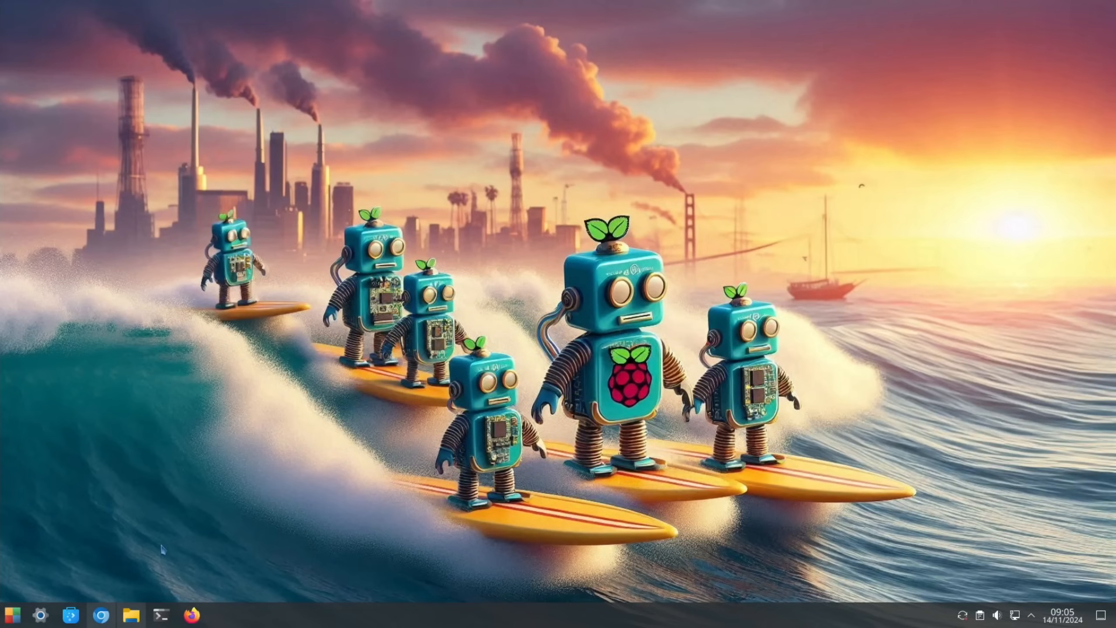
Bring up the bret.dk CM5 article and read down to its Thoughts section.
click(103, 614)
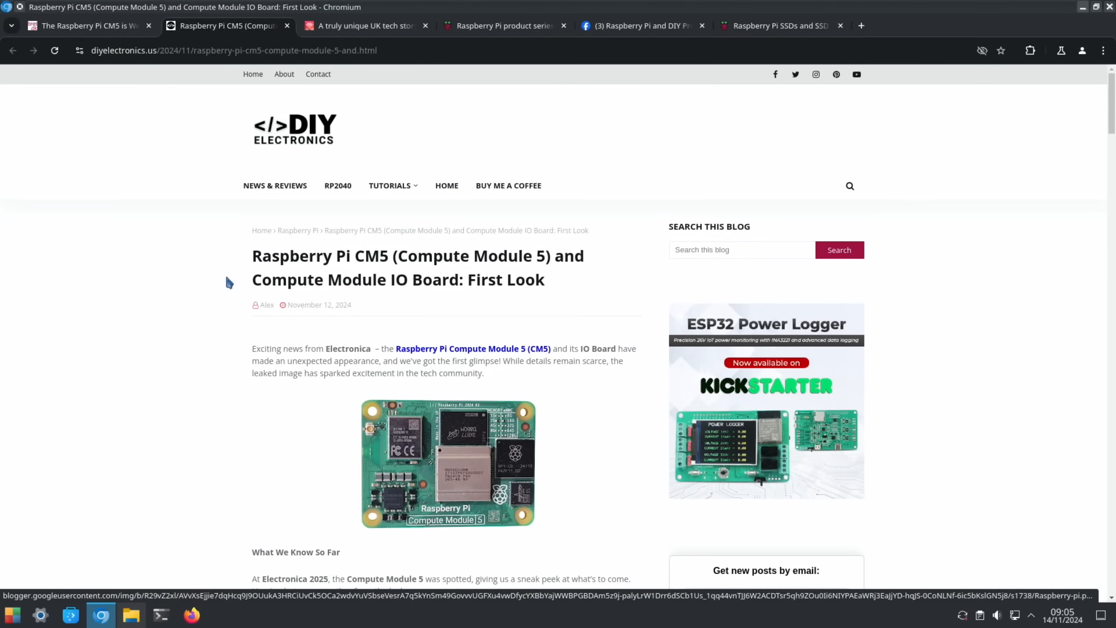
click(86, 25)
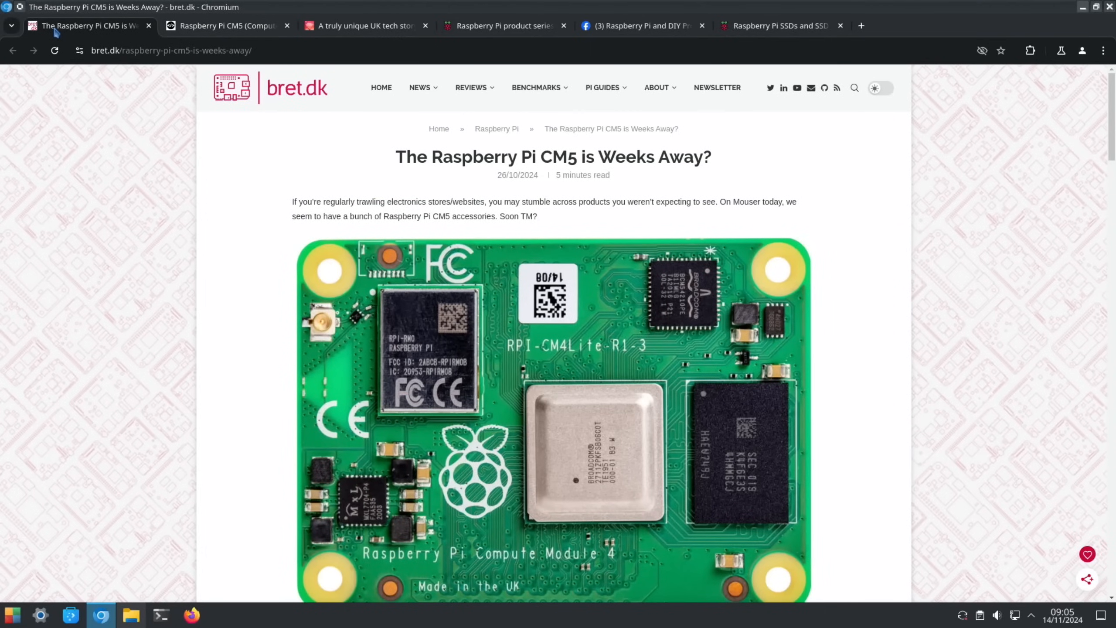
mouse_move(100, 153)
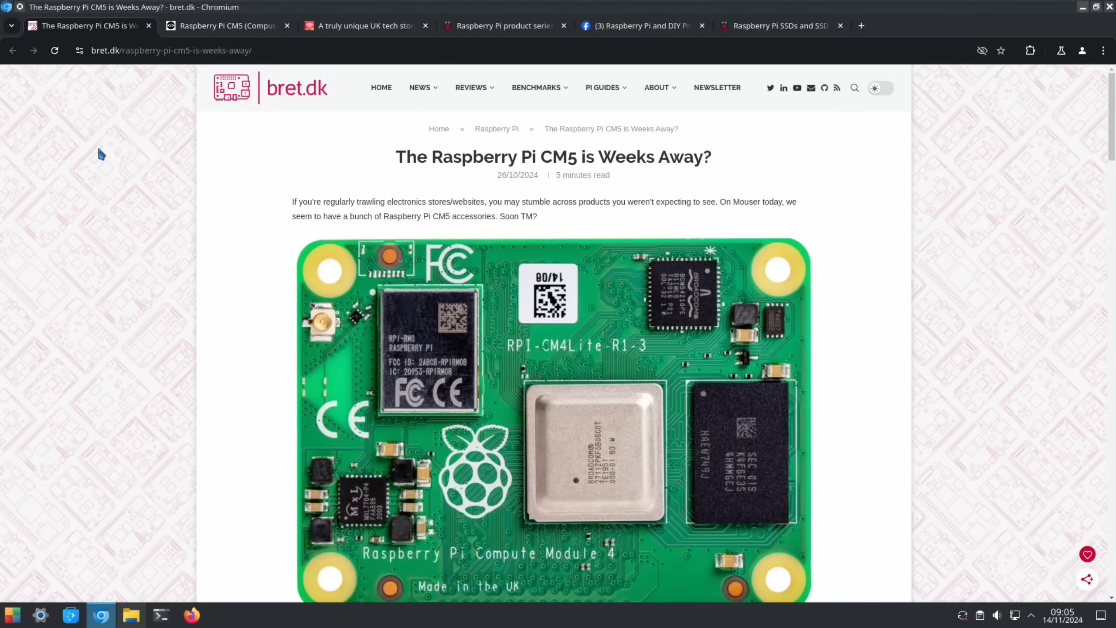
mouse_move(521, 378)
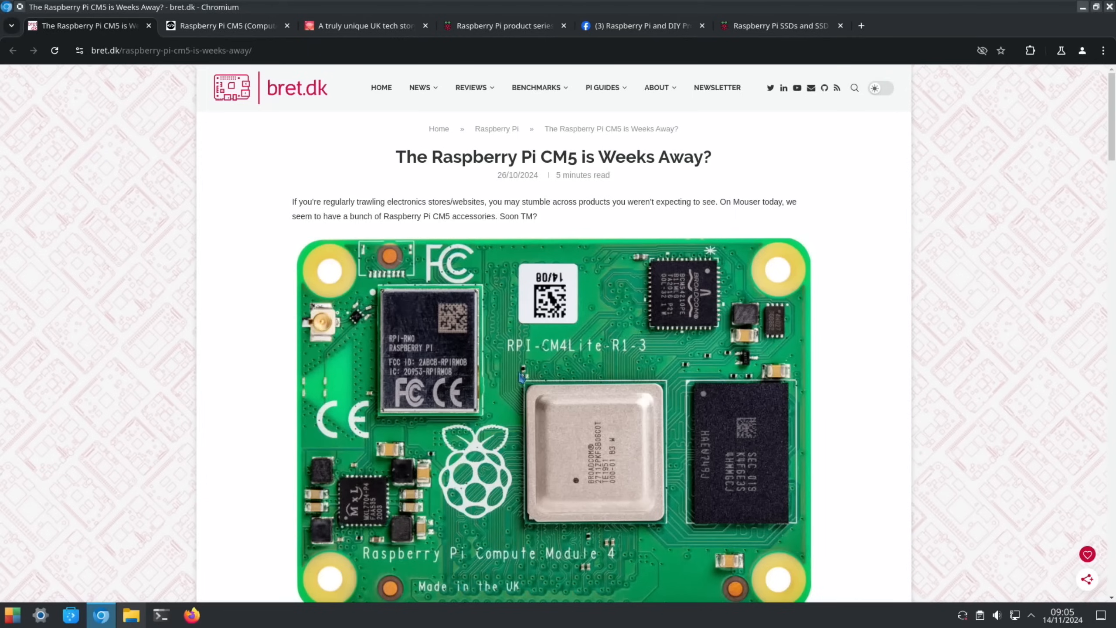
scroll(down, 3)
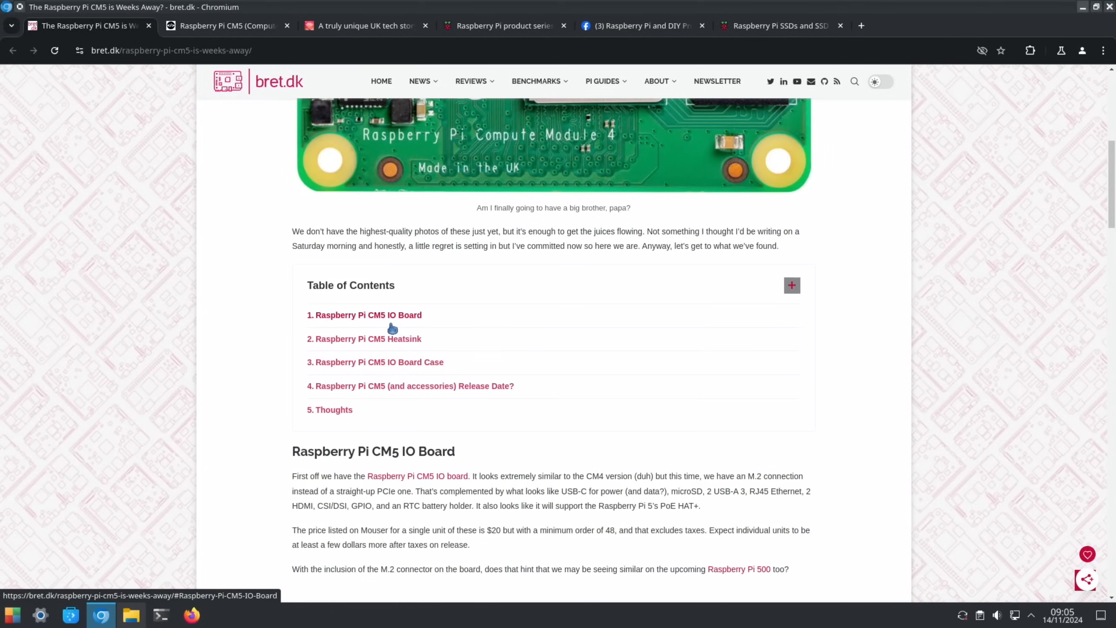
mouse_move(402, 338)
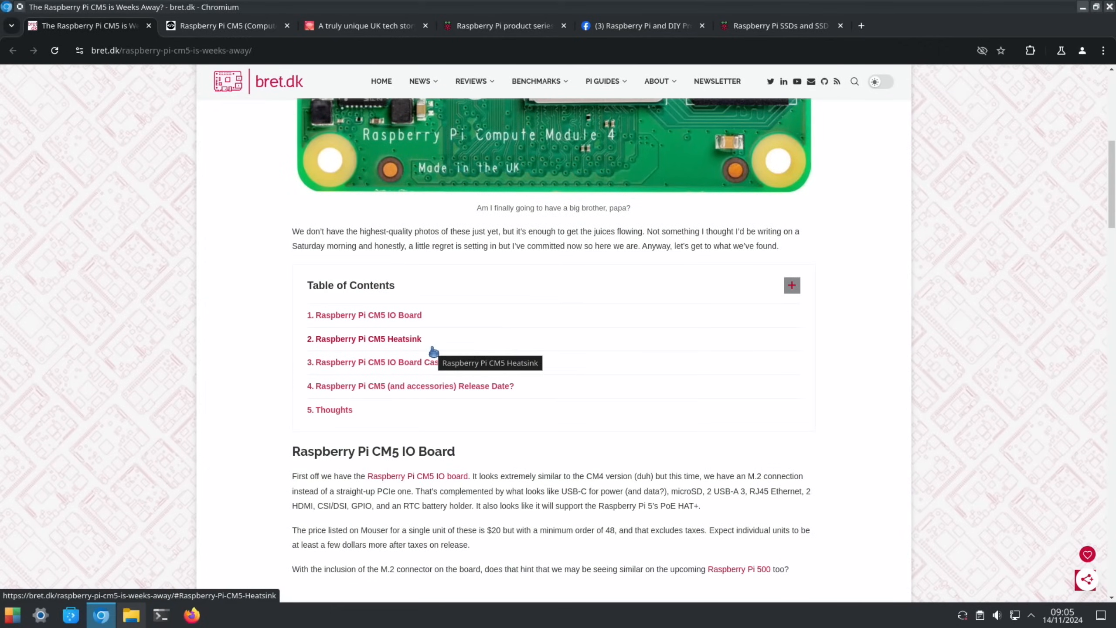
mouse_move(442, 412)
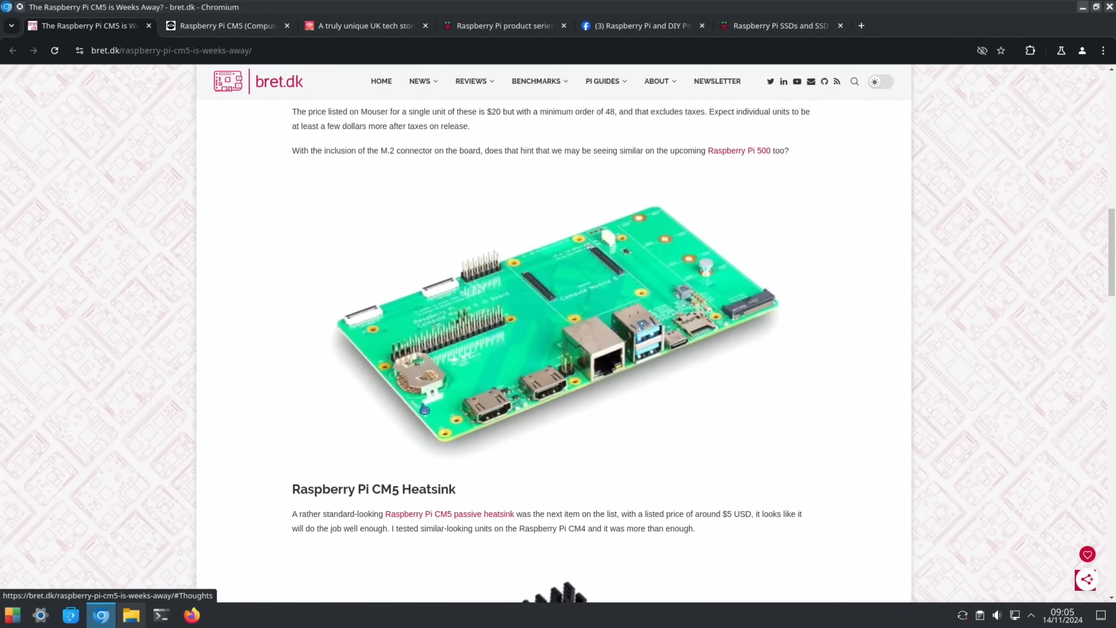
scroll(down, 3)
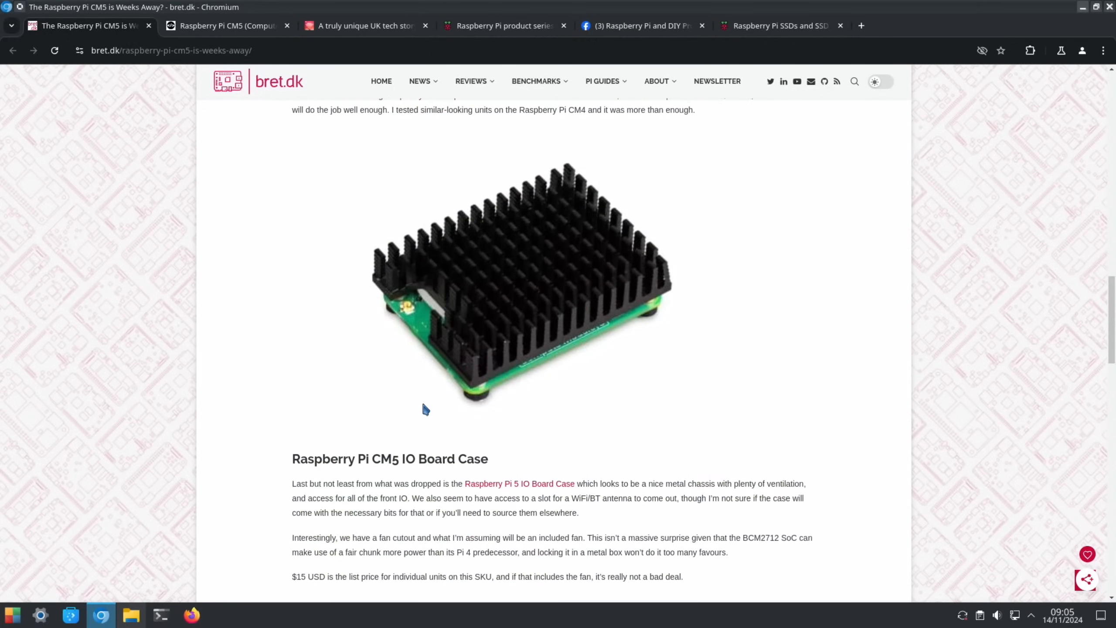
scroll(down, 3)
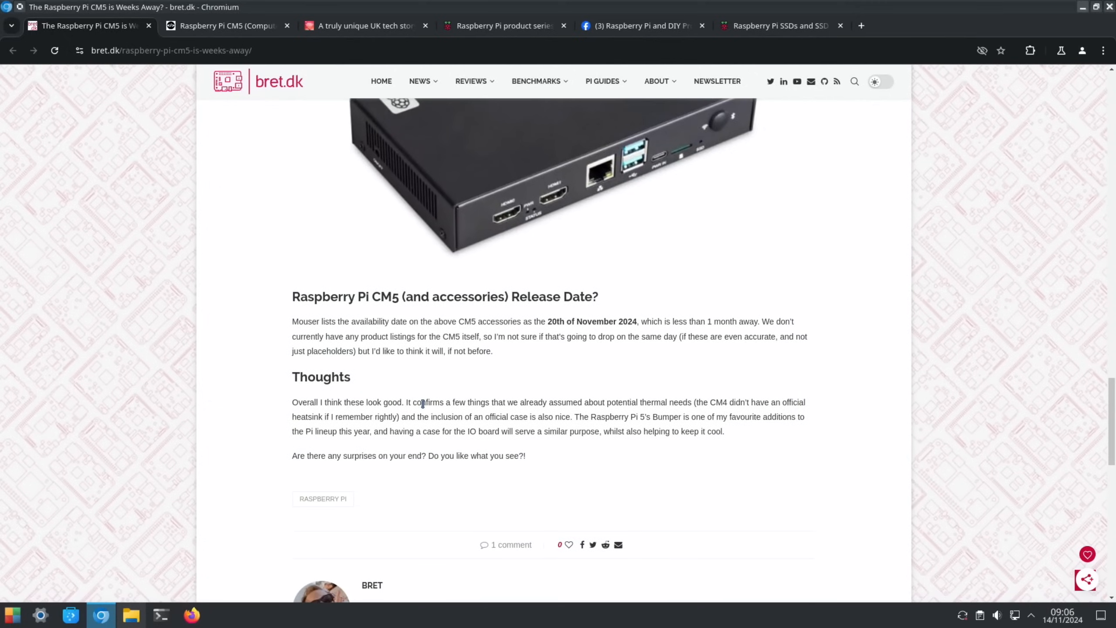
scroll(down, 3)
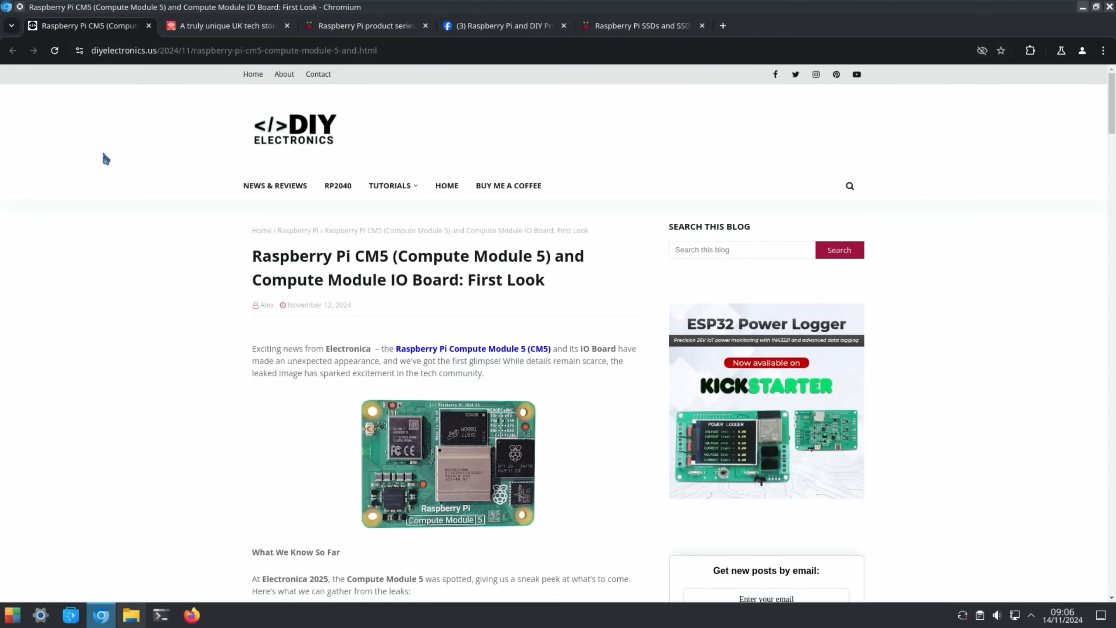
mouse_move(135, 260)
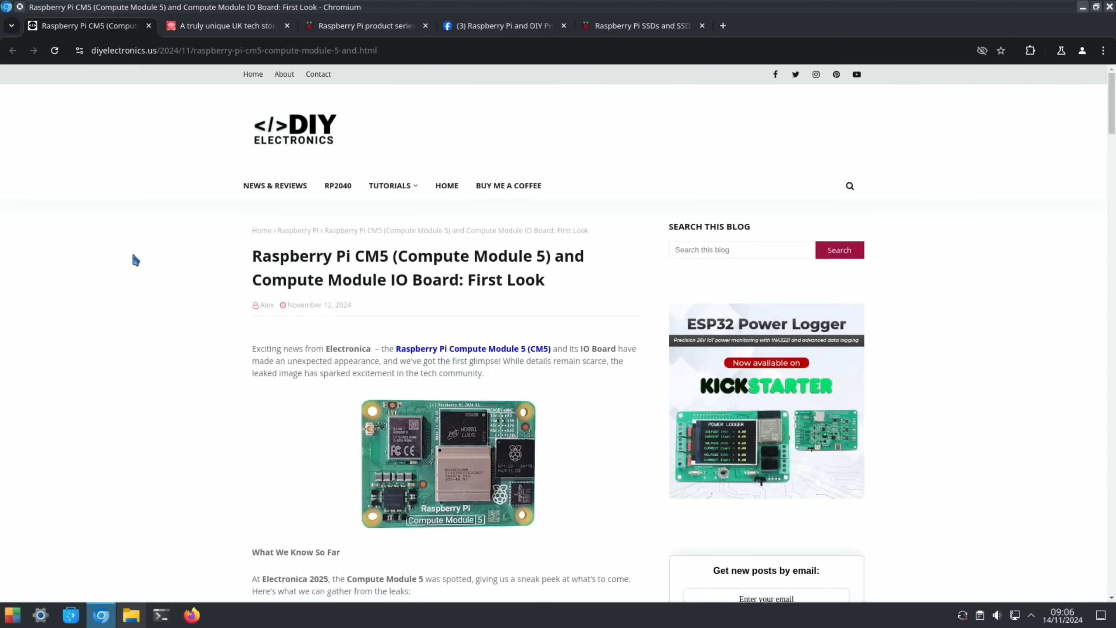
mouse_move(229, 342)
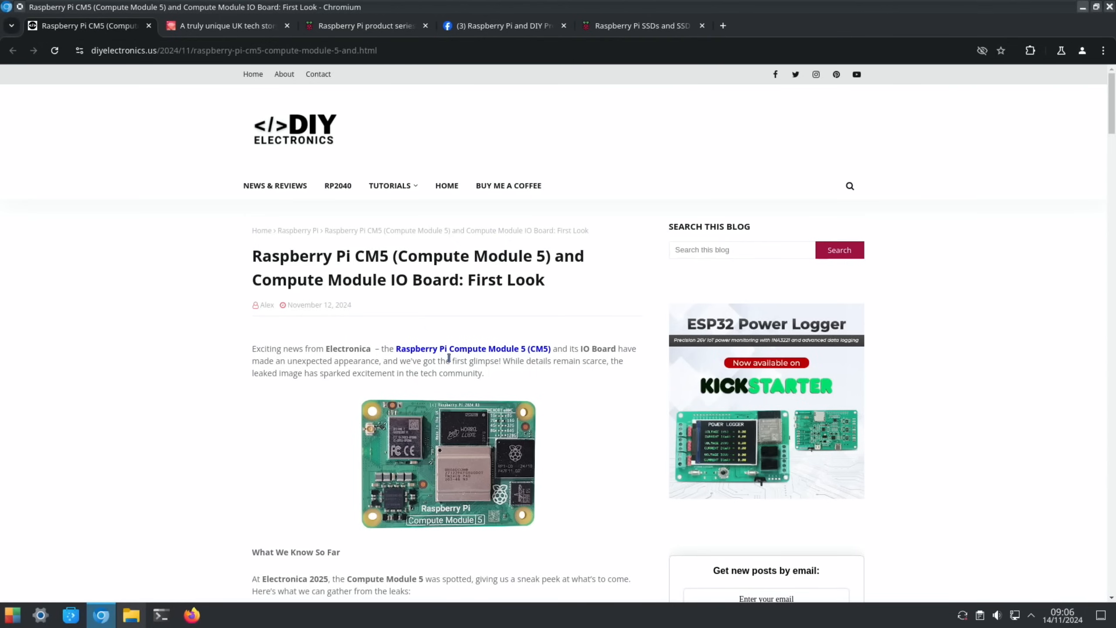
mouse_move(579, 377)
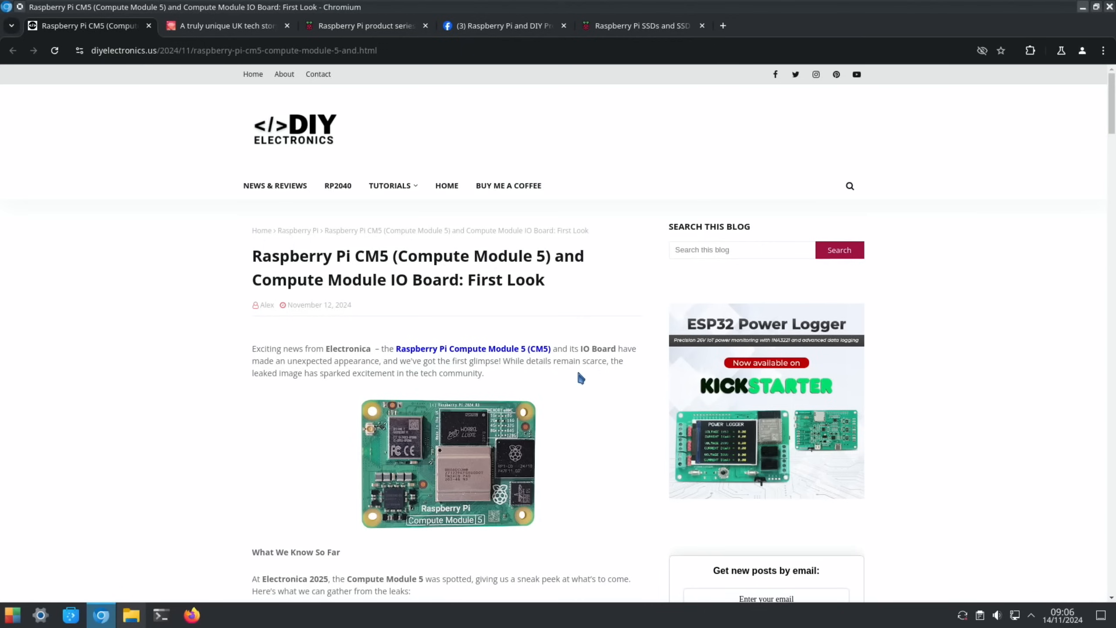
mouse_move(328, 374)
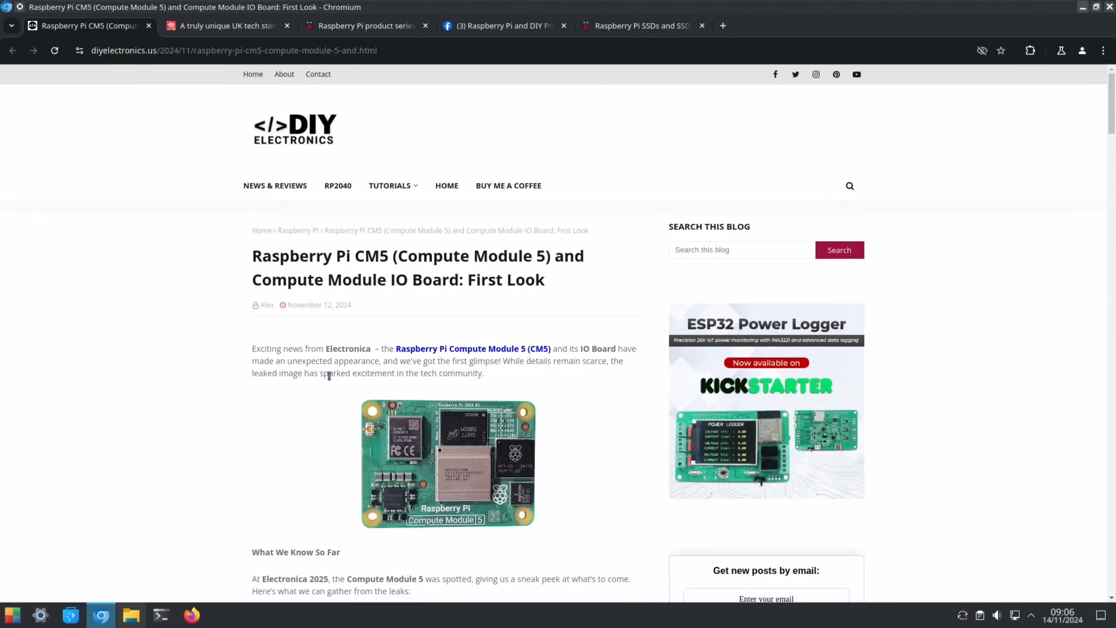
mouse_move(311, 390)
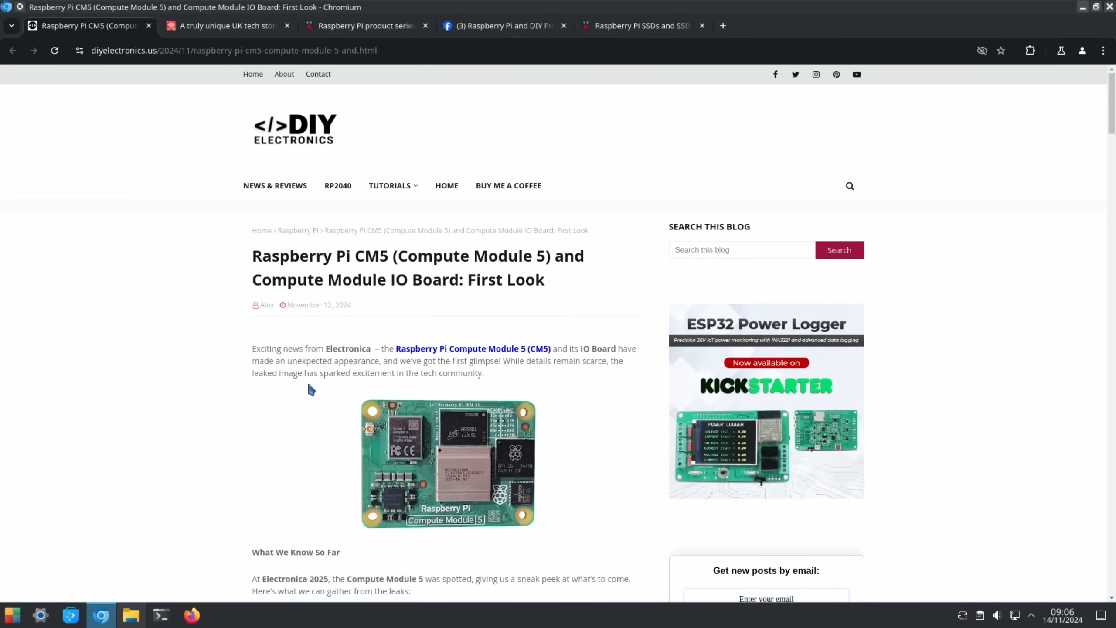
mouse_move(290, 401)
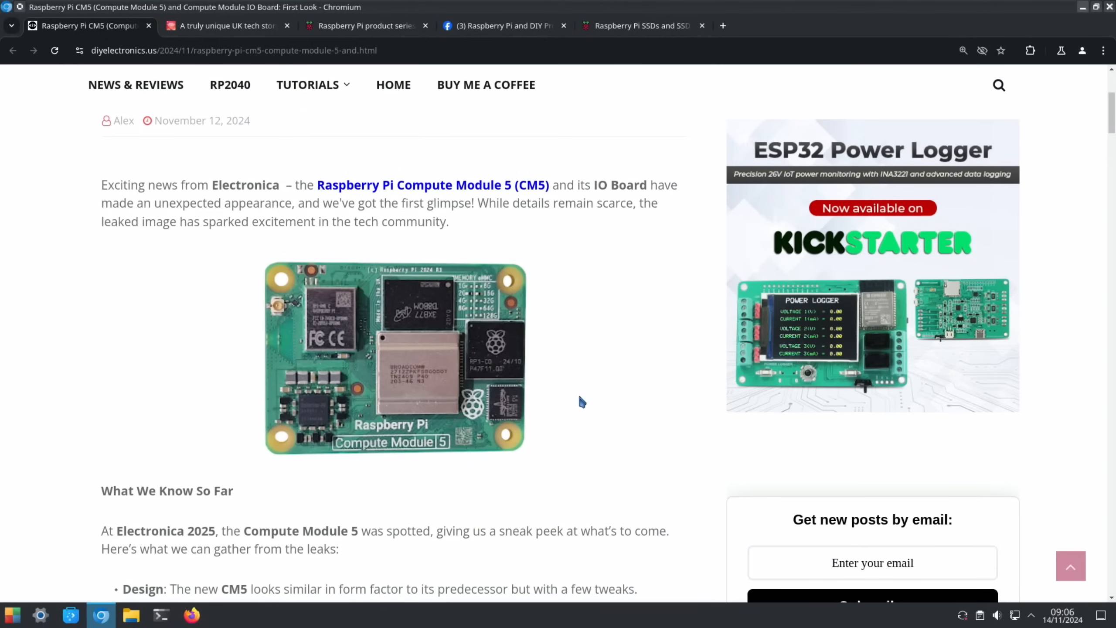
Read the DIY Electronics CM5 article past the IO Board photos to the release section, enlarging the board photo.
scroll(down, 3)
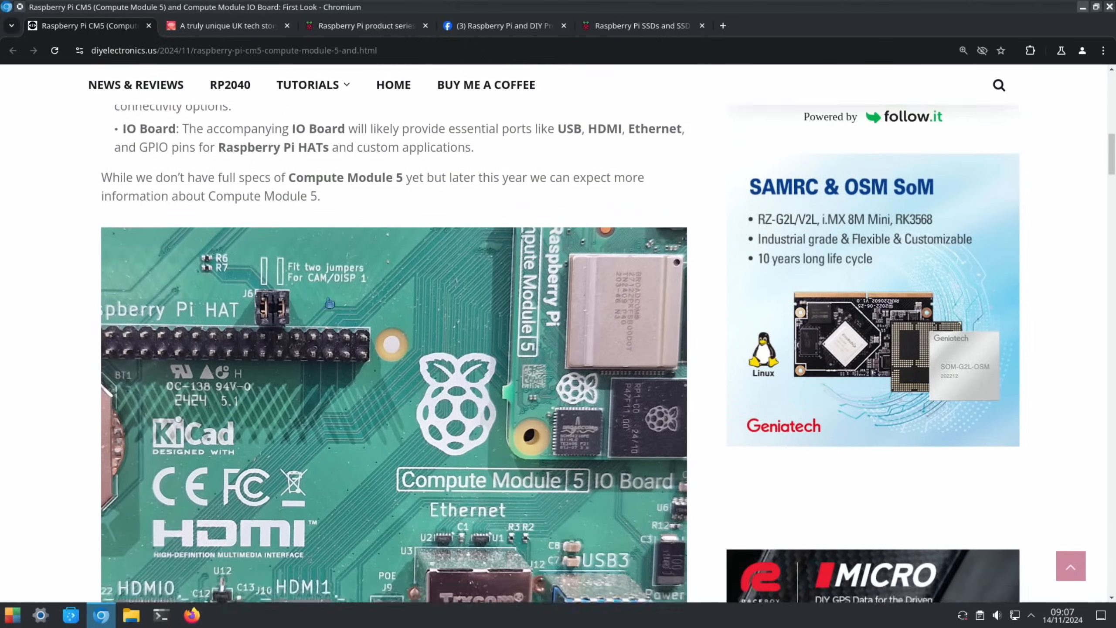
scroll(down, 3)
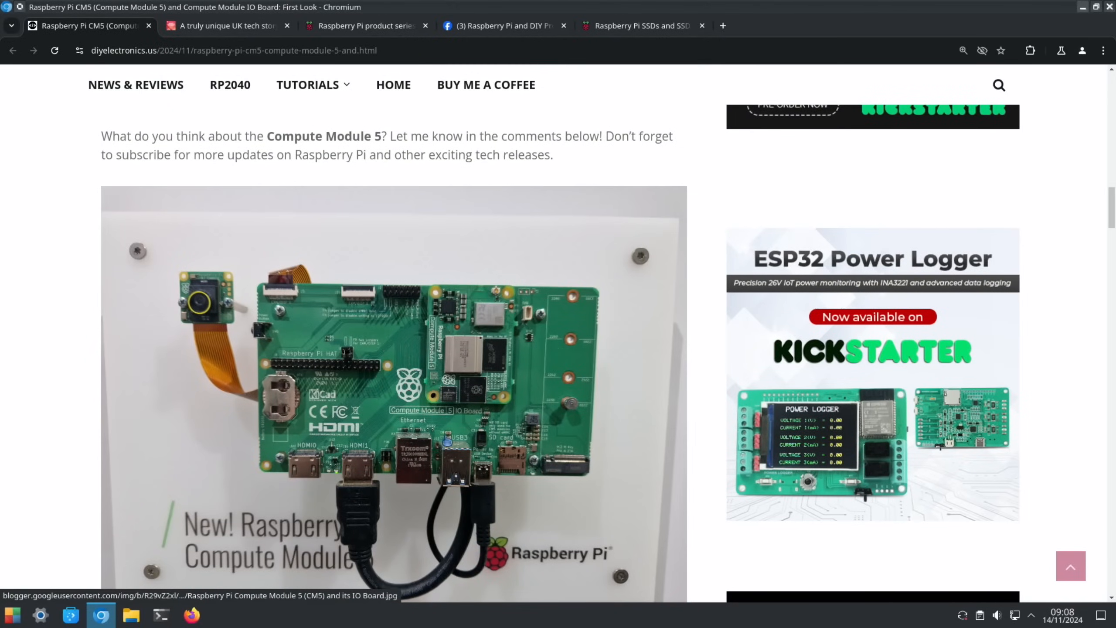
mouse_move(600, 489)
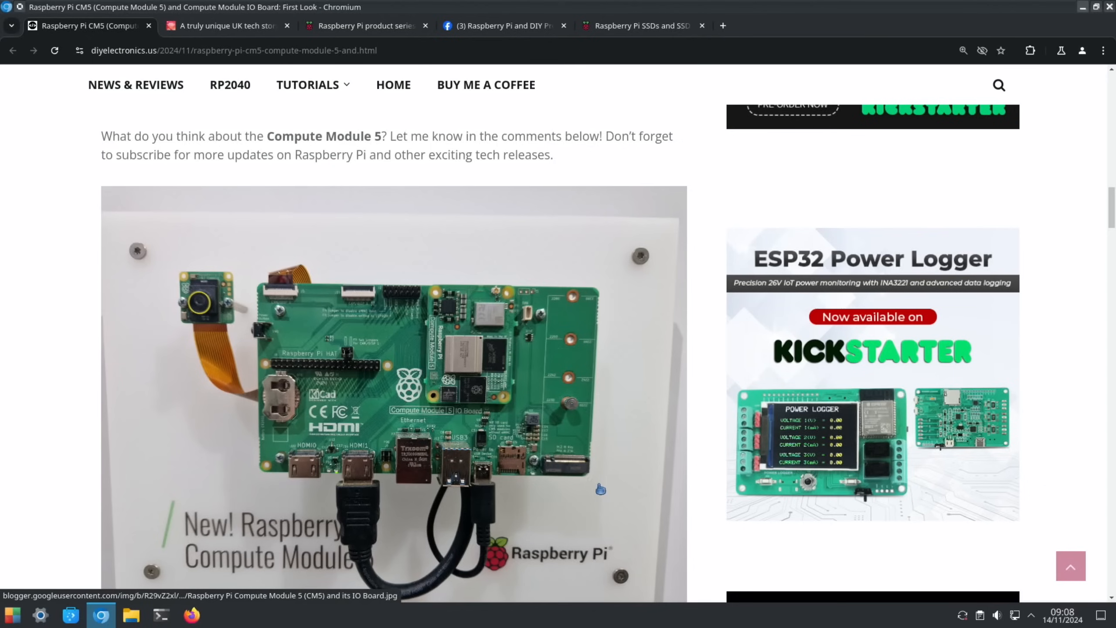
mouse_move(351, 506)
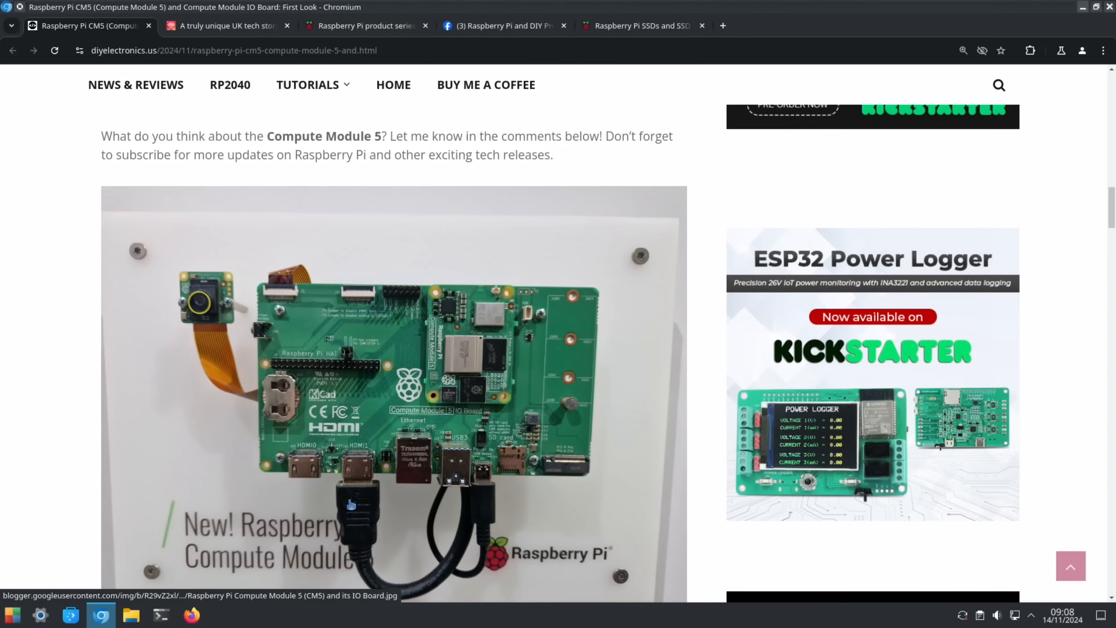
mouse_move(424, 506)
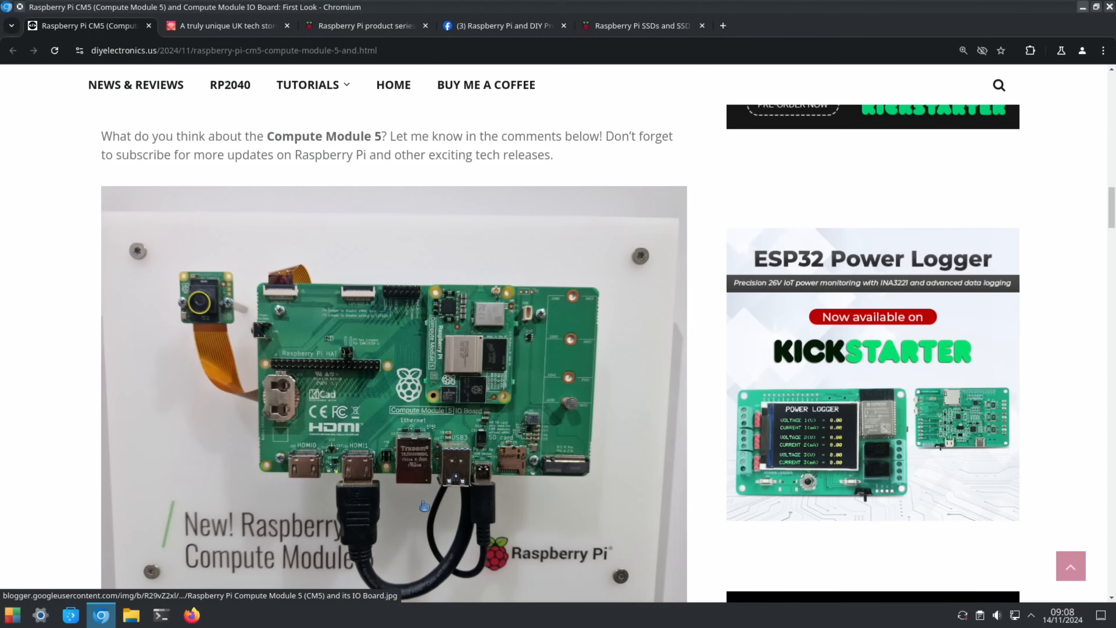
mouse_move(460, 493)
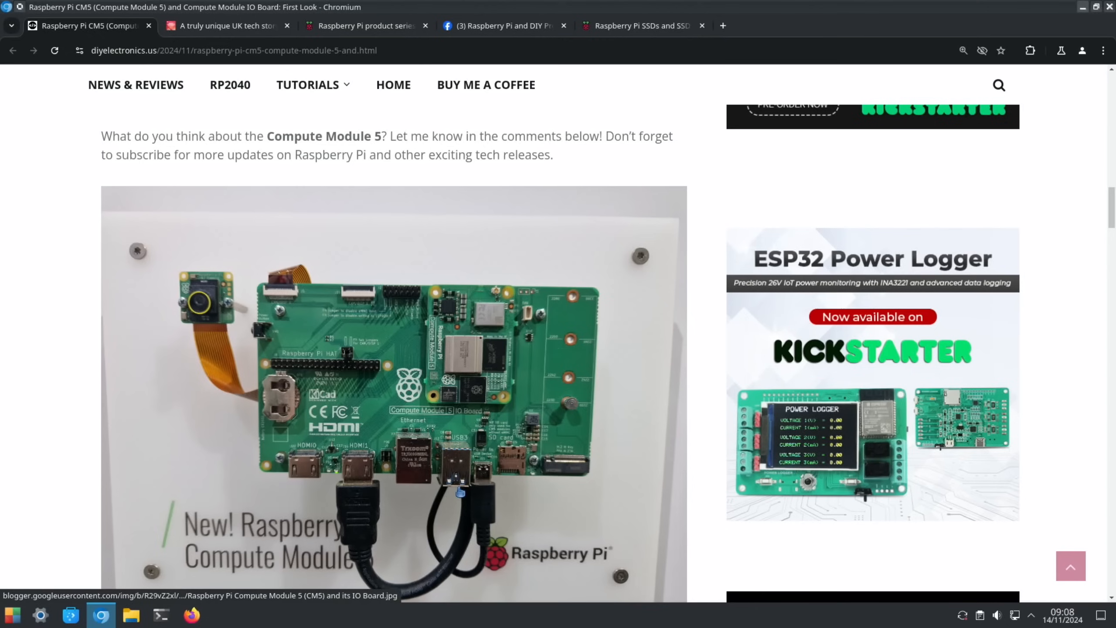
mouse_move(510, 473)
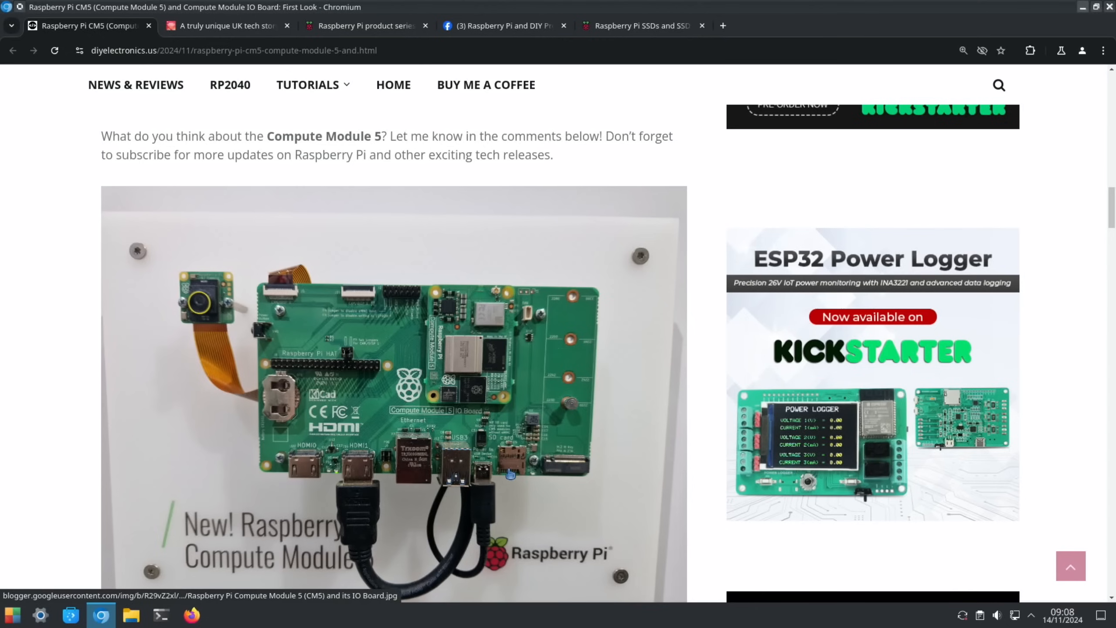
click(1103, 51)
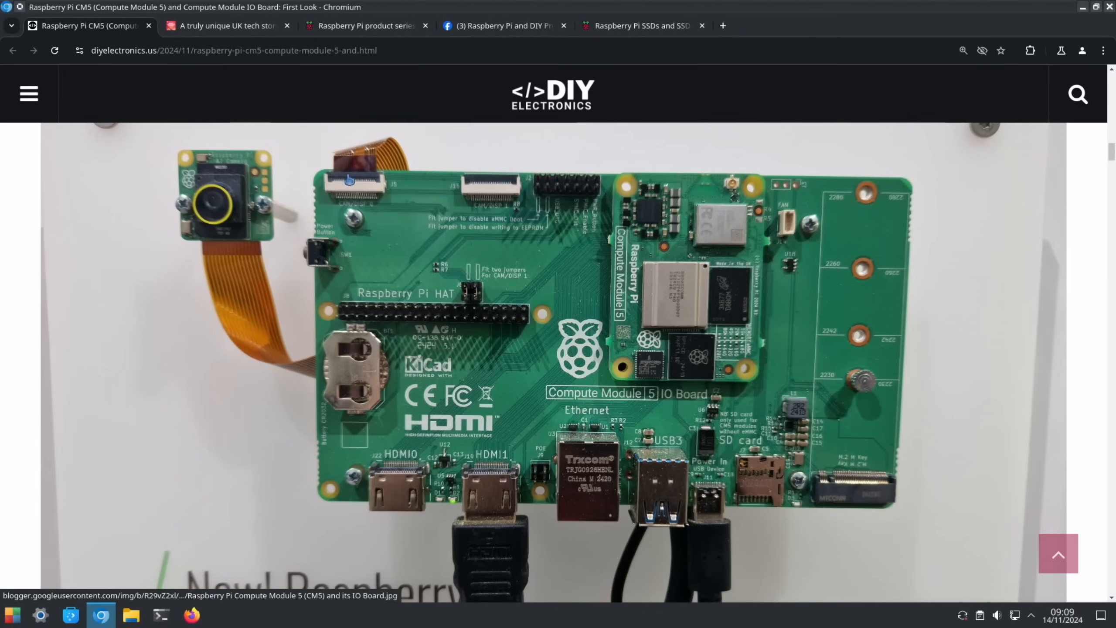
mouse_move(343, 394)
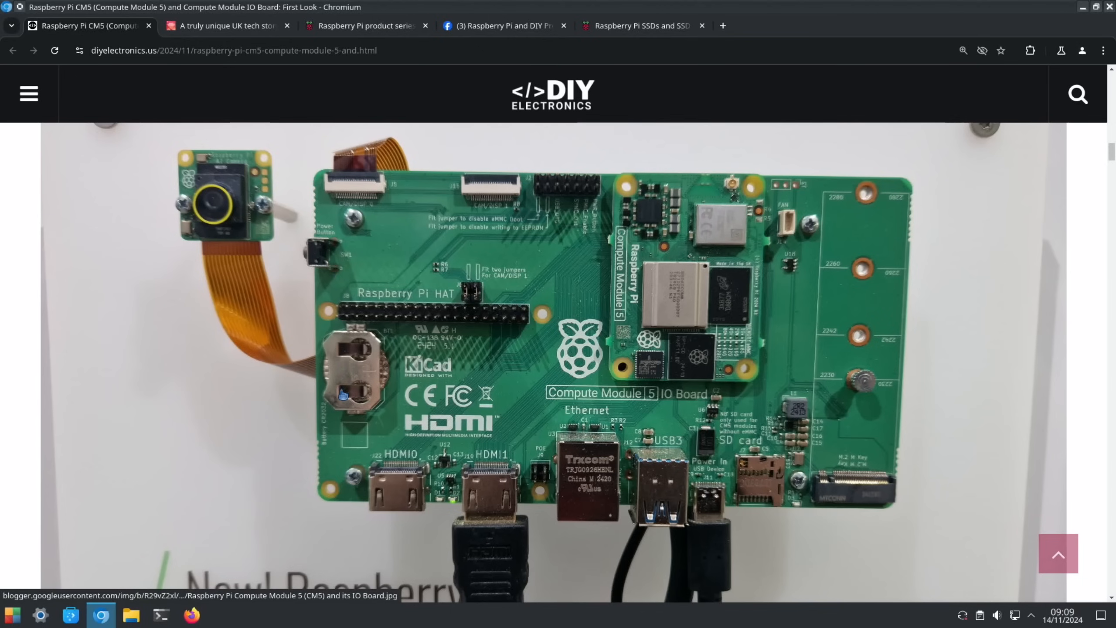
mouse_move(418, 315)
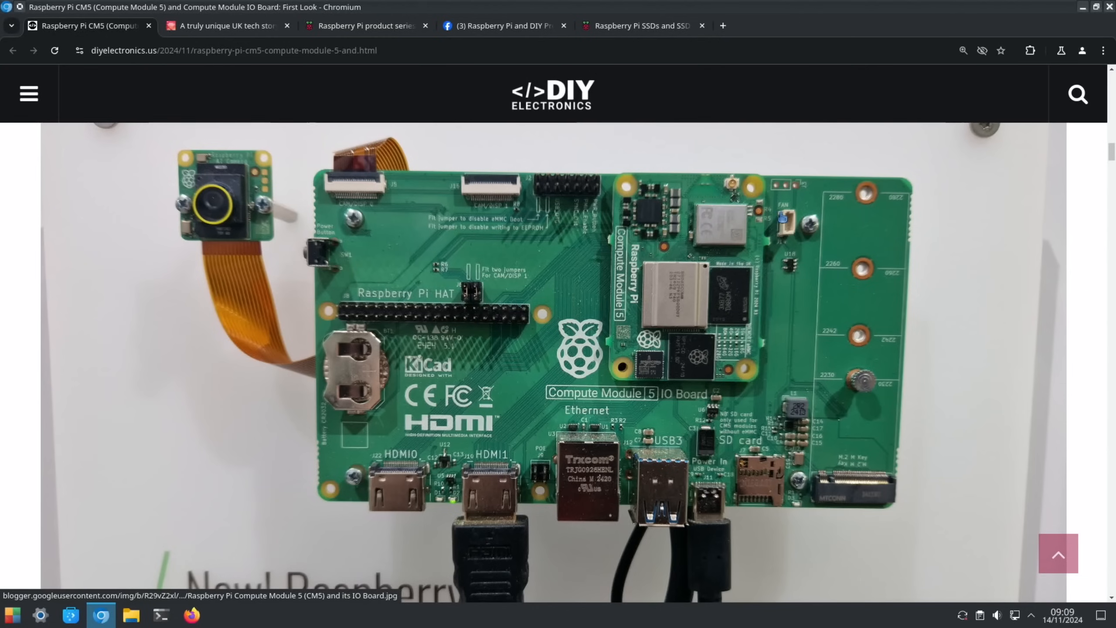
scroll(down, 3)
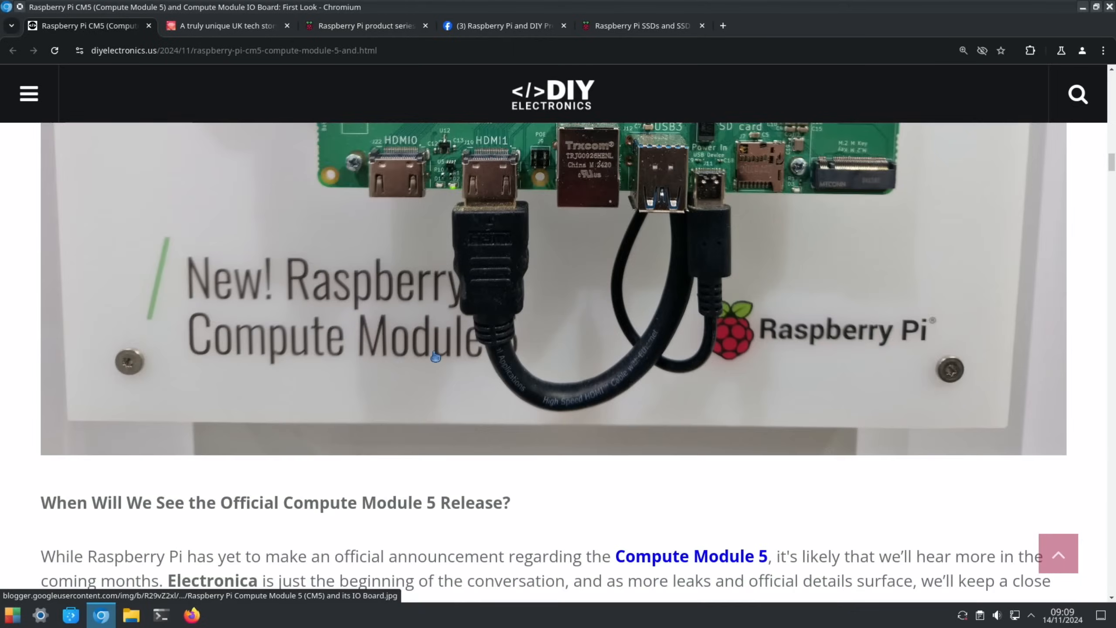
scroll(down, 3)
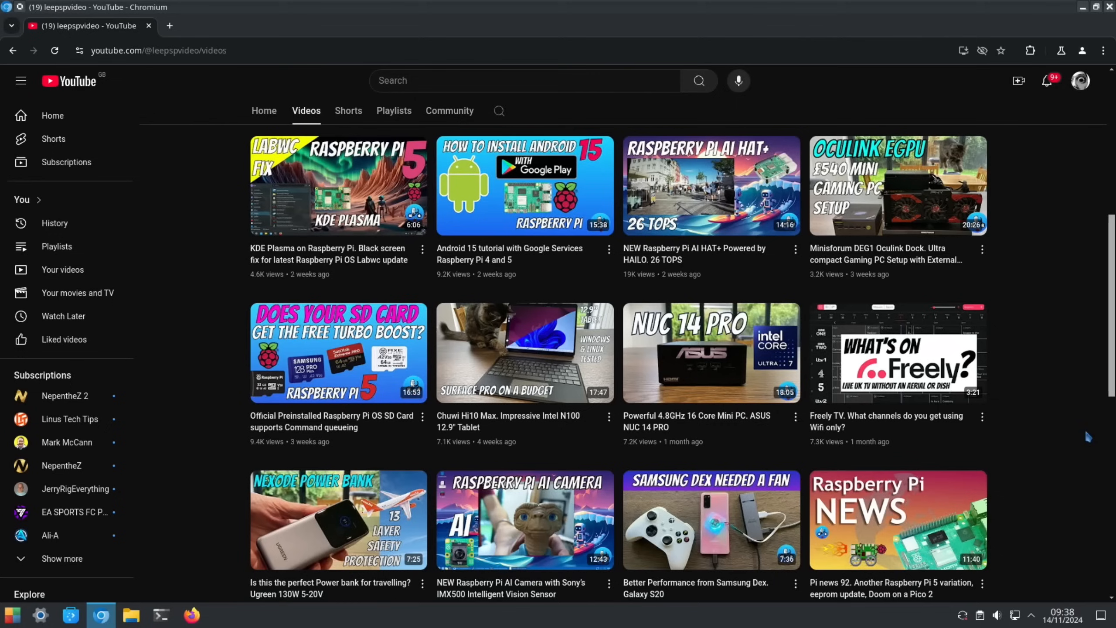
mouse_move(569, 465)
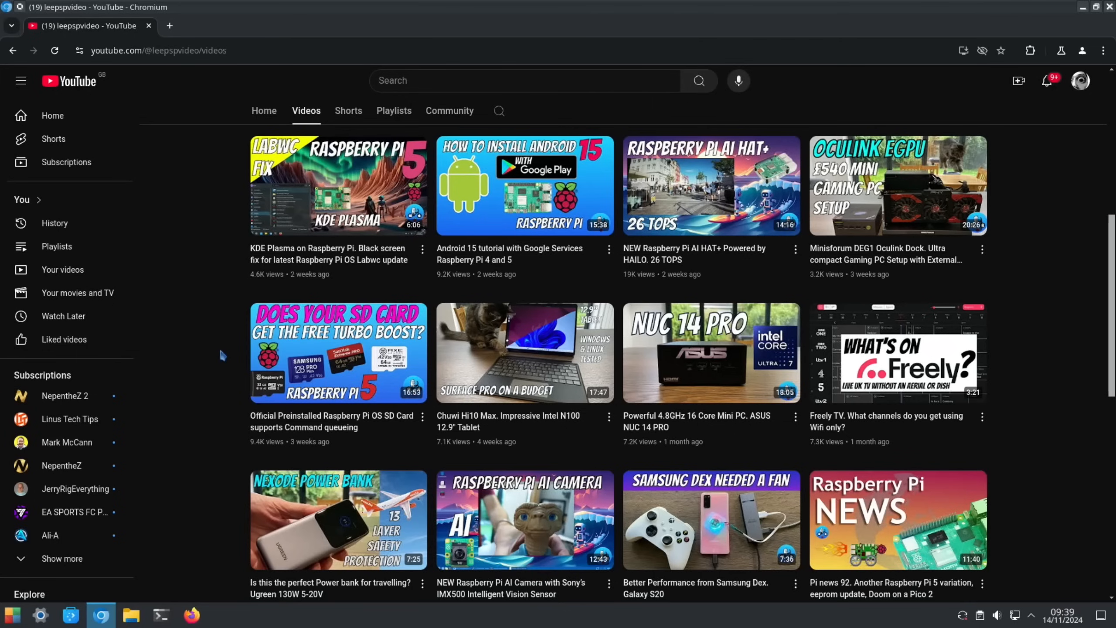
mouse_move(338, 352)
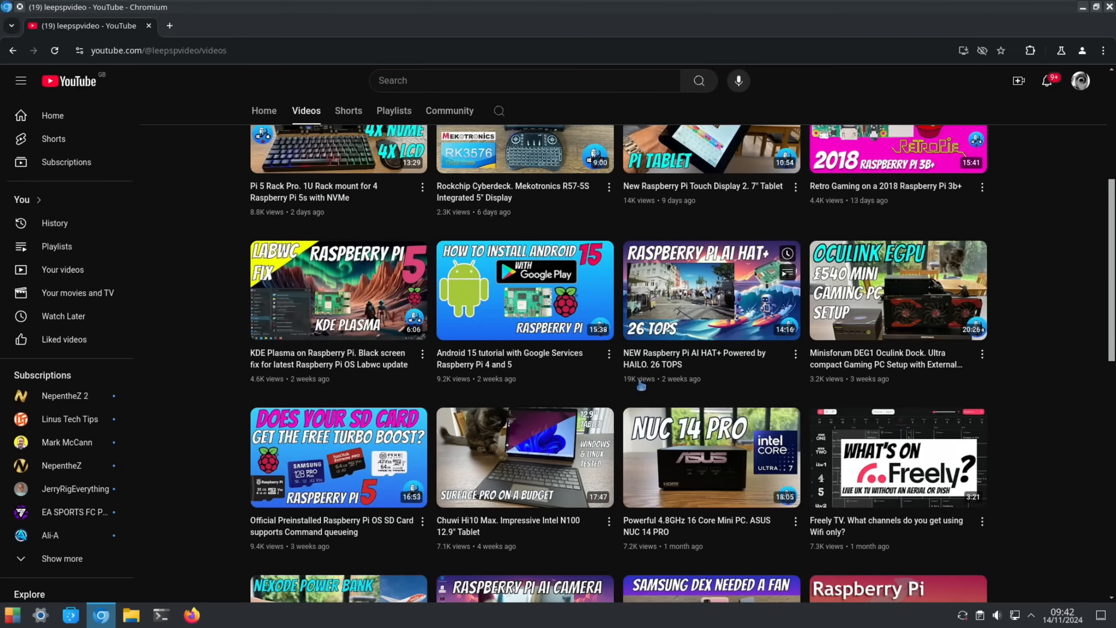
mouse_move(699, 367)
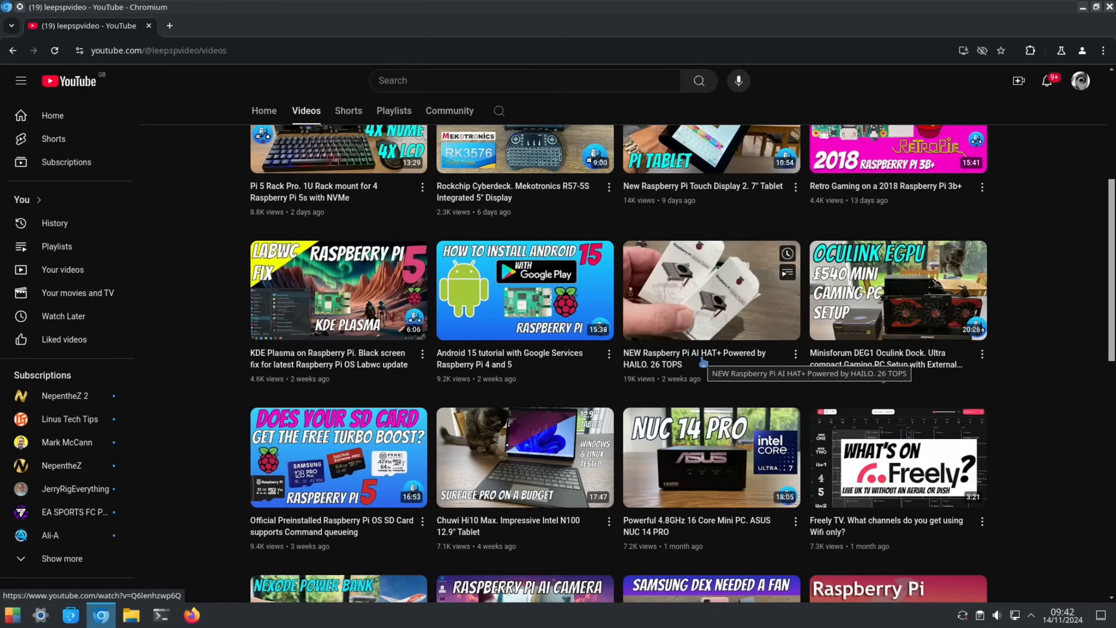
mouse_move(711, 290)
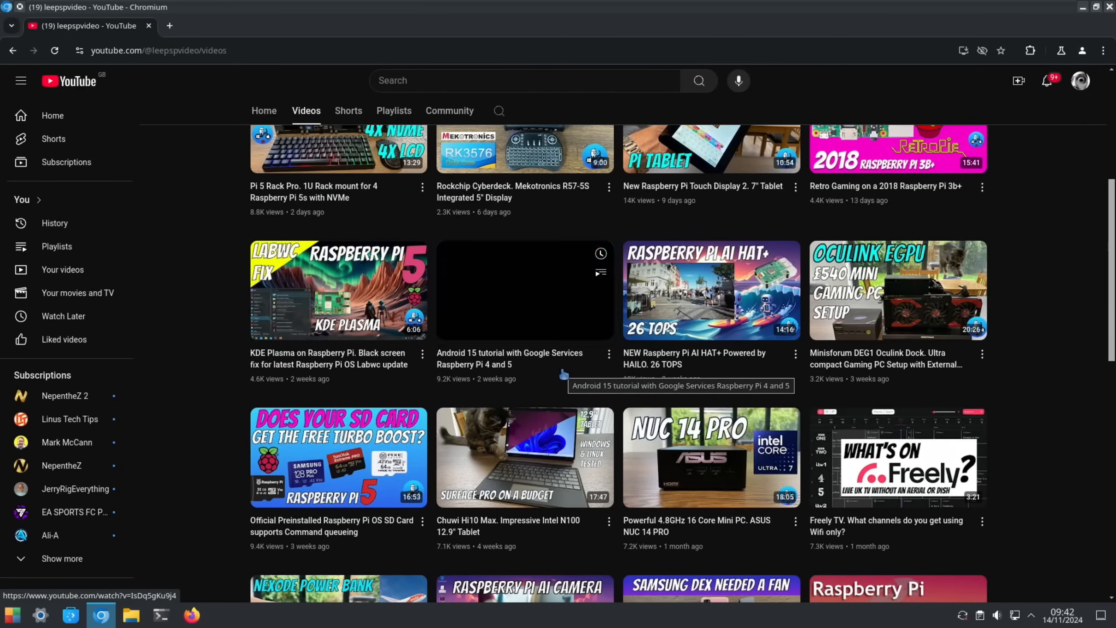
mouse_move(524, 290)
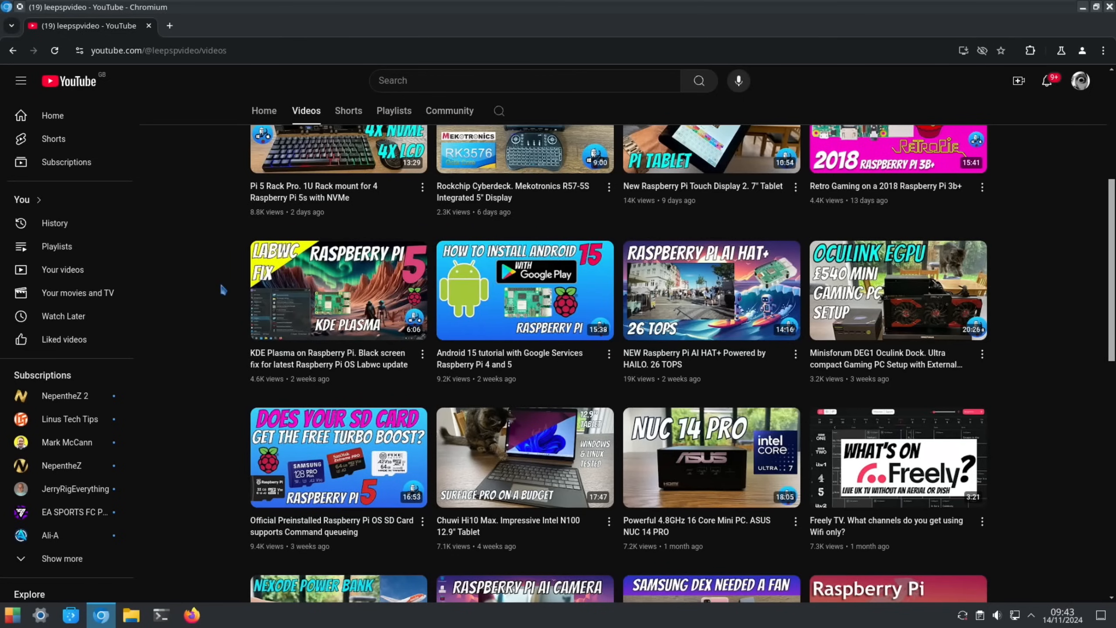
mouse_move(232, 369)
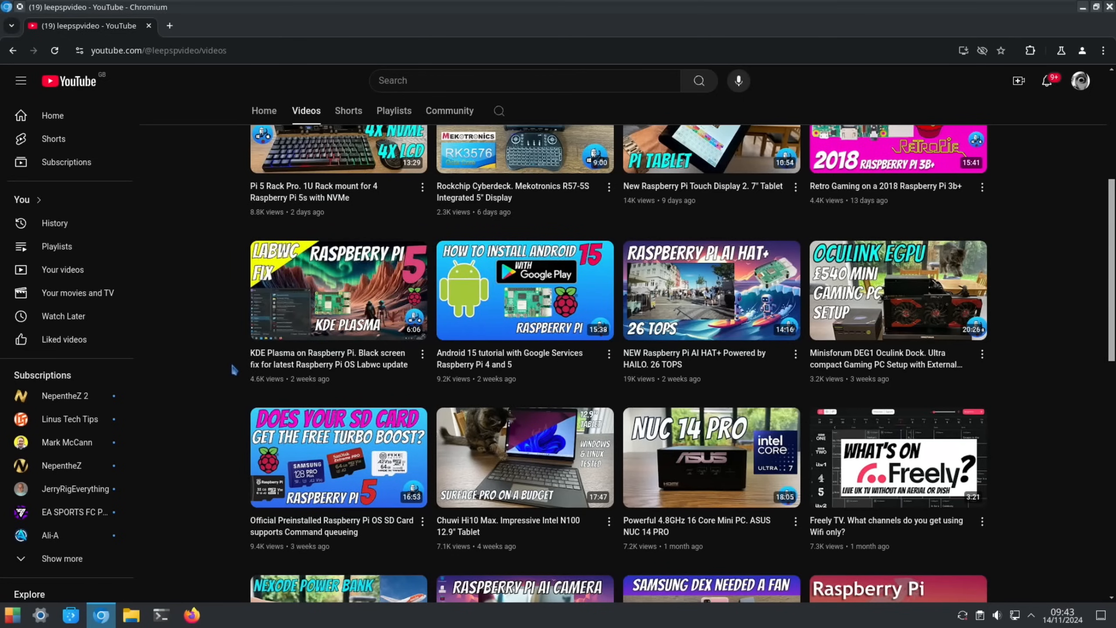
mouse_move(231, 369)
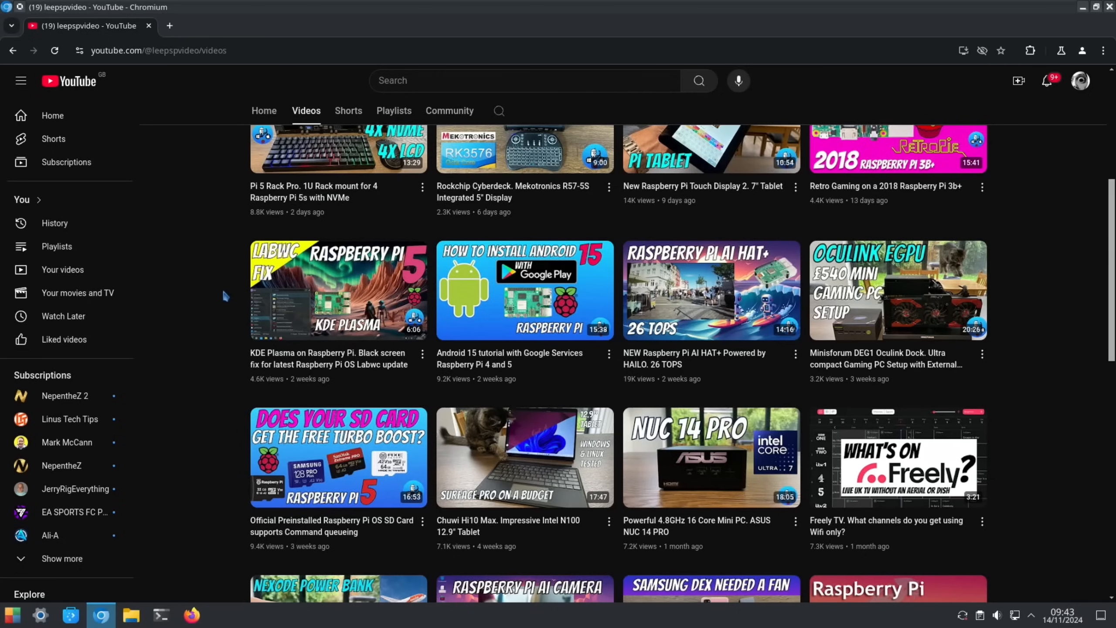
Scroll the leepspvideo Videos grid back up to the latest Oculink eGPU and AI HAT+ uploads.
scroll(up, 3)
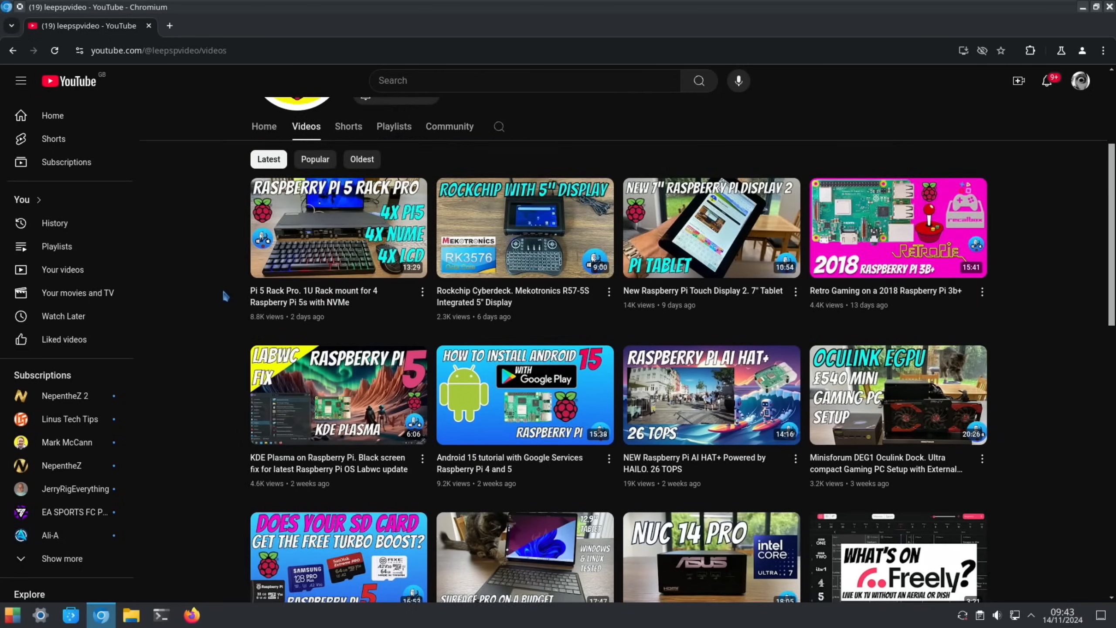
mouse_move(339, 395)
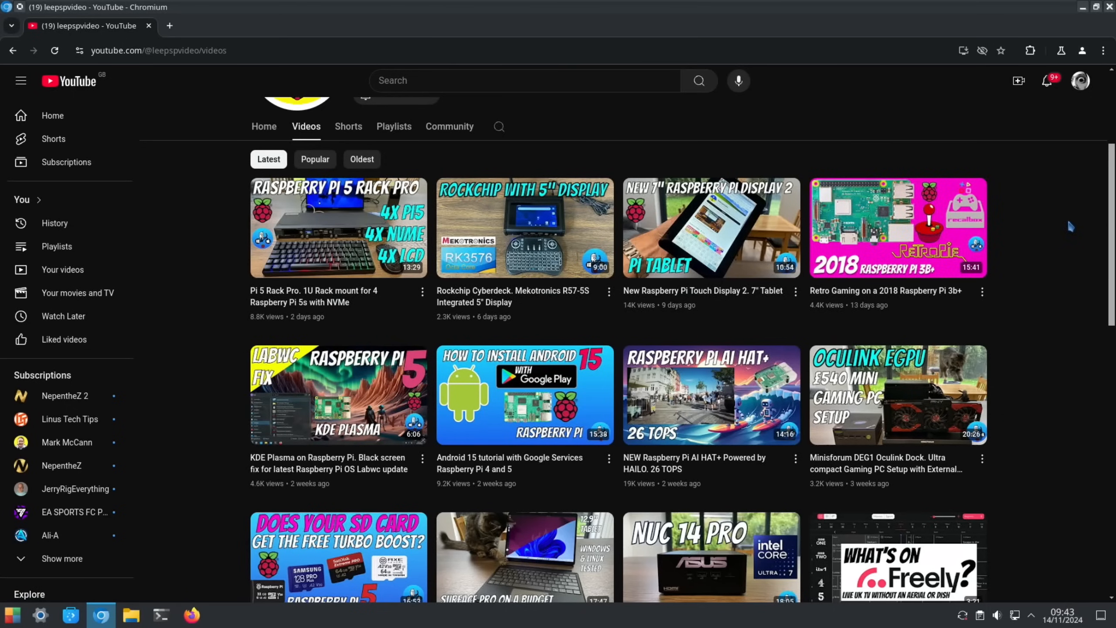
mouse_move(1048, 168)
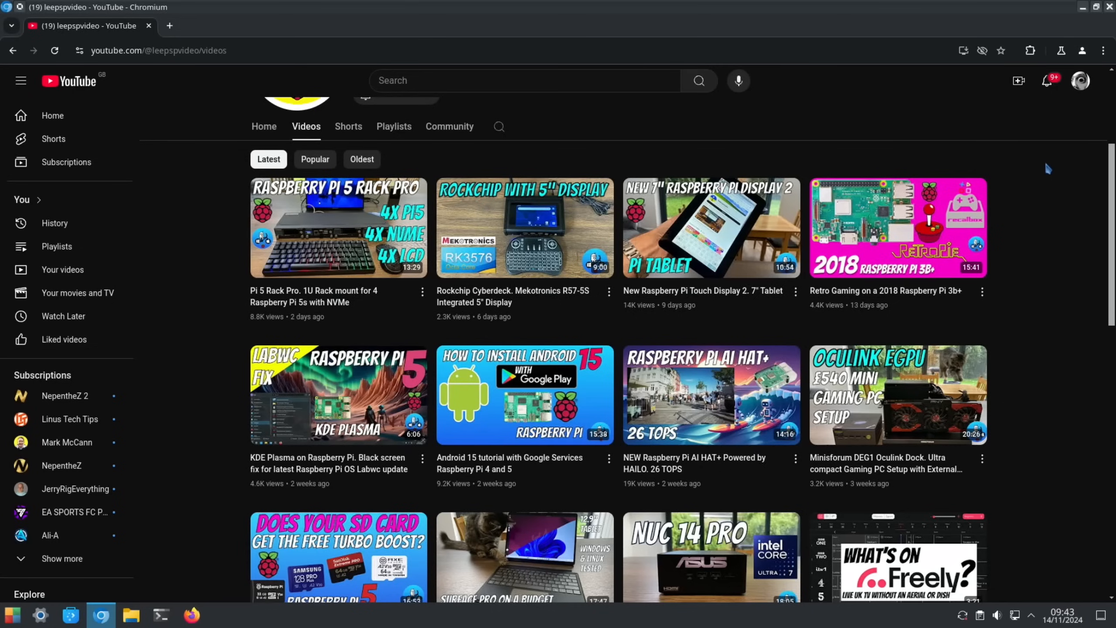
mouse_move(747, 137)
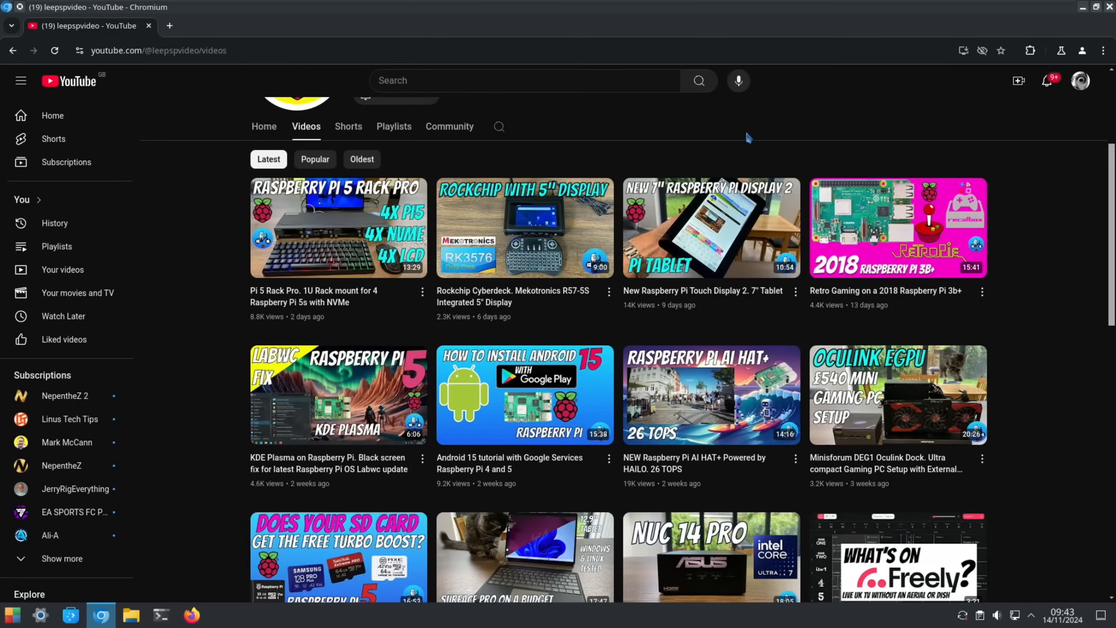
mouse_move(738, 138)
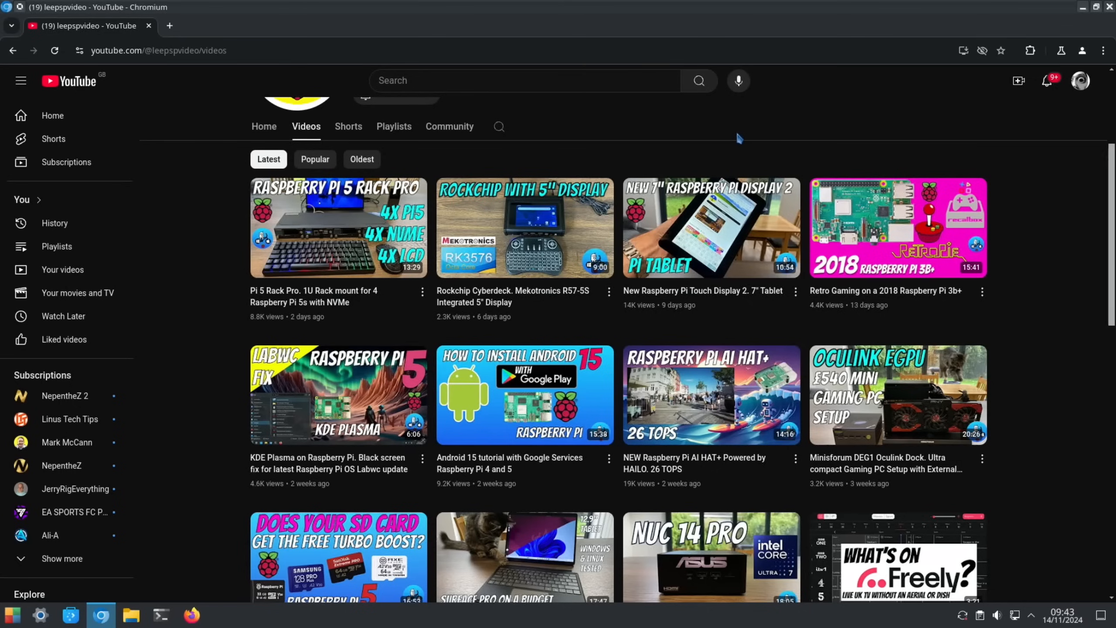
mouse_move(738, 139)
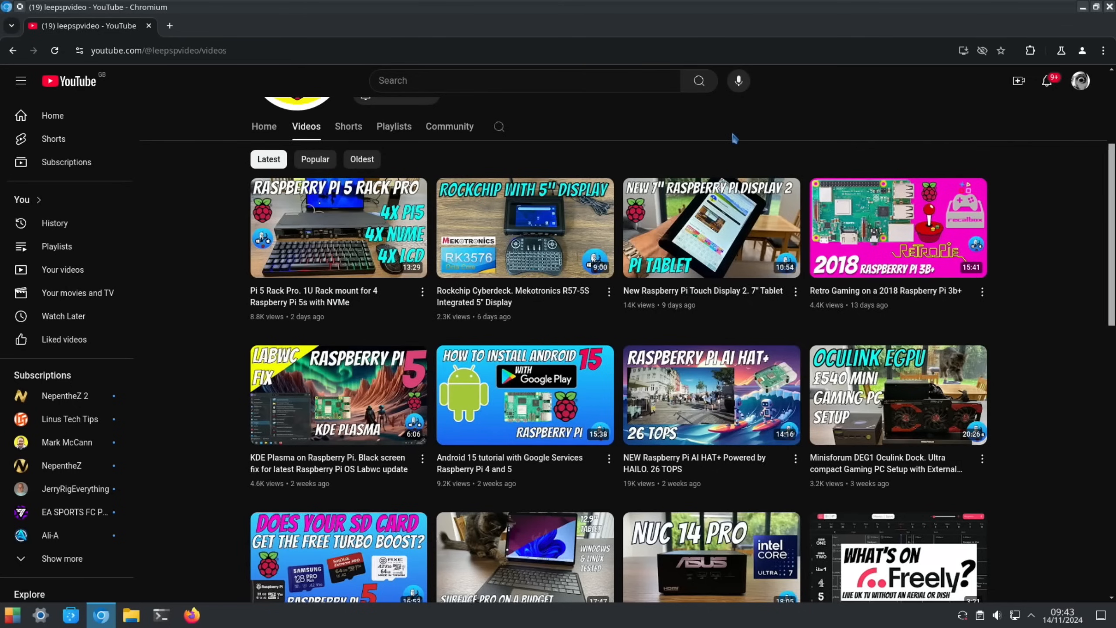
mouse_move(212, 262)
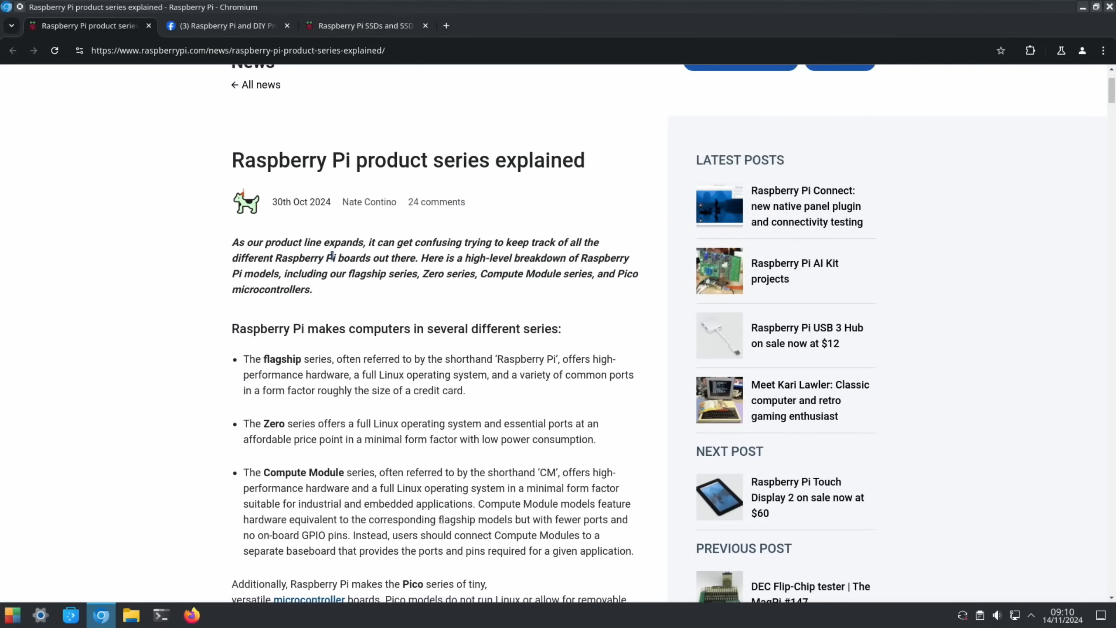
mouse_move(525, 270)
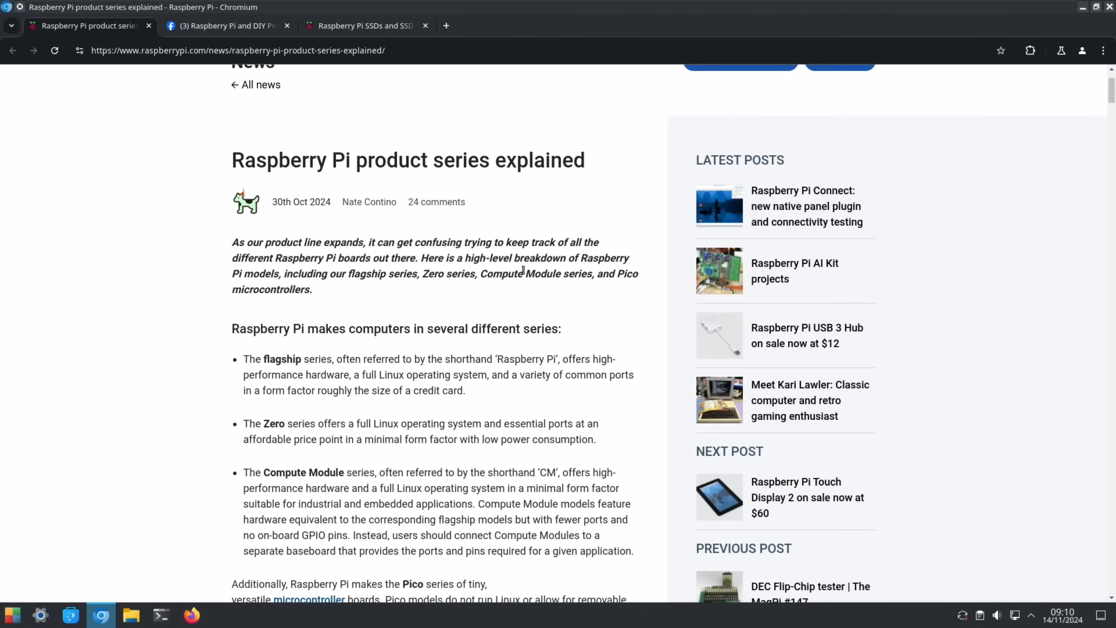
mouse_move(366, 297)
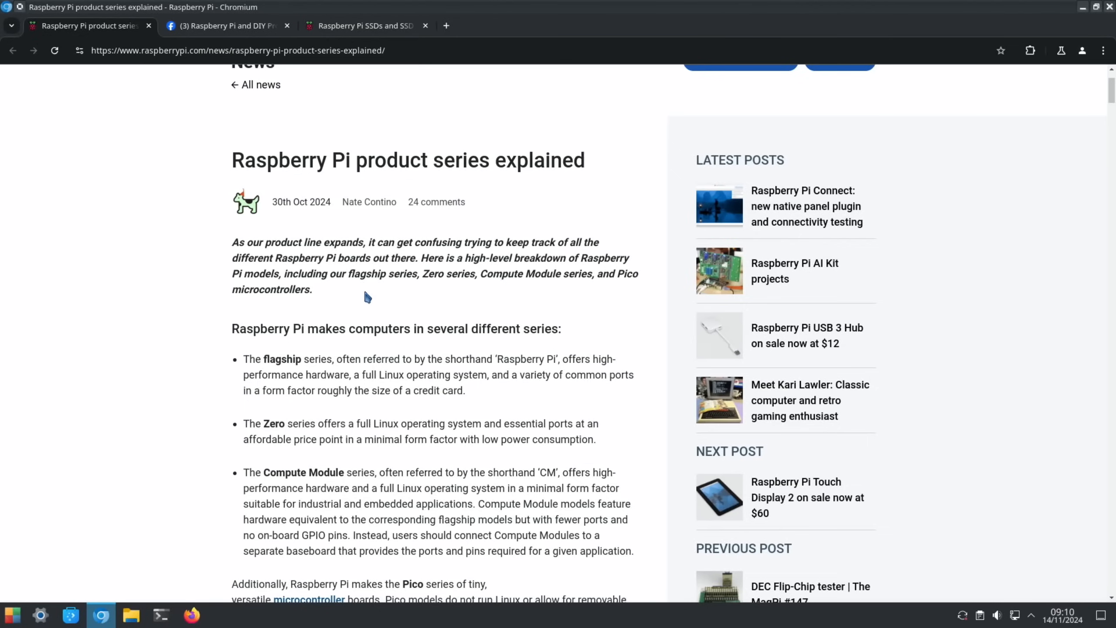
mouse_move(524, 290)
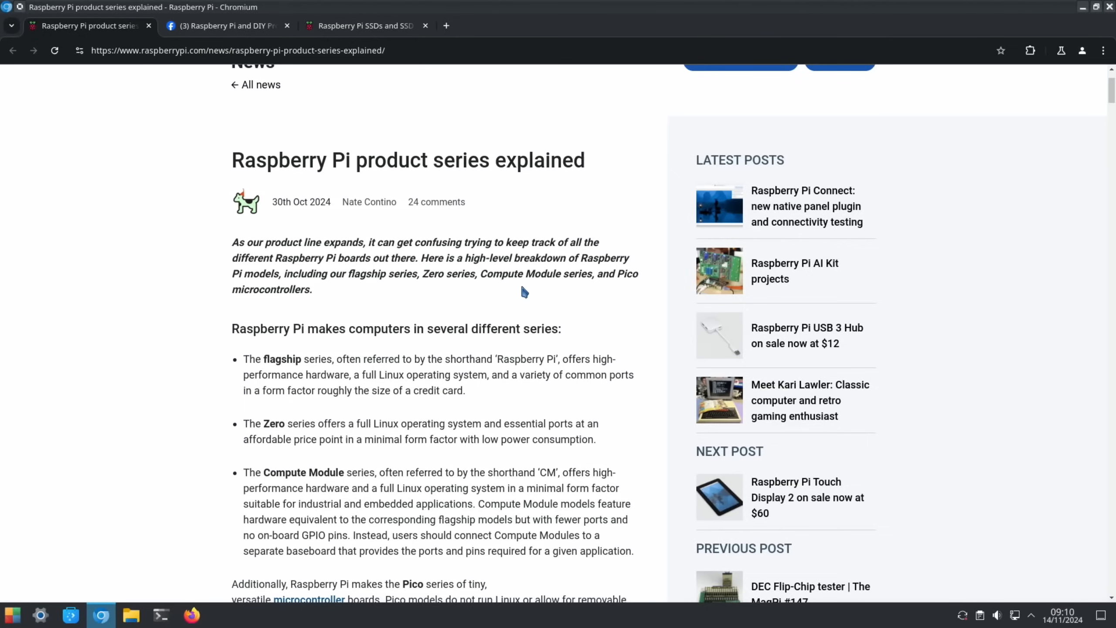
mouse_move(402, 298)
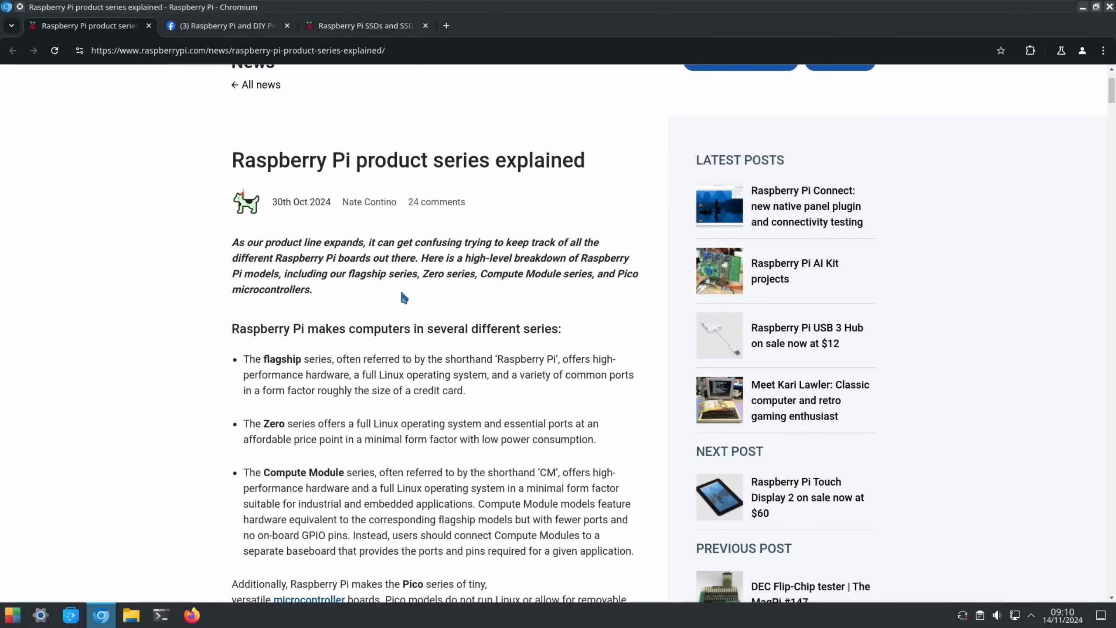
Scroll the product series explained article through its model tables down to the reader comments.
scroll(down, 3)
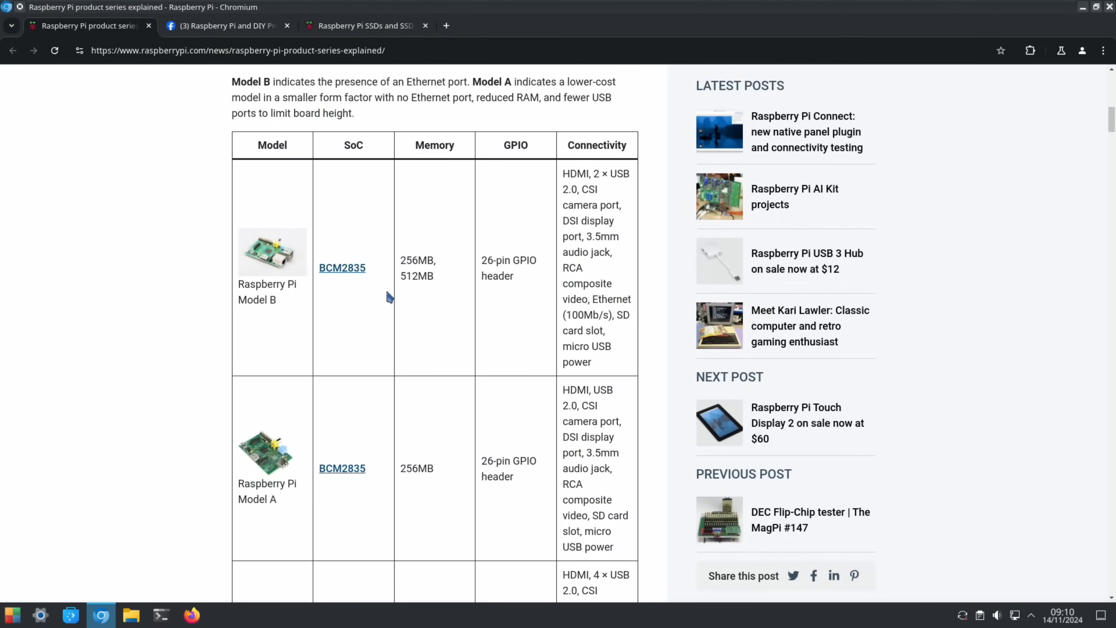
mouse_move(416, 321)
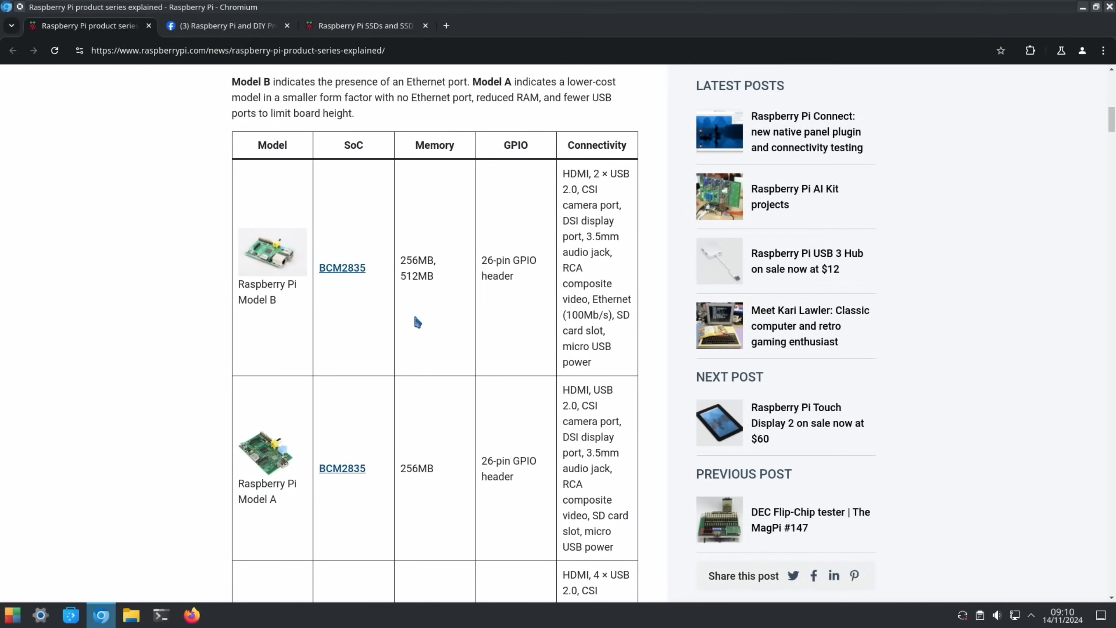
scroll(down, 3)
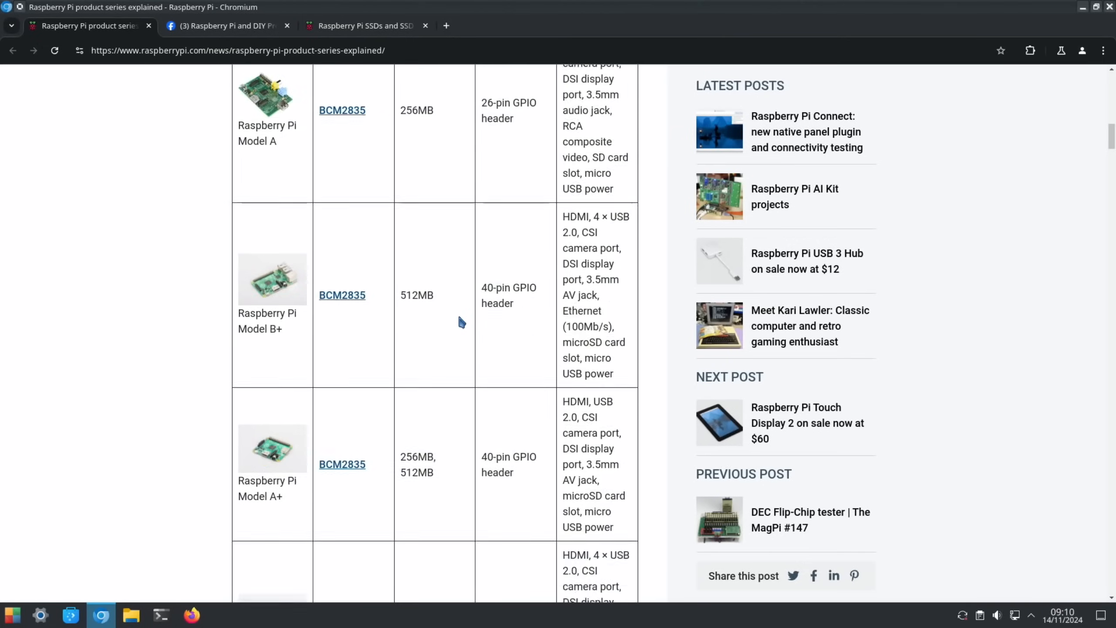
scroll(down, 3)
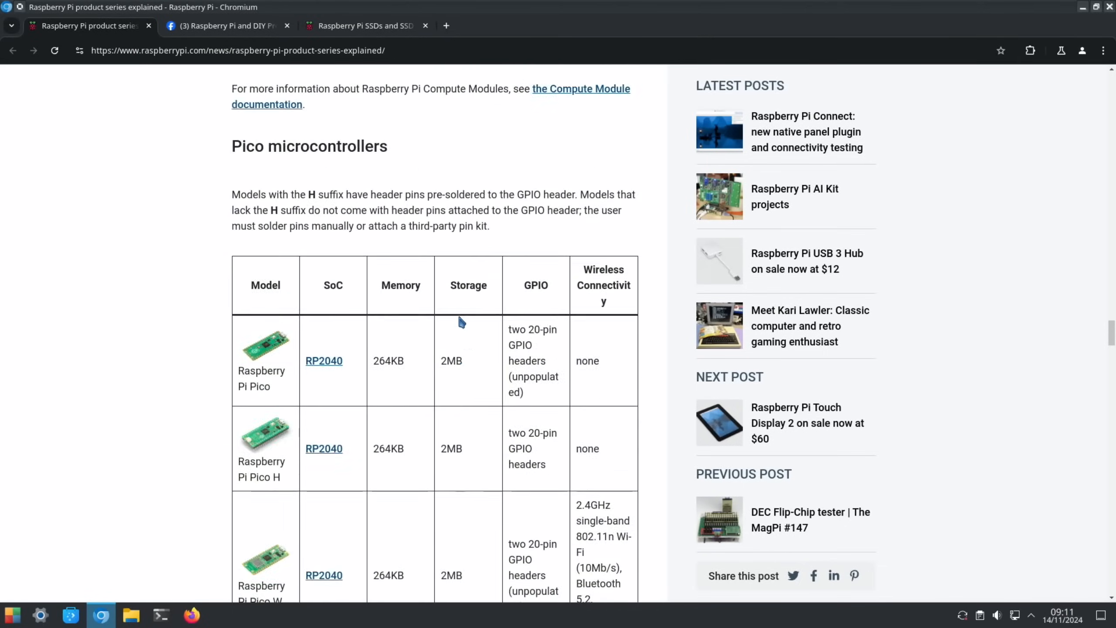
scroll(down, 3)
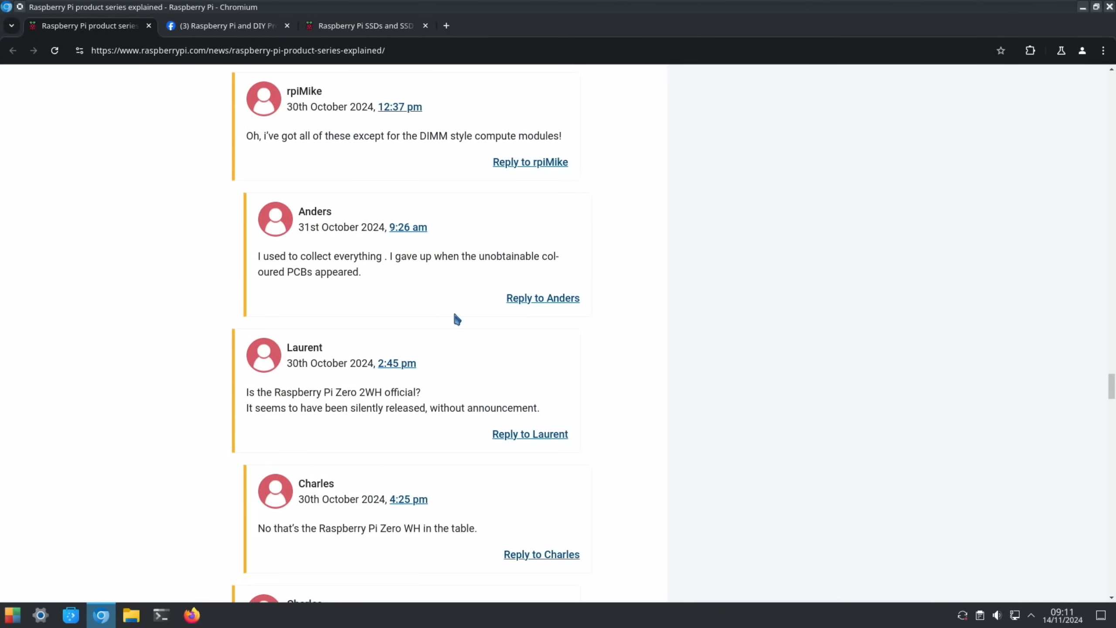
Close the product series article so the Facebook Pi 5 cases group post shows.
click(224, 25)
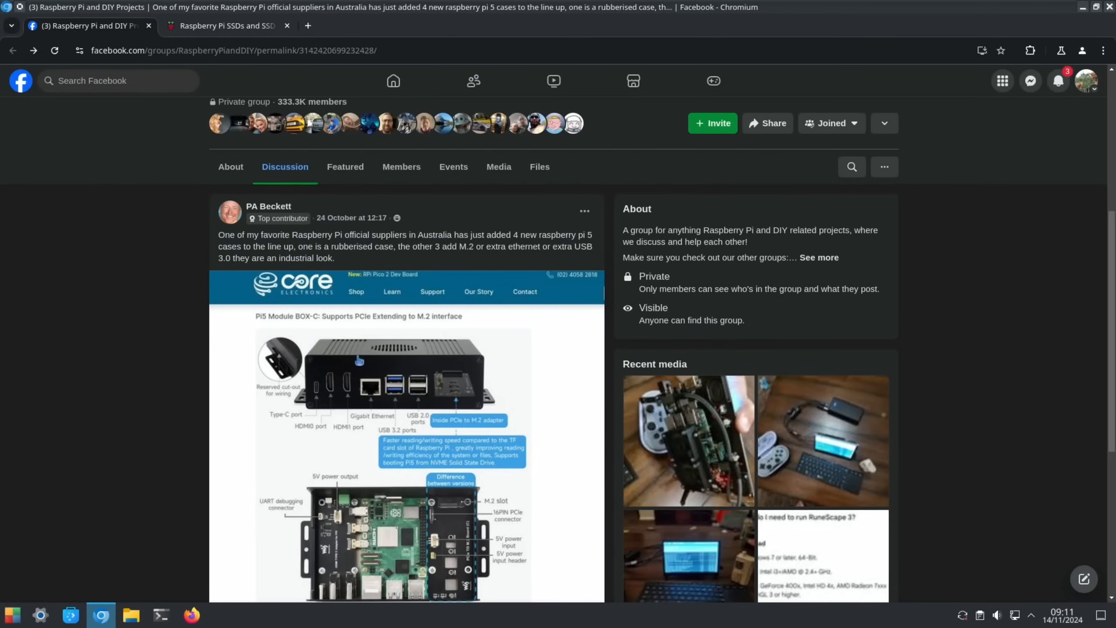
mouse_move(354, 374)
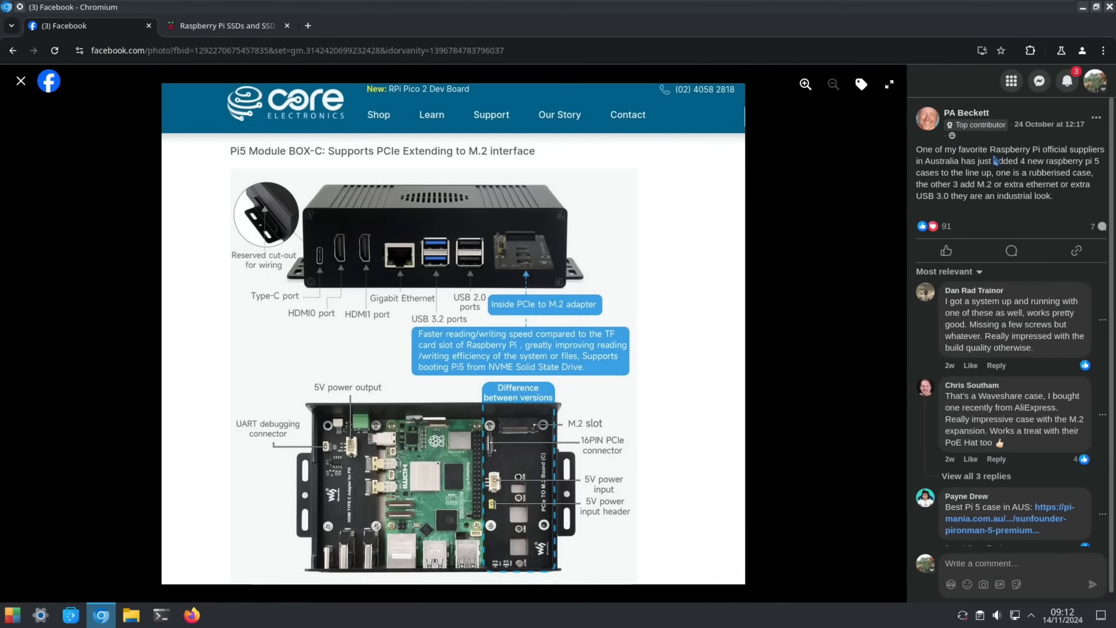
mouse_move(960, 219)
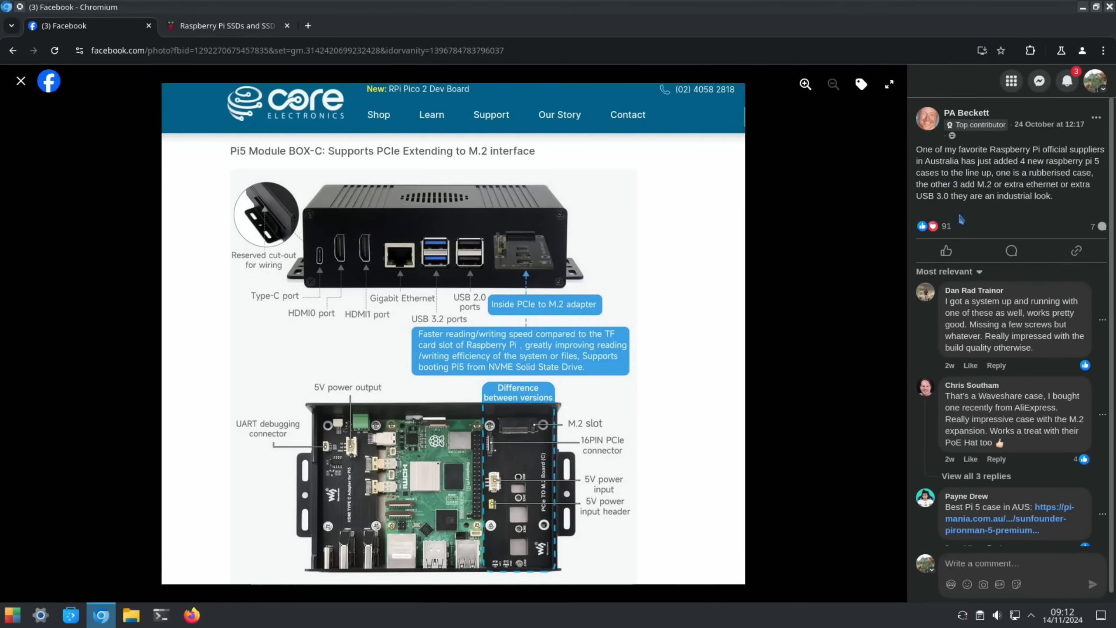
mouse_move(1023, 195)
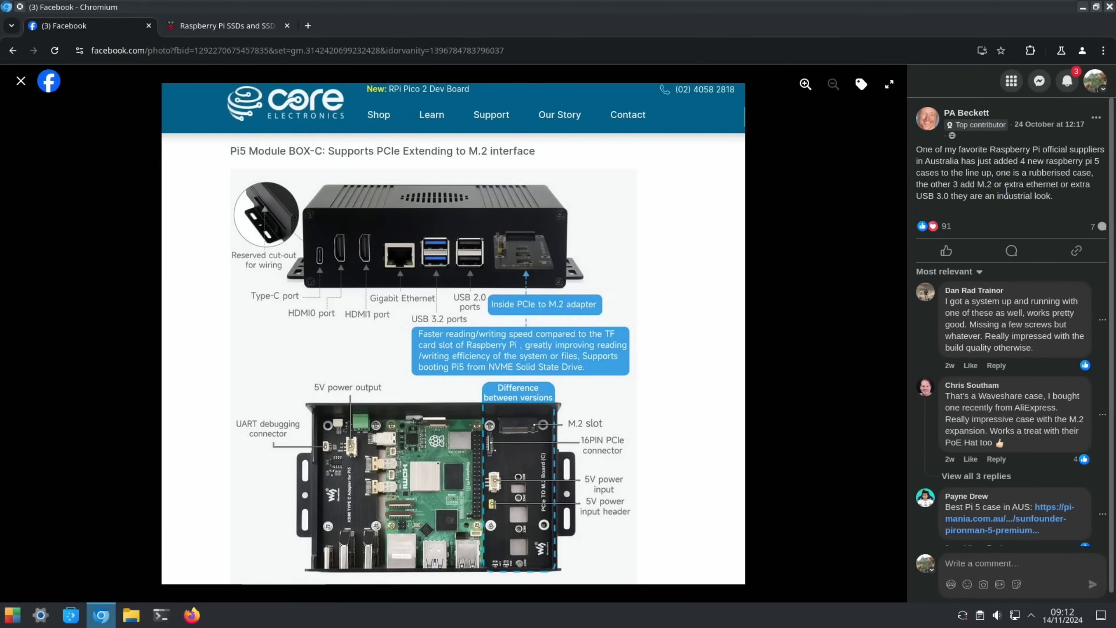
mouse_move(995, 216)
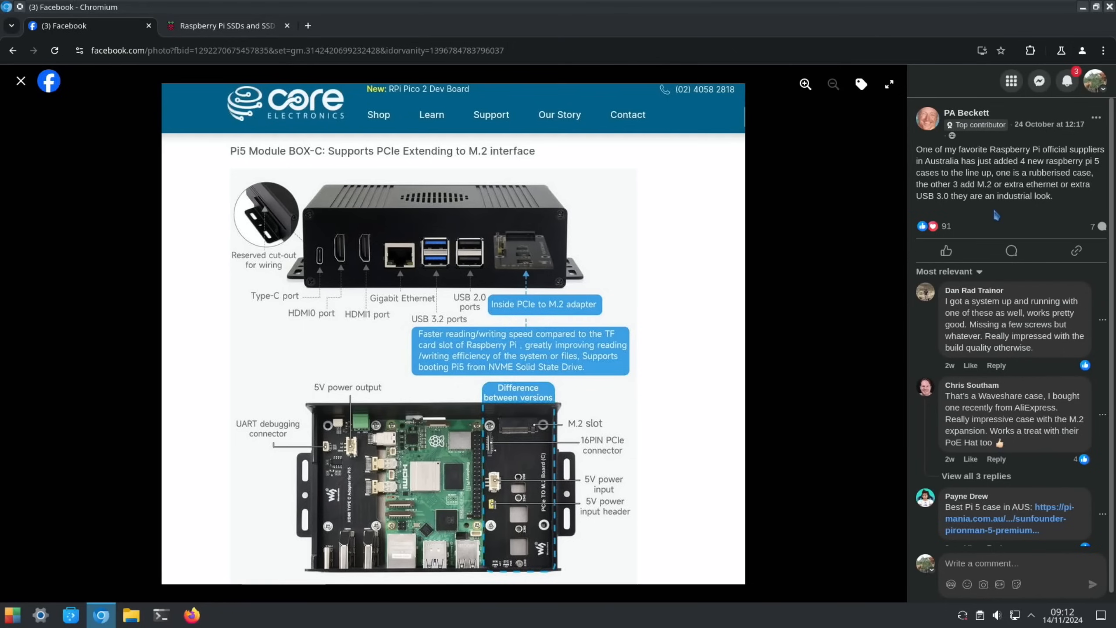
mouse_move(981, 221)
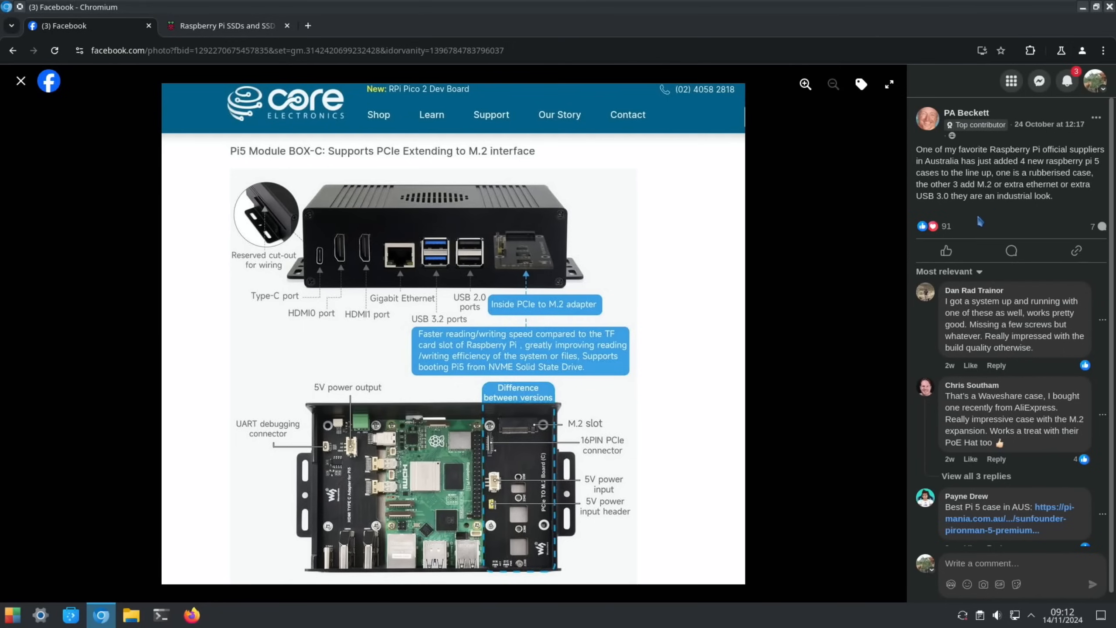
mouse_move(300, 226)
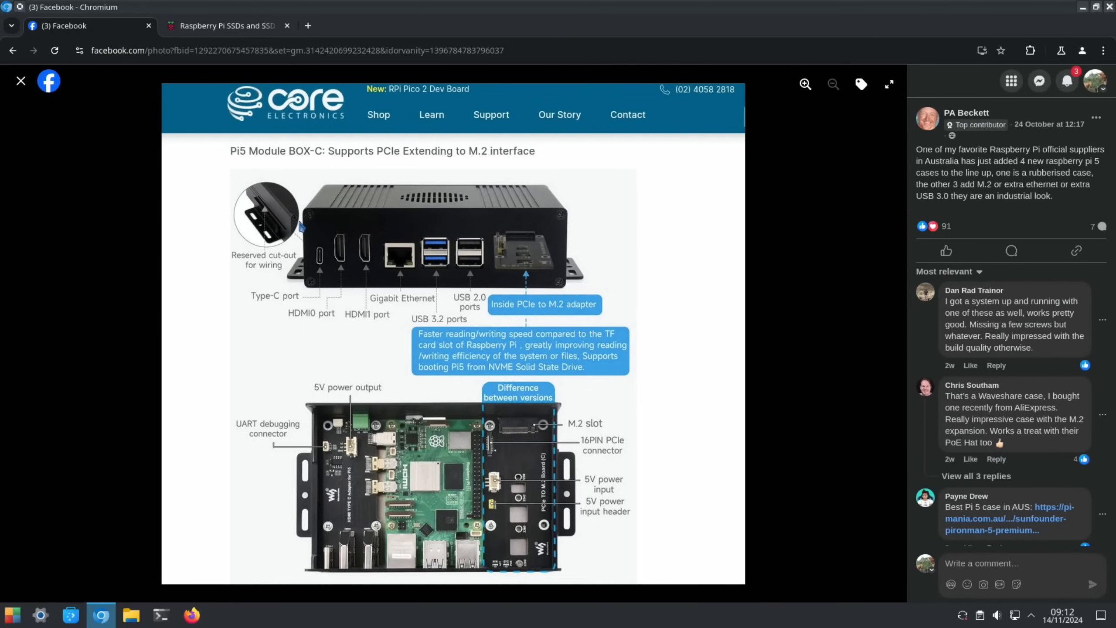
mouse_move(345, 269)
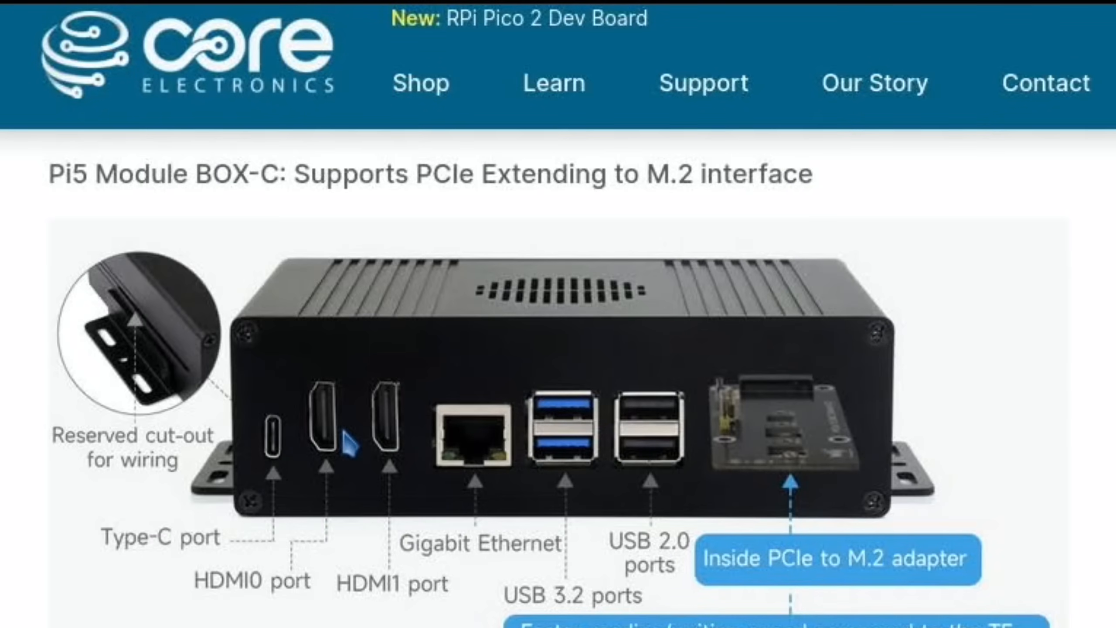
mouse_move(487, 437)
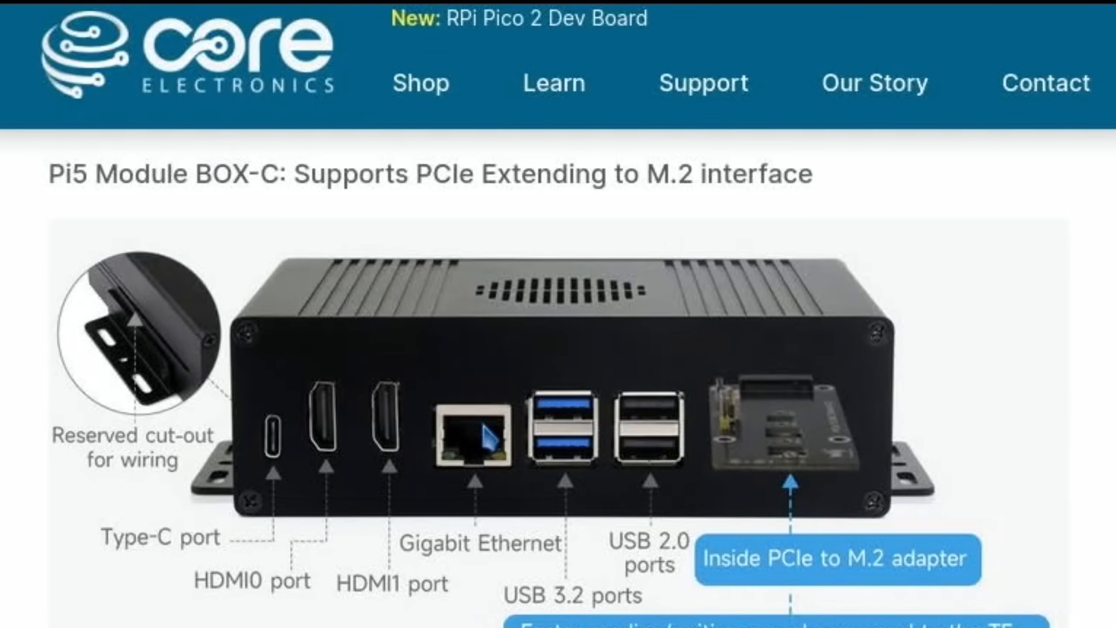
mouse_move(731, 433)
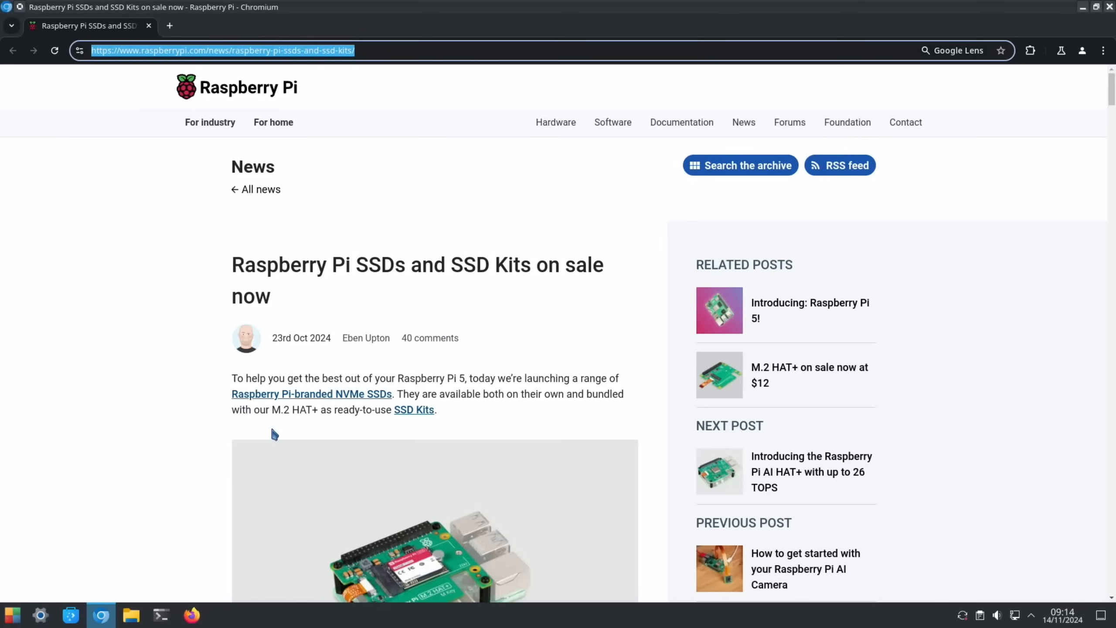
Scroll to the opening paragraph of the Raspberry Pi SSDs and SSD Kits article.
scroll(down, 3)
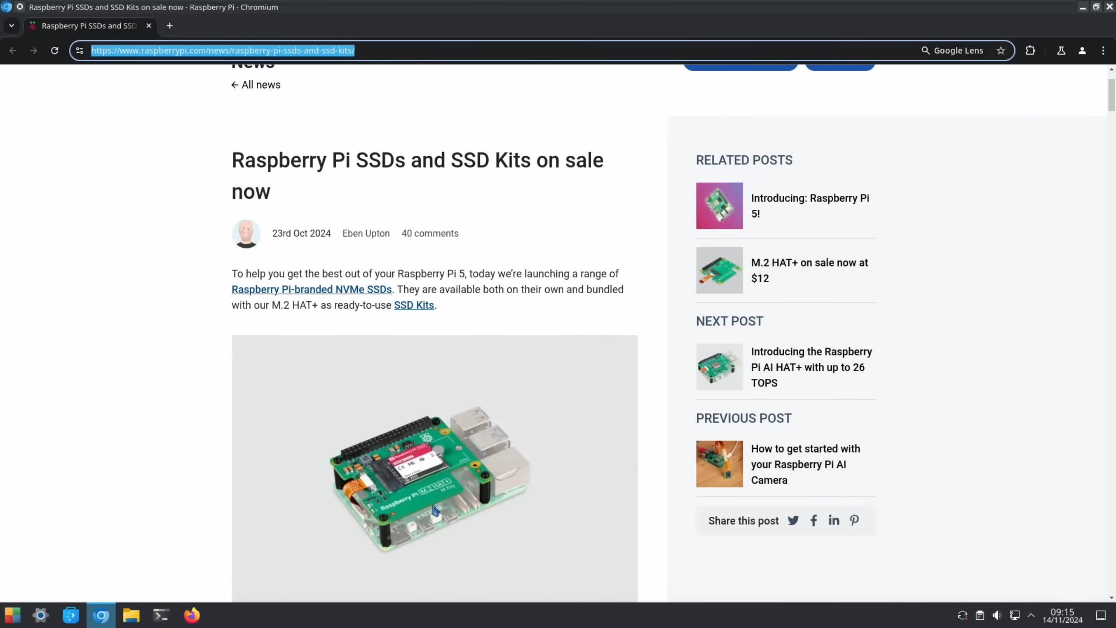
mouse_move(424, 463)
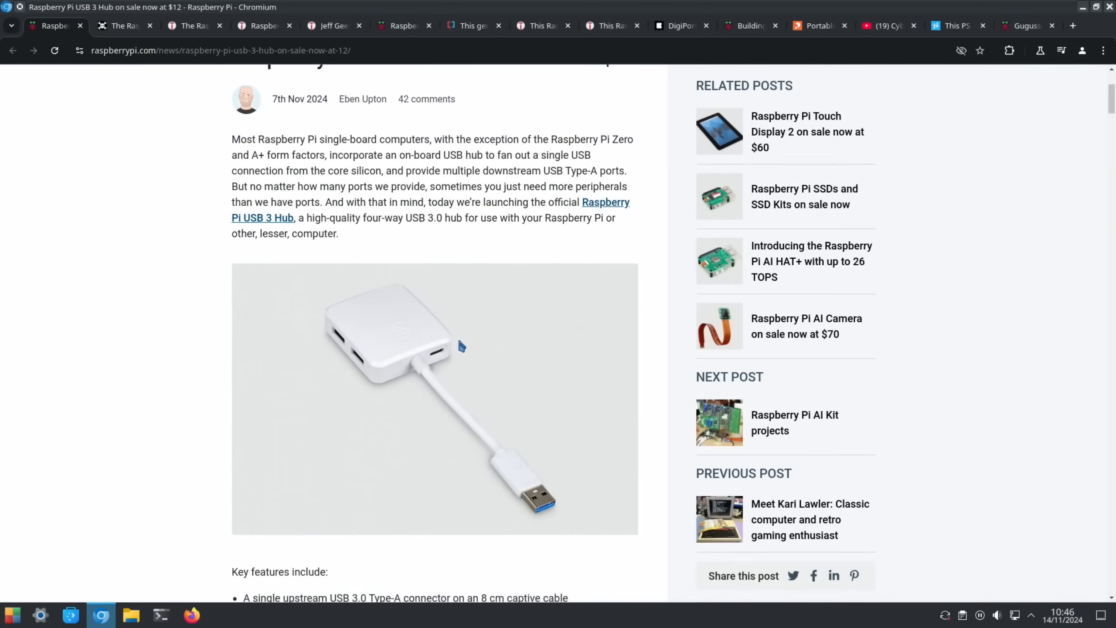
scroll(down, 3)
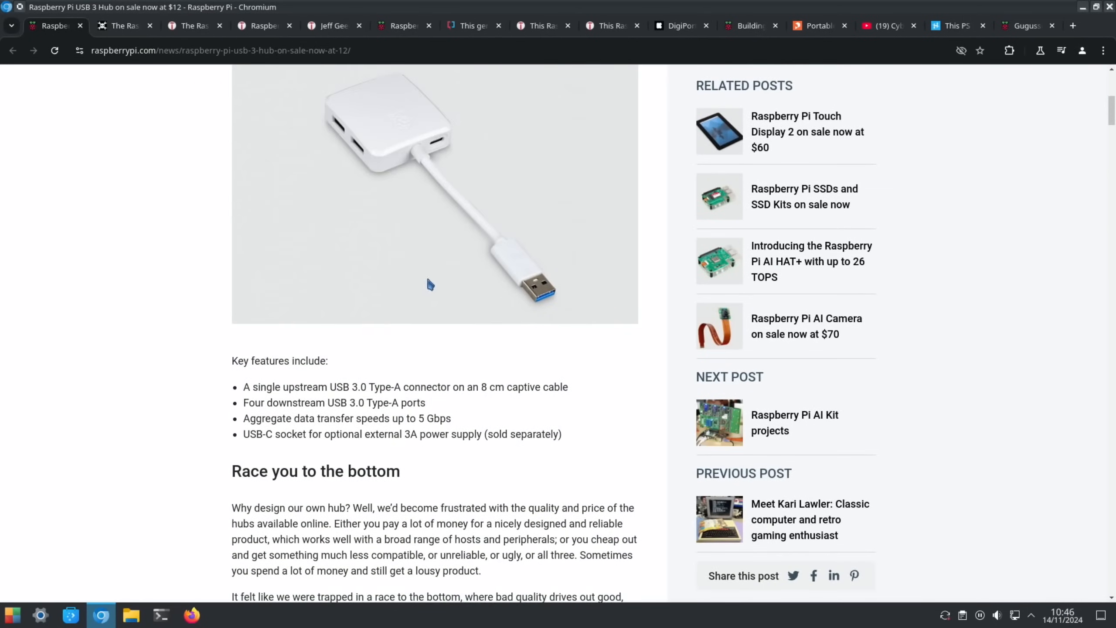
scroll(up, 3)
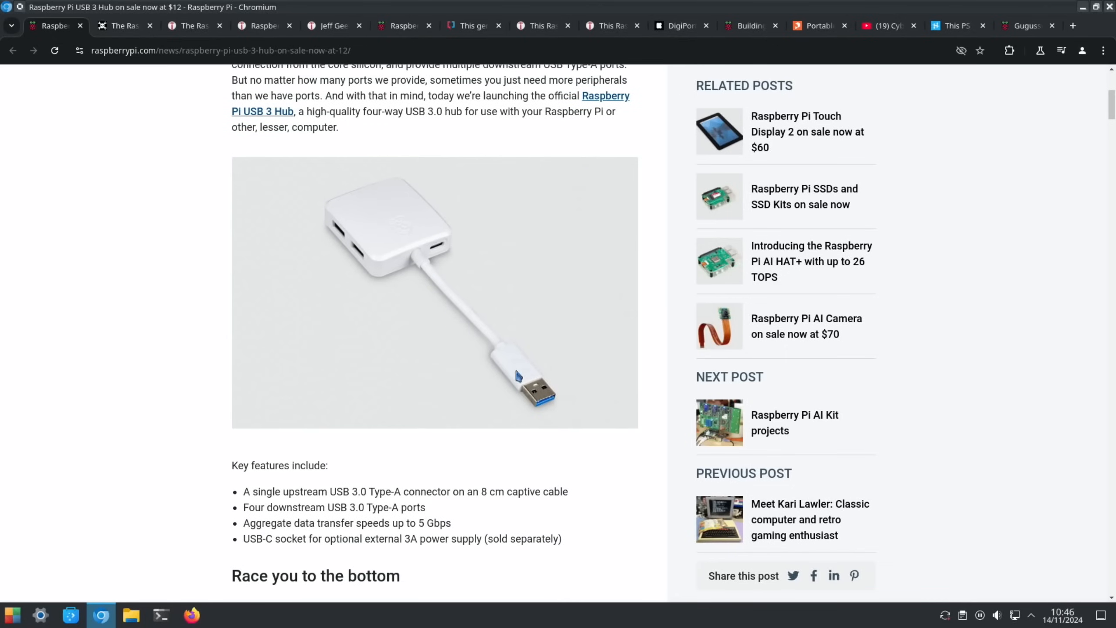
mouse_move(441, 257)
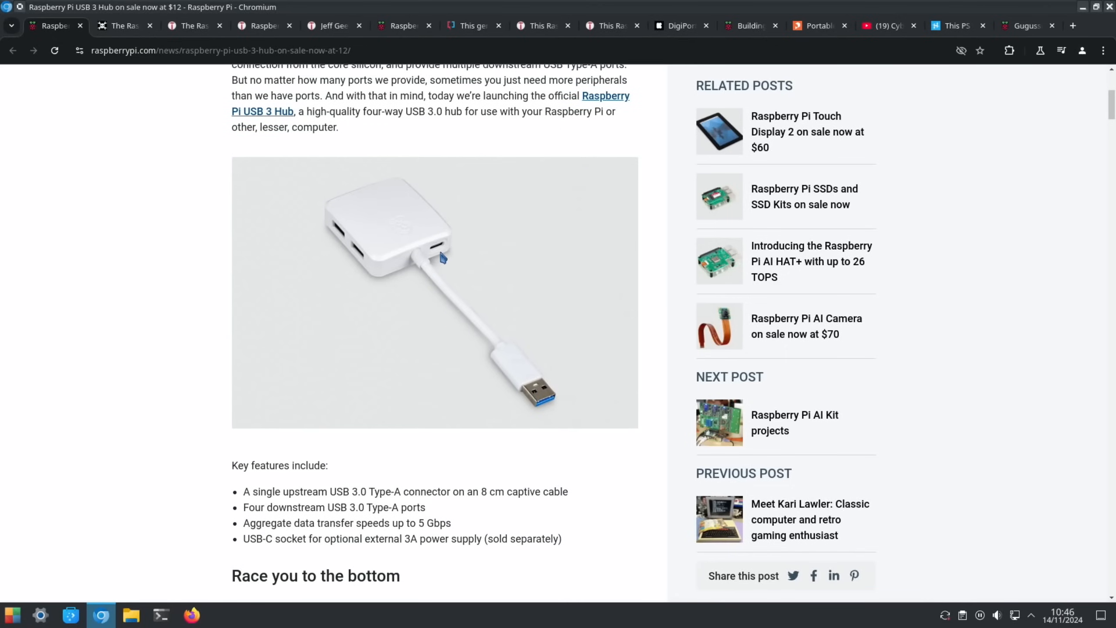
mouse_move(349, 191)
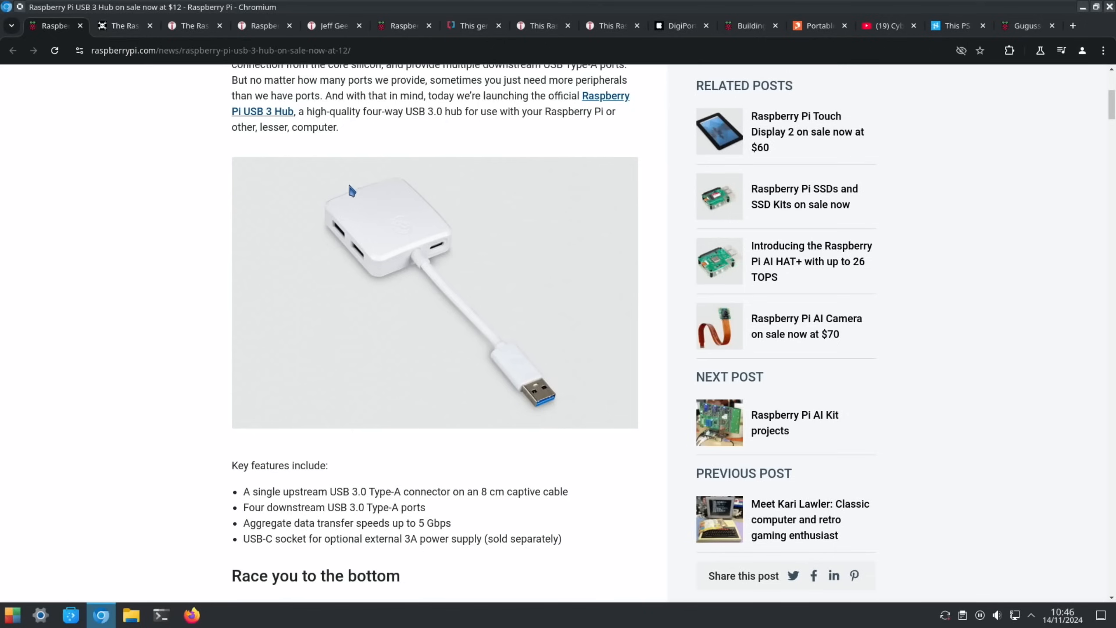
mouse_move(318, 242)
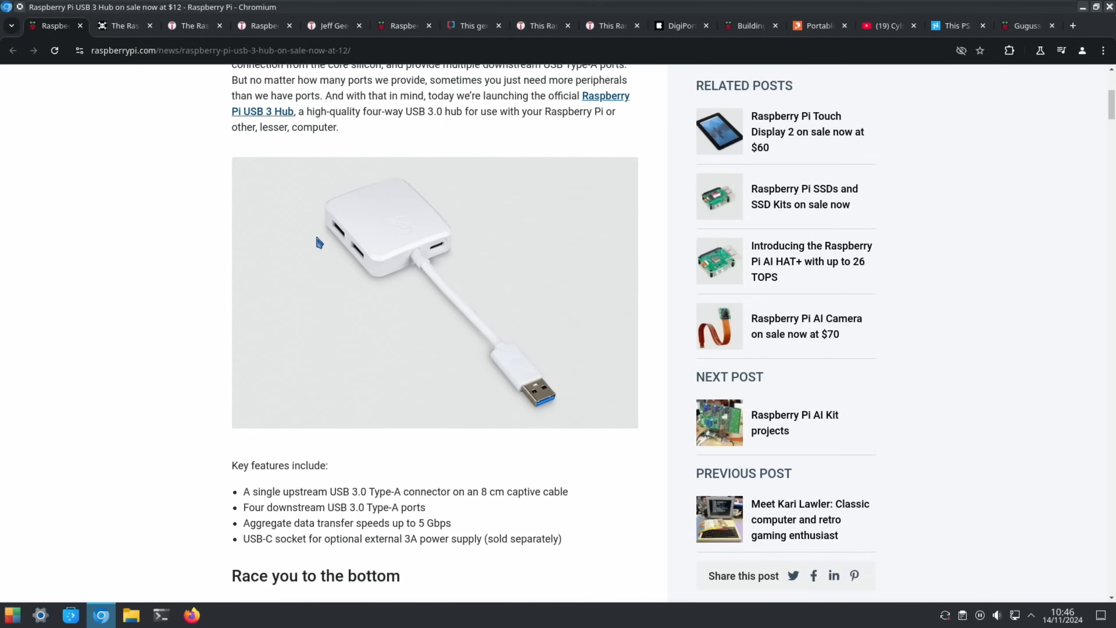
mouse_move(320, 290)
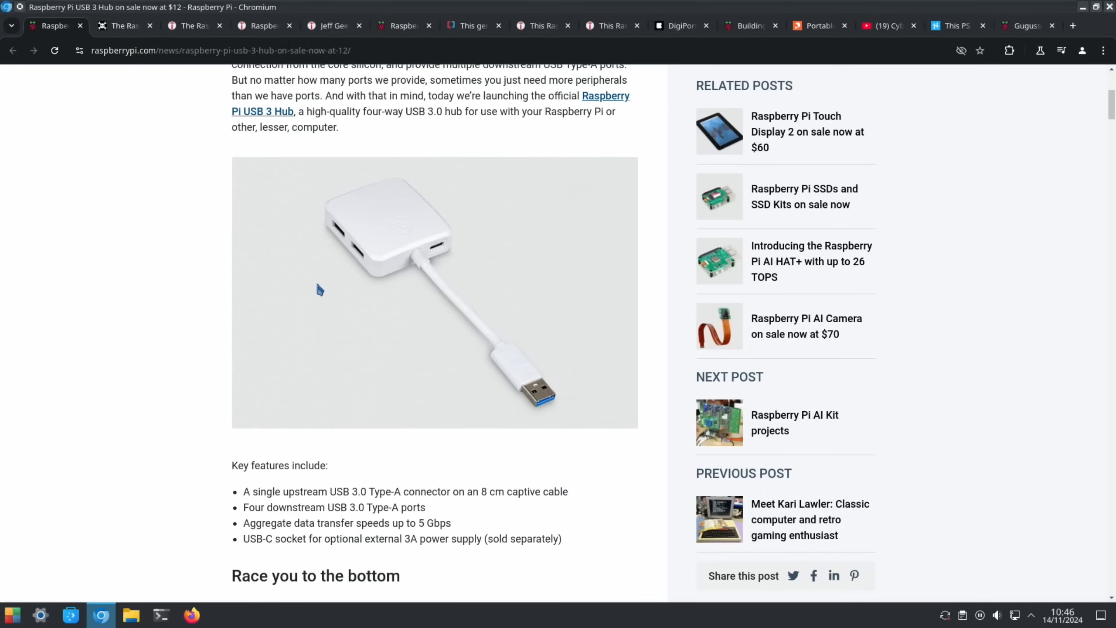
scroll(down, 3)
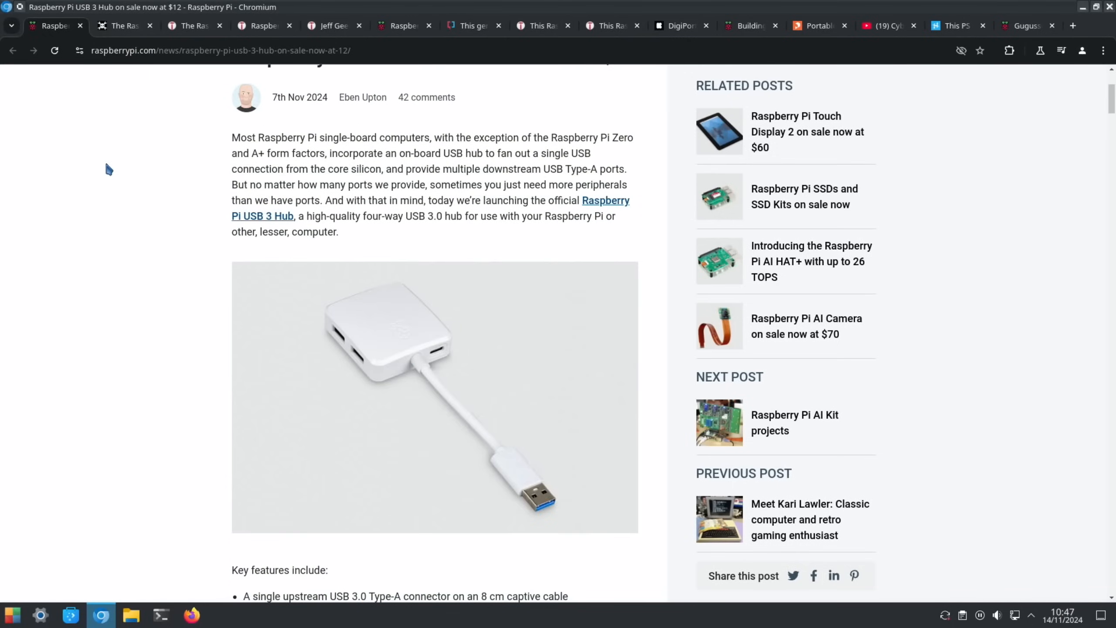
mouse_move(84, 39)
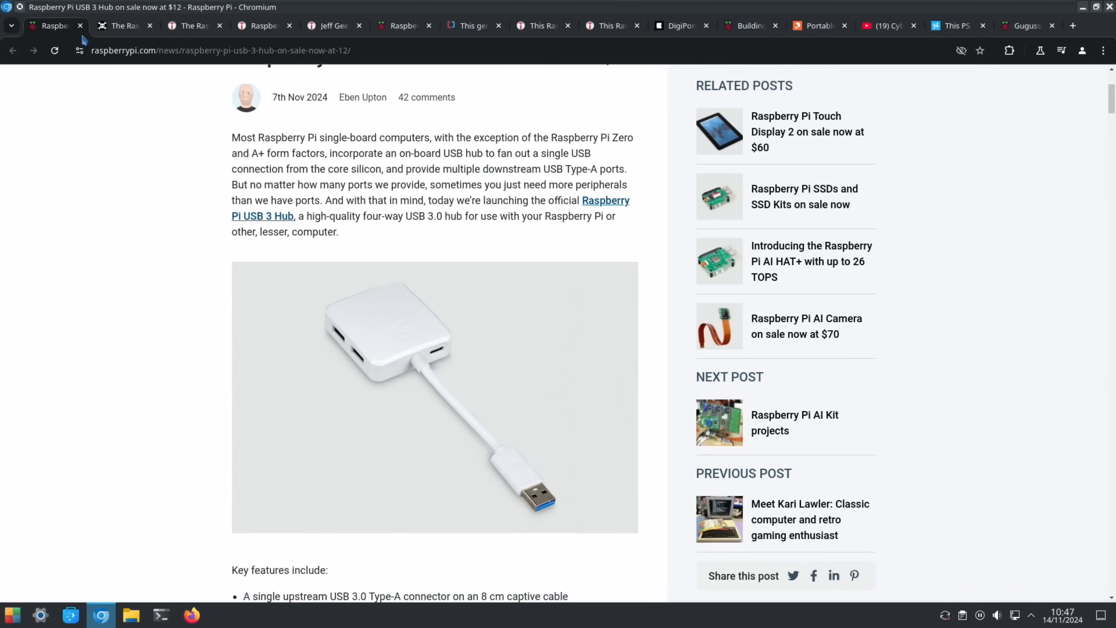
Close the USB 3 Hub article and read down the Hackaday Raspberry Pi 500 piece.
click(81, 25)
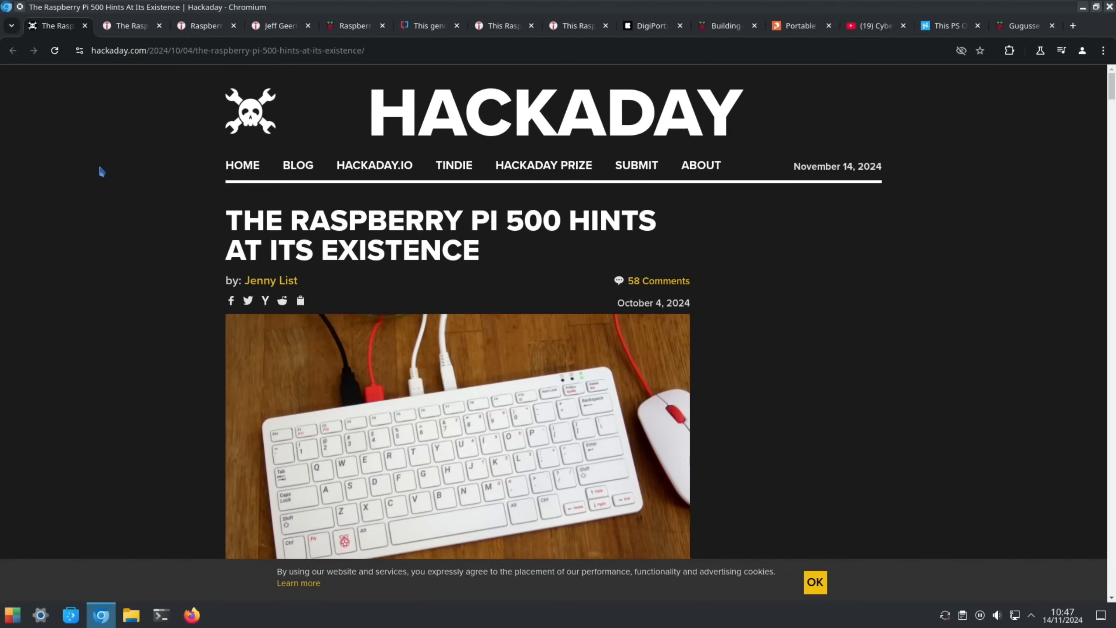
mouse_move(452, 449)
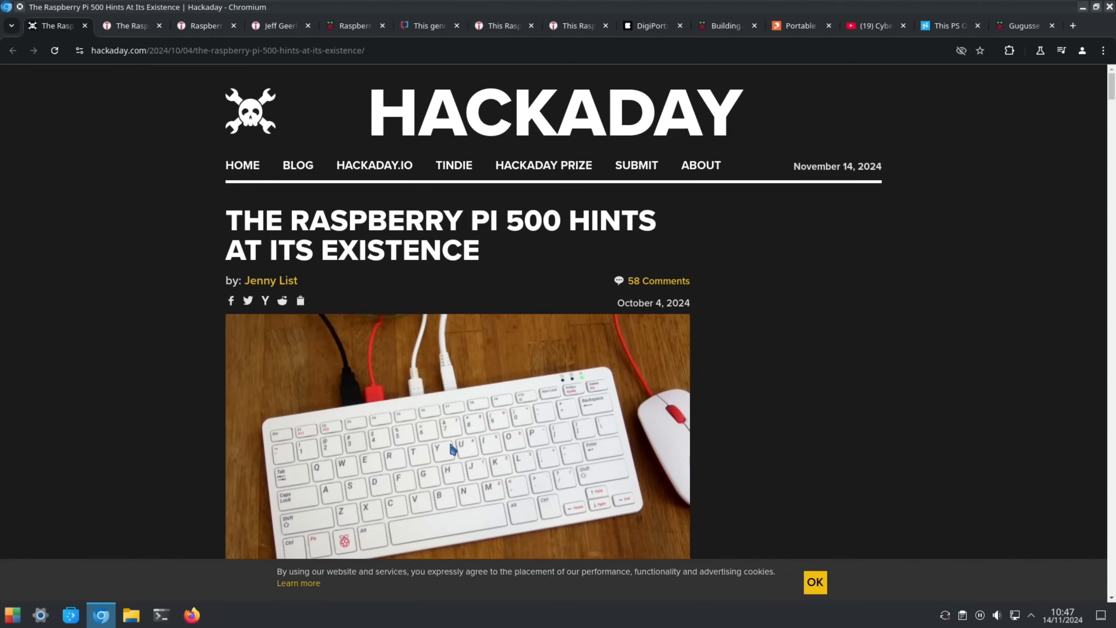
mouse_move(377, 520)
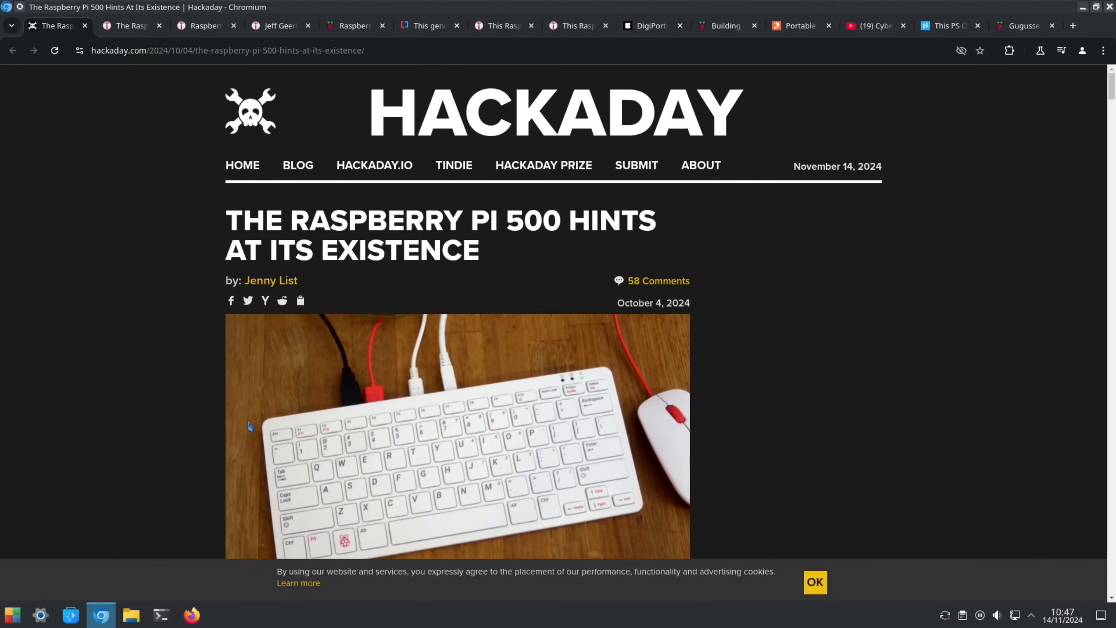
mouse_move(382, 420)
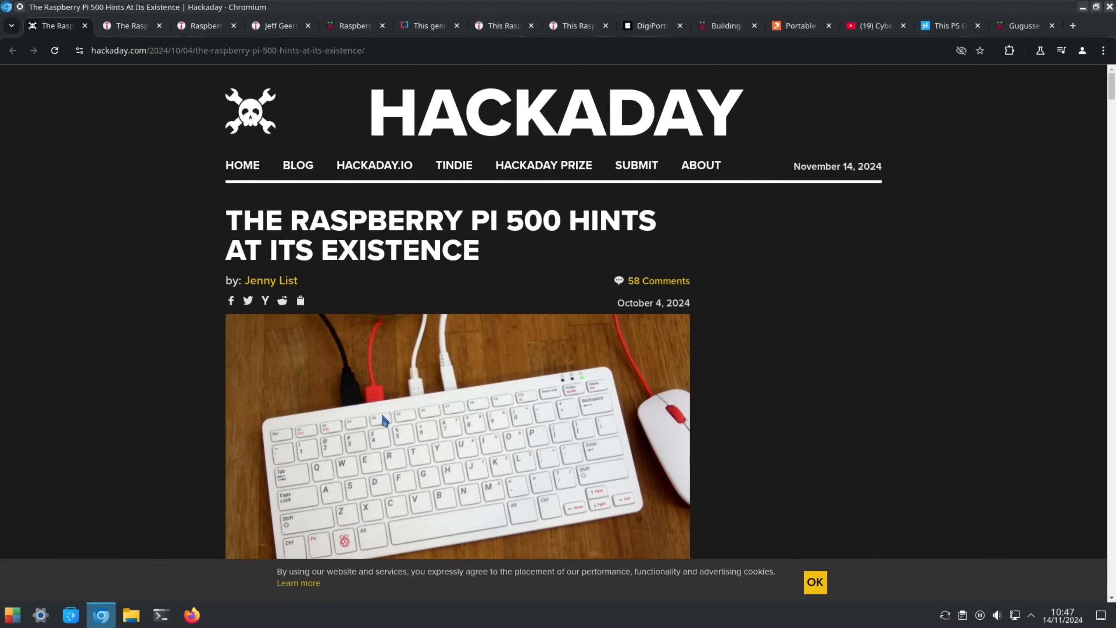
scroll(down, 3)
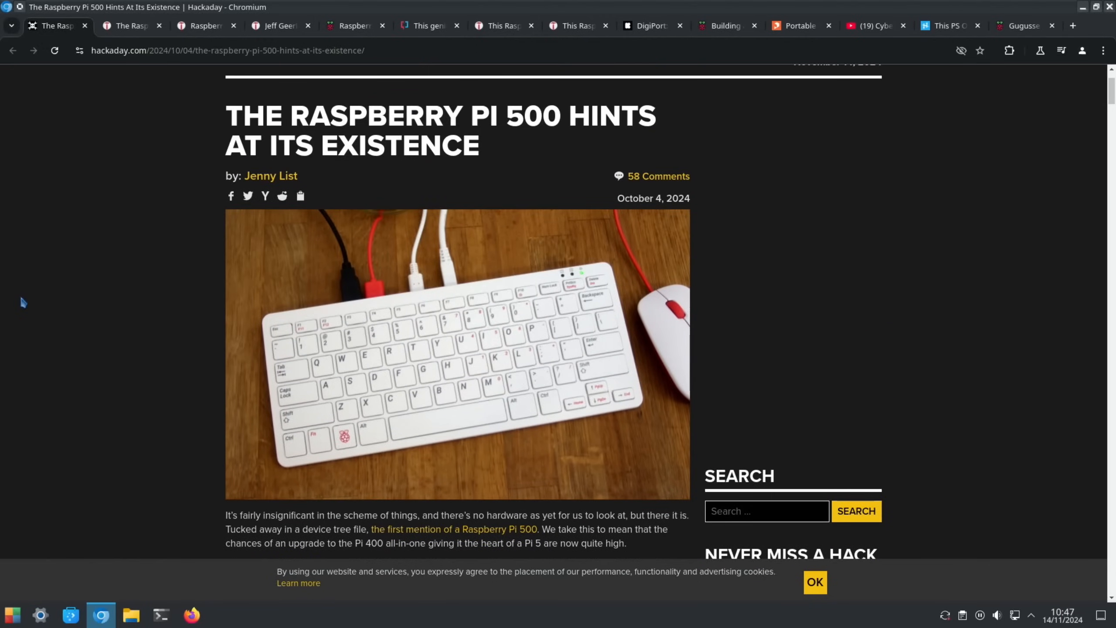
scroll(down, 3)
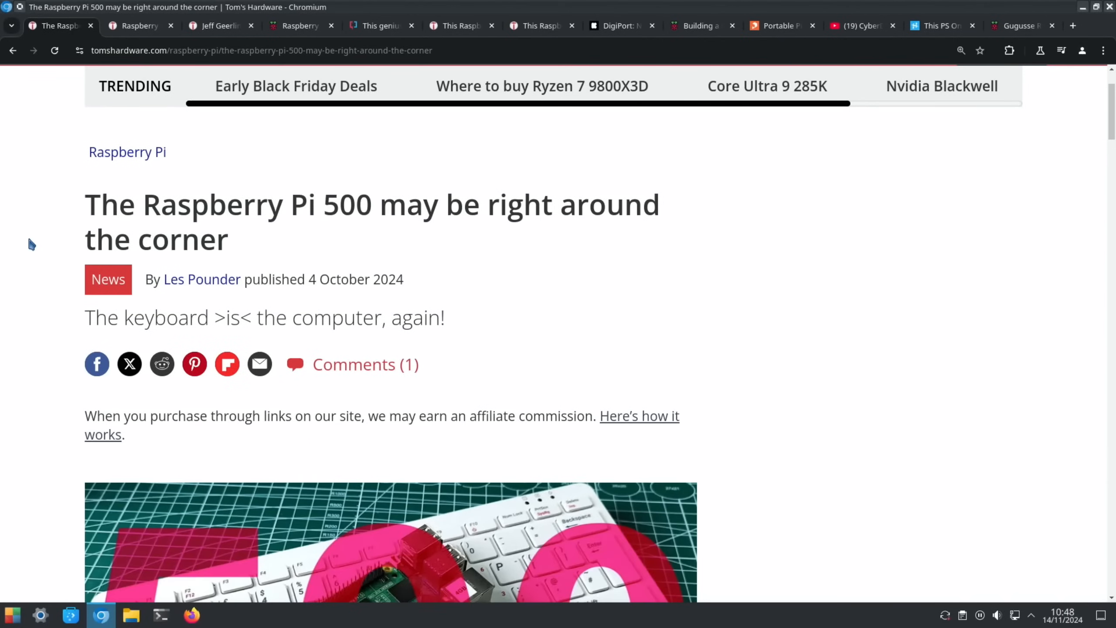
Scroll the Tom's Hardware Pi 500 article past the device tree details to the board photo.
scroll(down, 3)
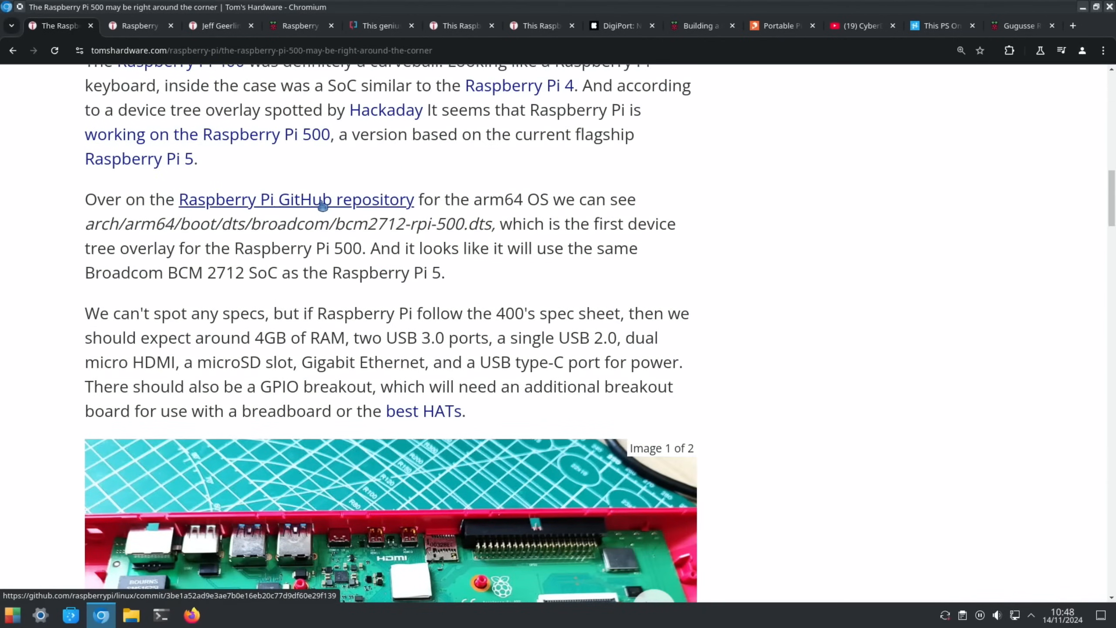
scroll(down, 3)
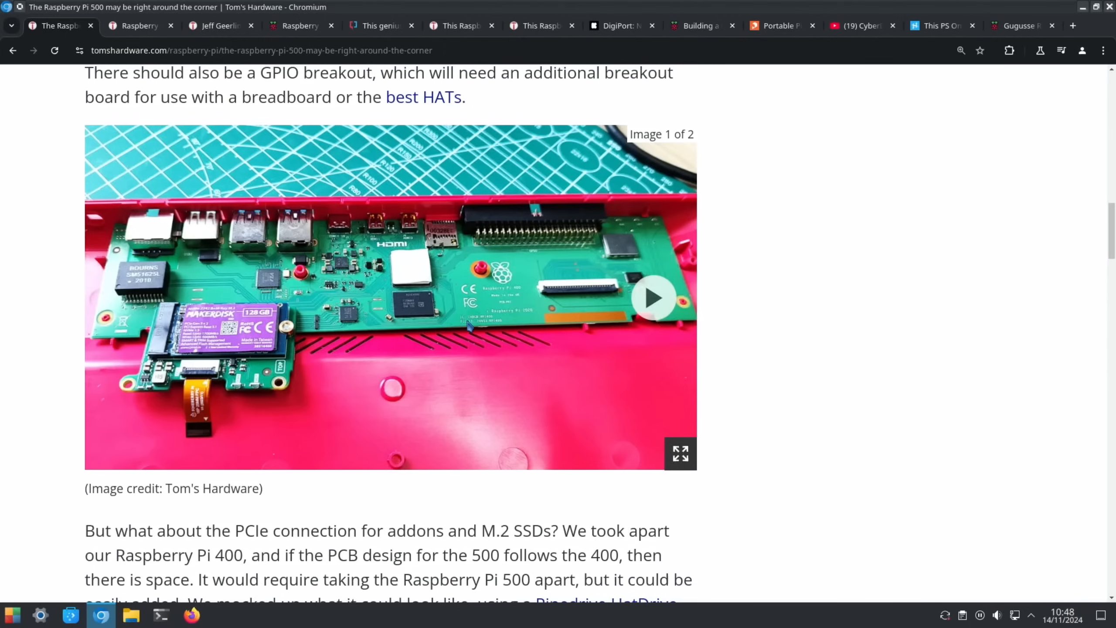
mouse_move(227, 363)
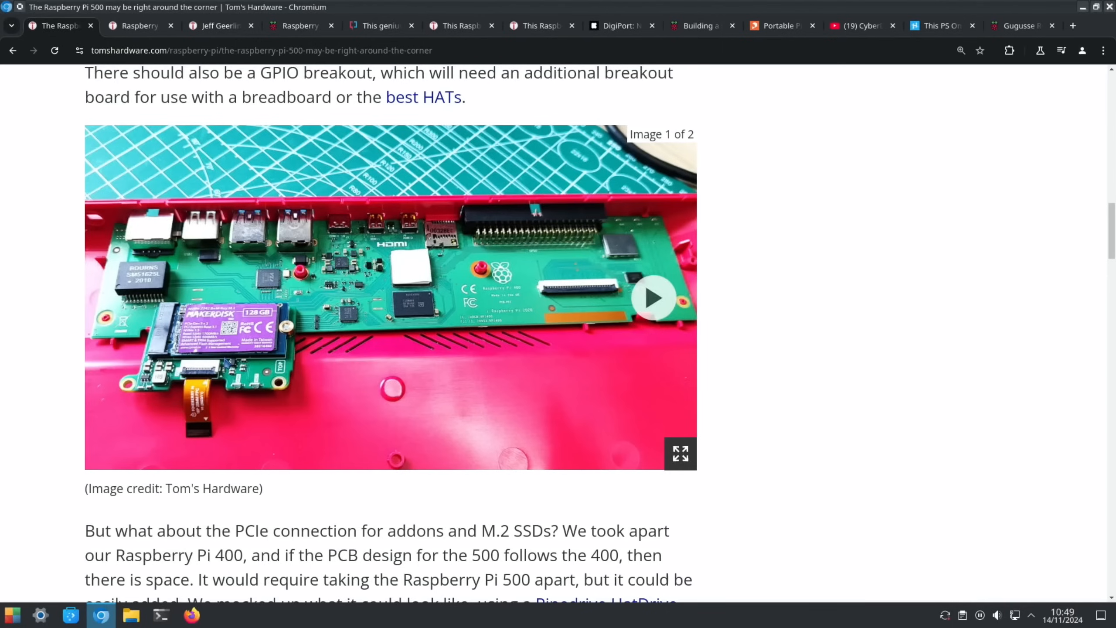
Bring up the leepspvideo channel's 'pi 400' video results and browse them.
click(1023, 25)
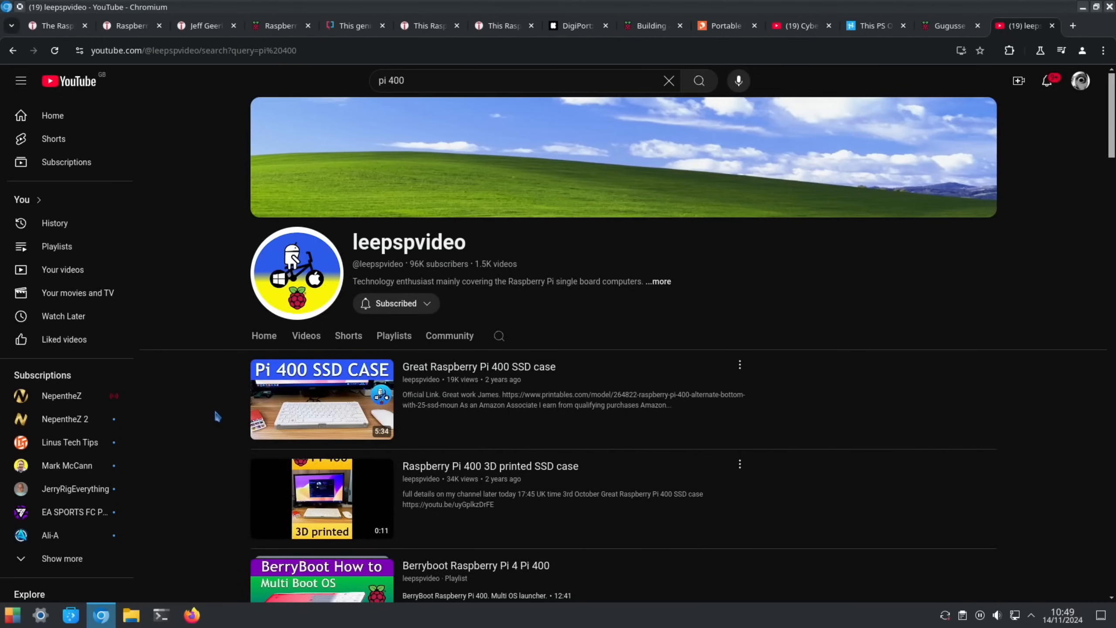
mouse_move(216, 397)
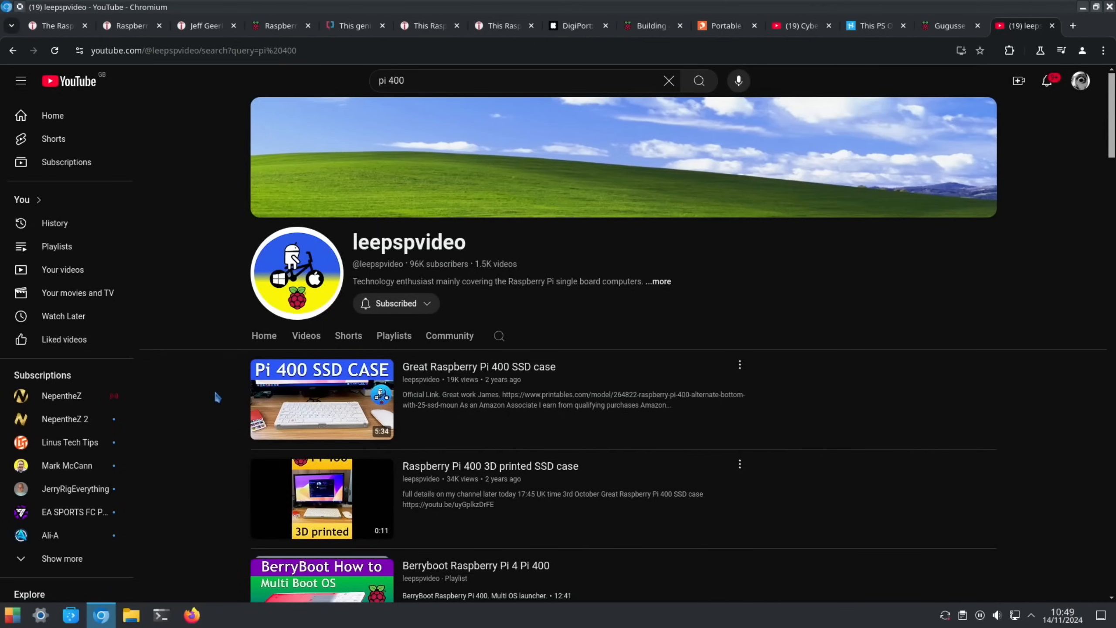
mouse_move(322, 399)
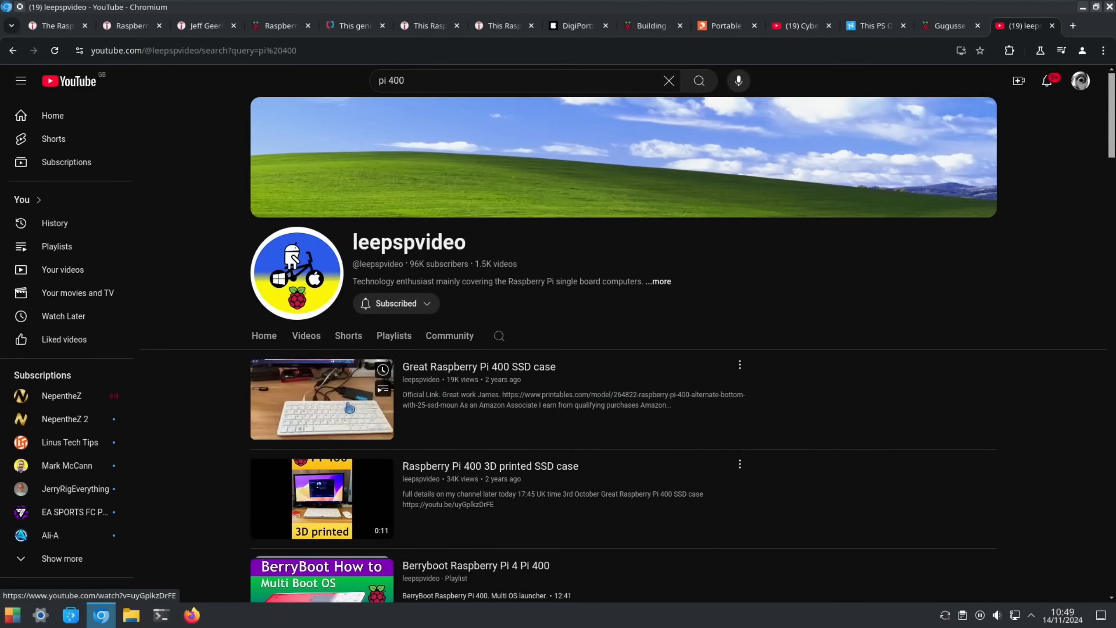
scroll(down, 3)
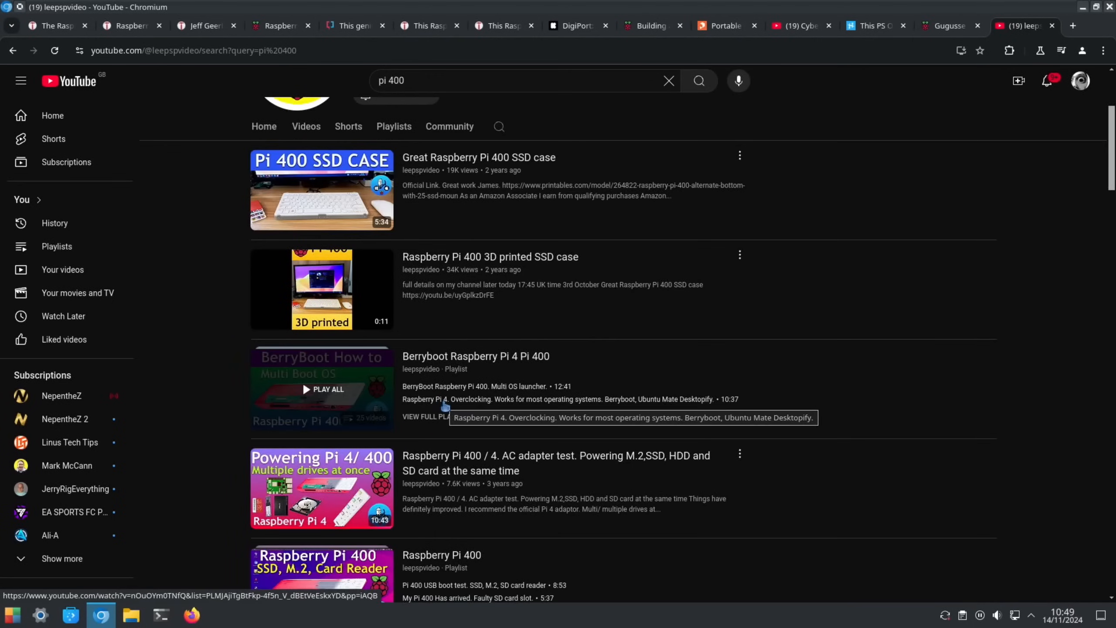
scroll(down, 3)
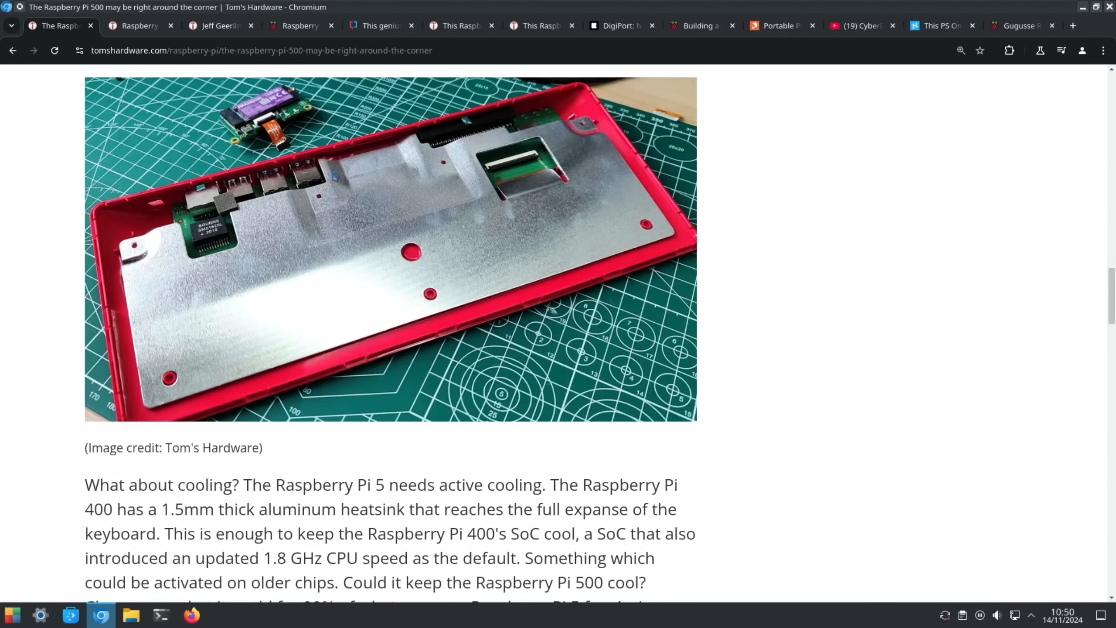
Scroll the Tom's Hardware Pi 500 article to its heatsink and cooling section.
scroll(down, 3)
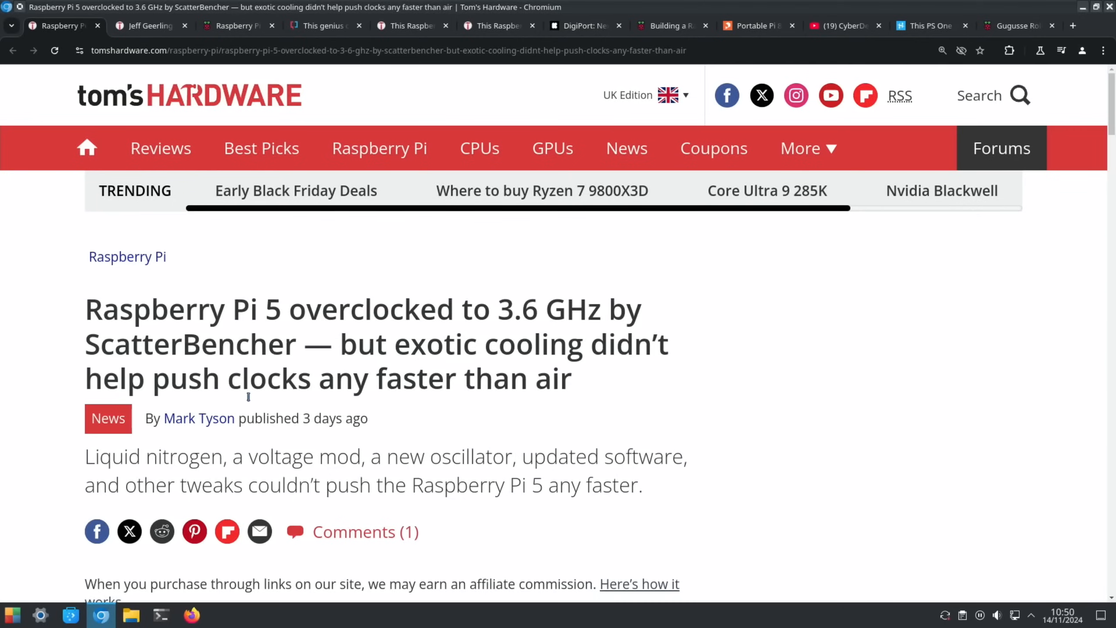
Scroll the Pi 5 3.6 GHz overclocking article past the liquid nitrogen rig photo to the embedded video.
scroll(down, 3)
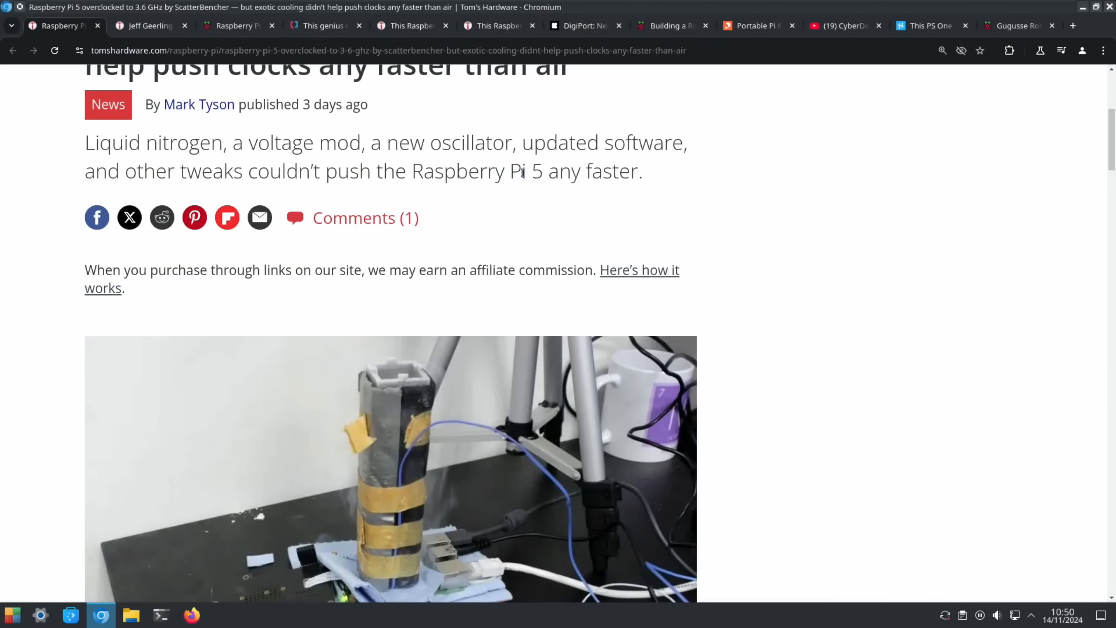
mouse_move(389, 190)
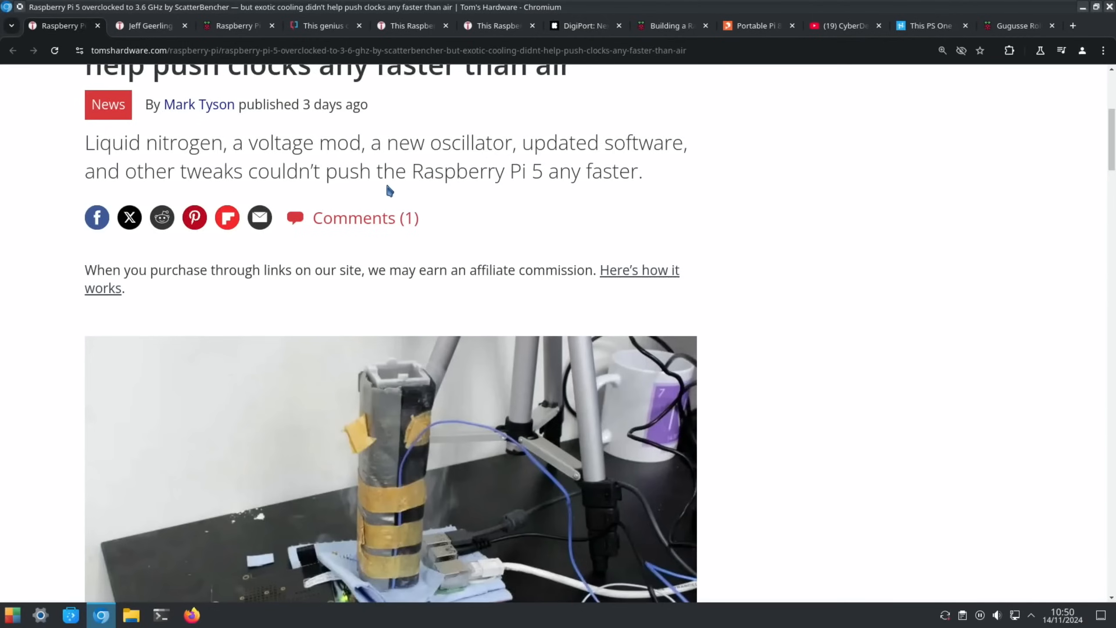
scroll(down, 3)
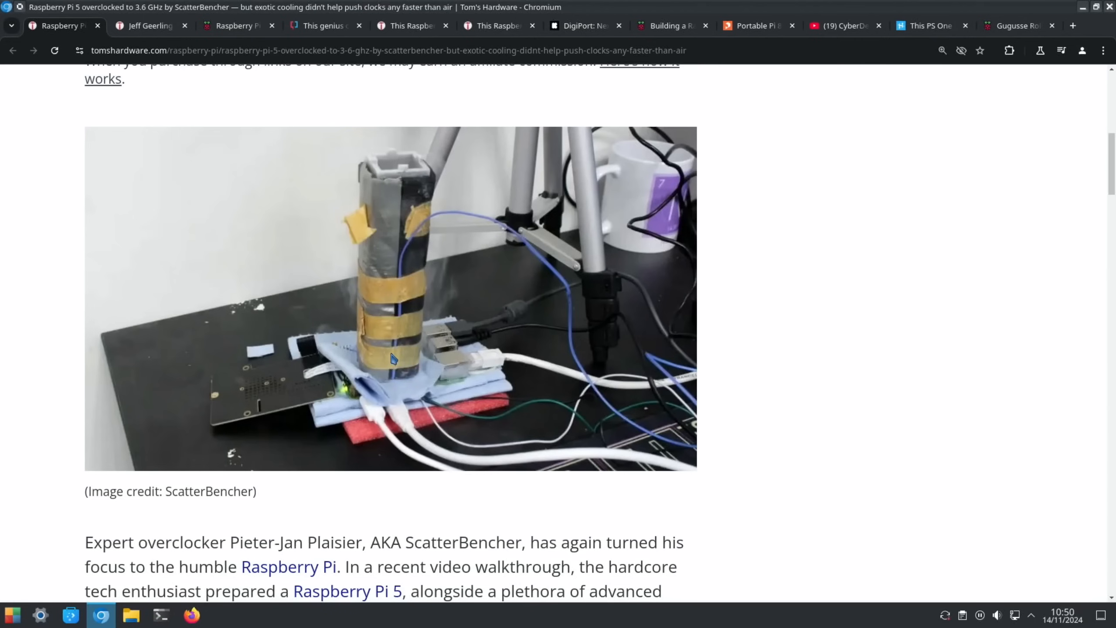
scroll(down, 3)
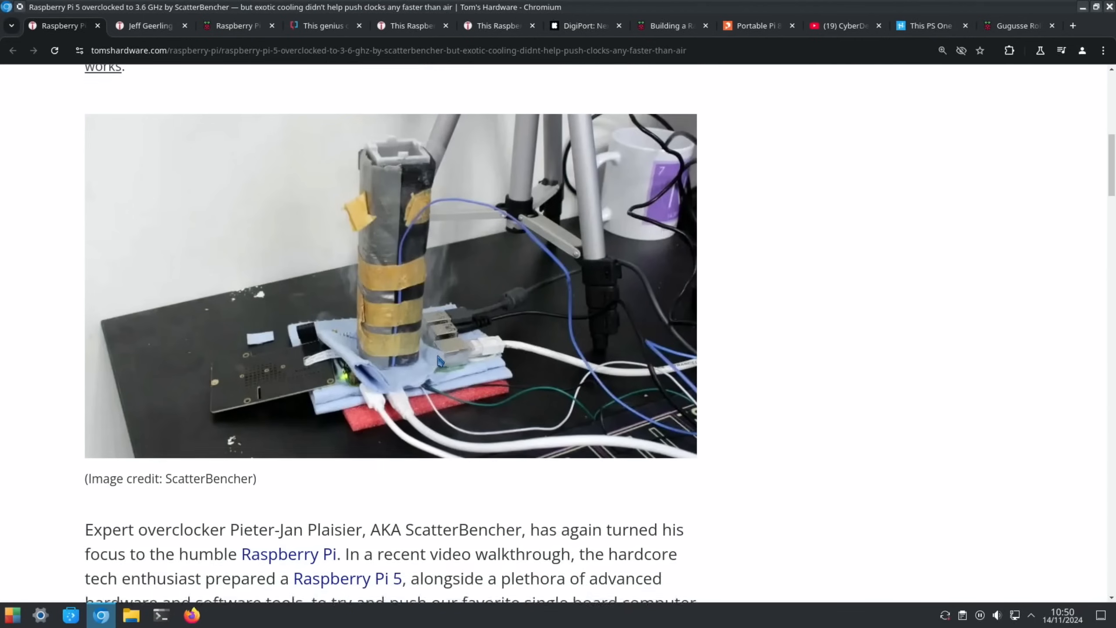
scroll(down, 3)
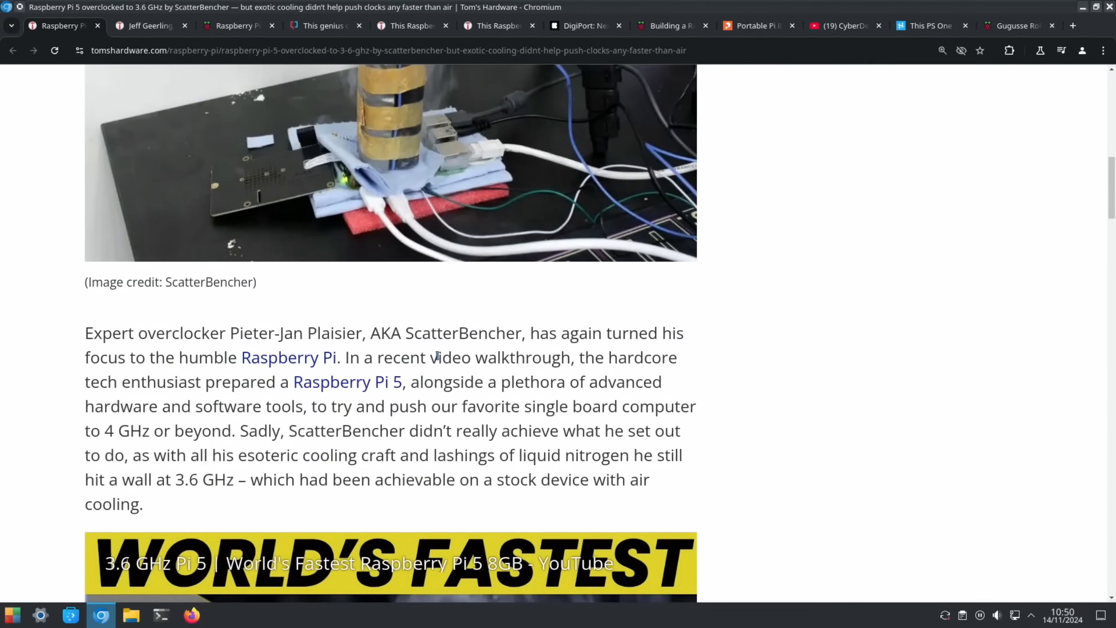
scroll(down, 3)
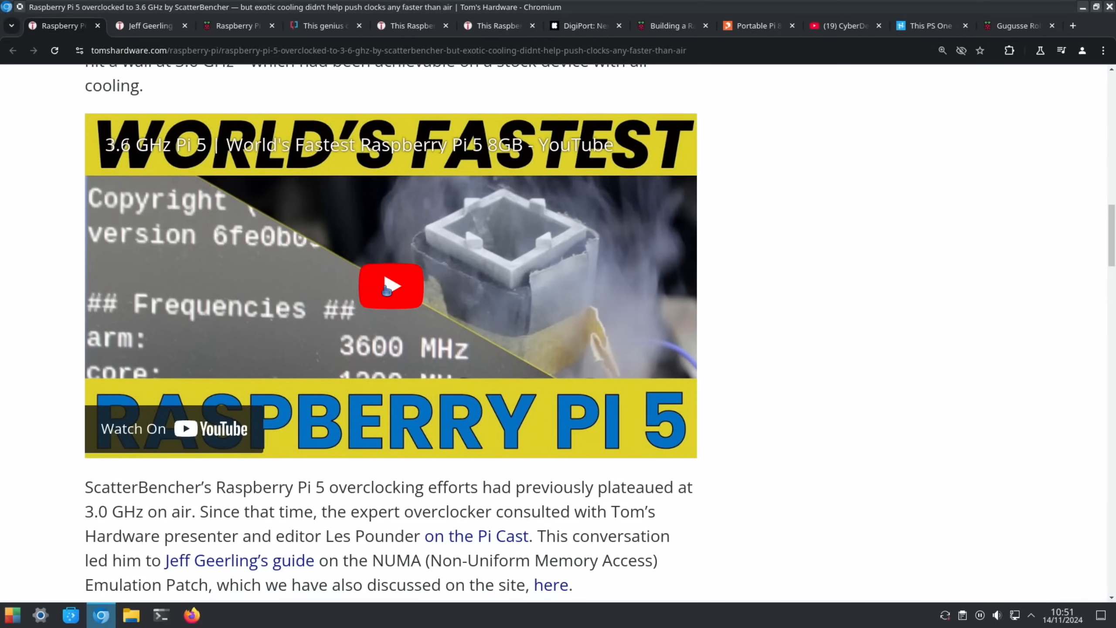
mouse_move(391, 285)
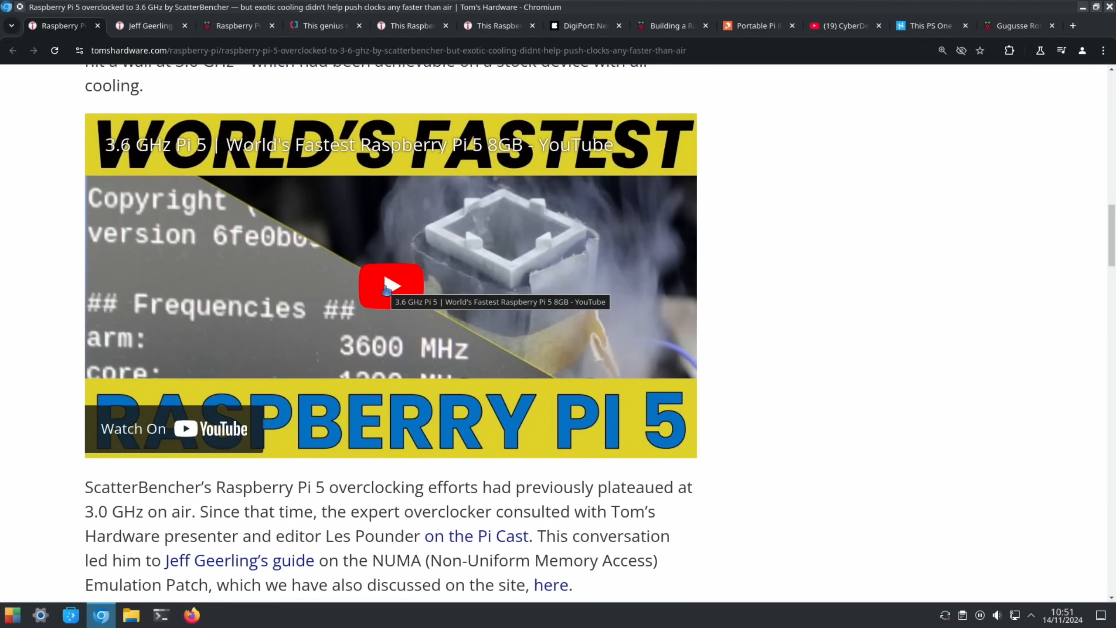
mouse_move(503, 296)
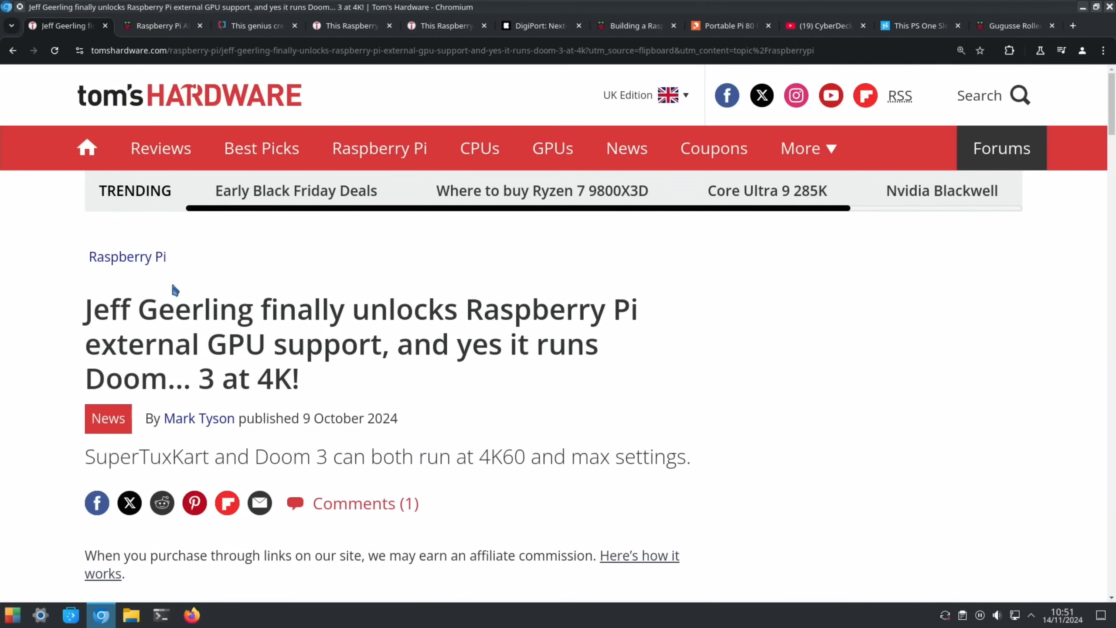
Scroll through Jeff Geerling's Raspberry Pi eGPU article down to its hardware list.
scroll(down, 3)
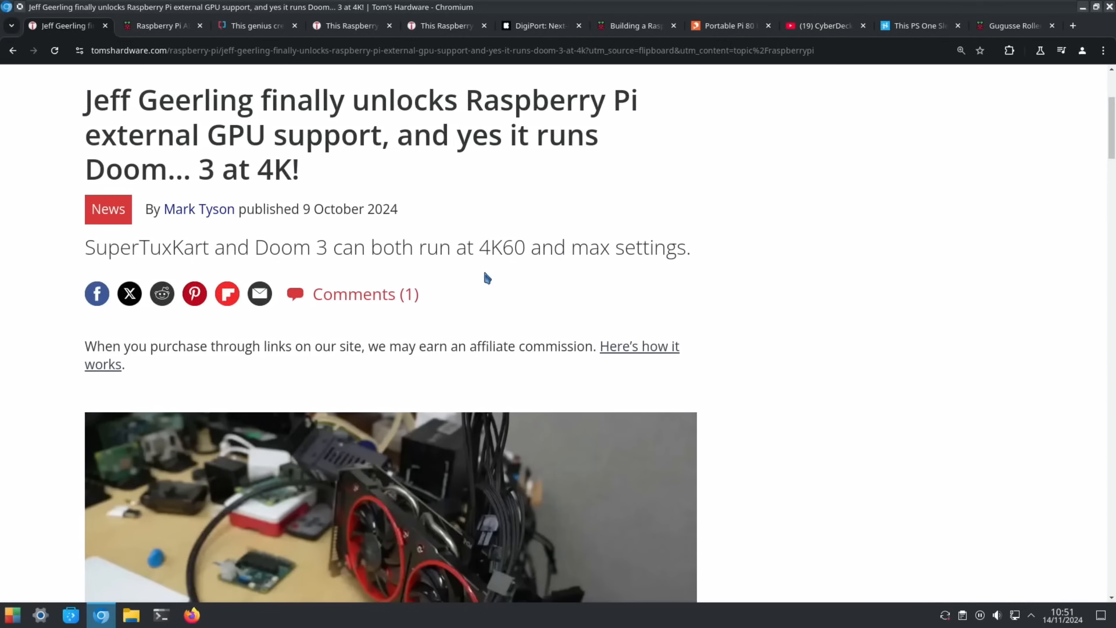
scroll(down, 3)
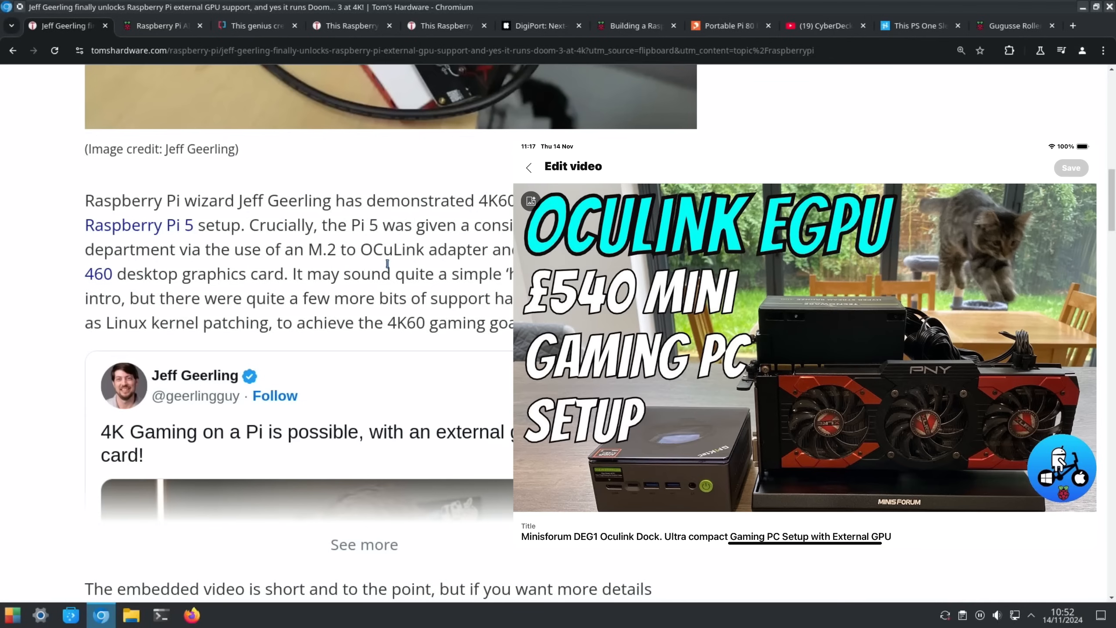
scroll(down, 3)
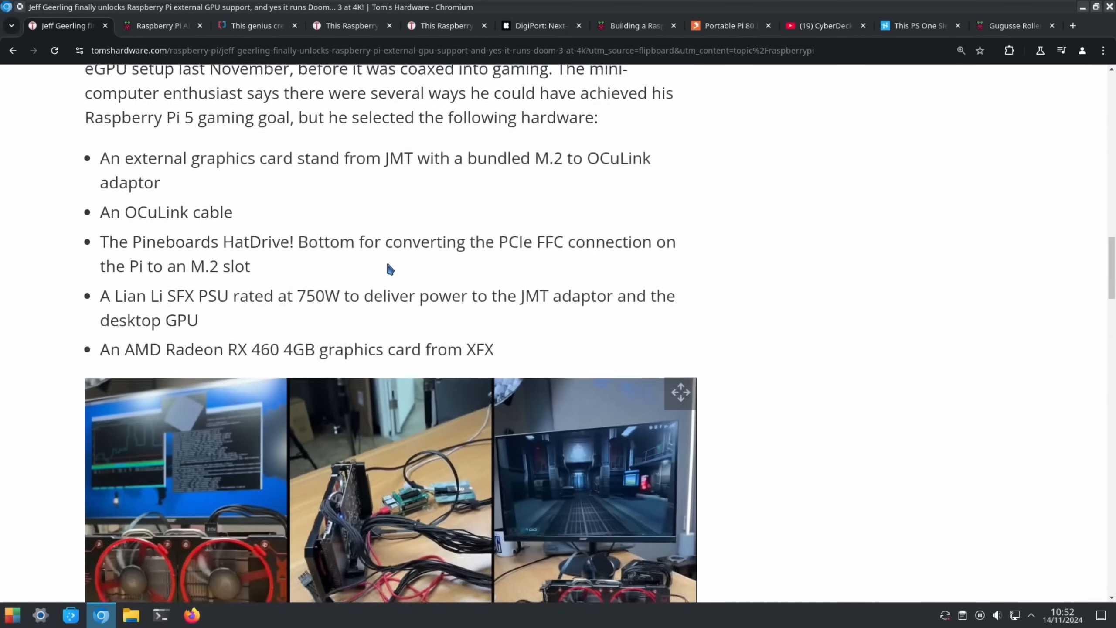
scroll(down, 3)
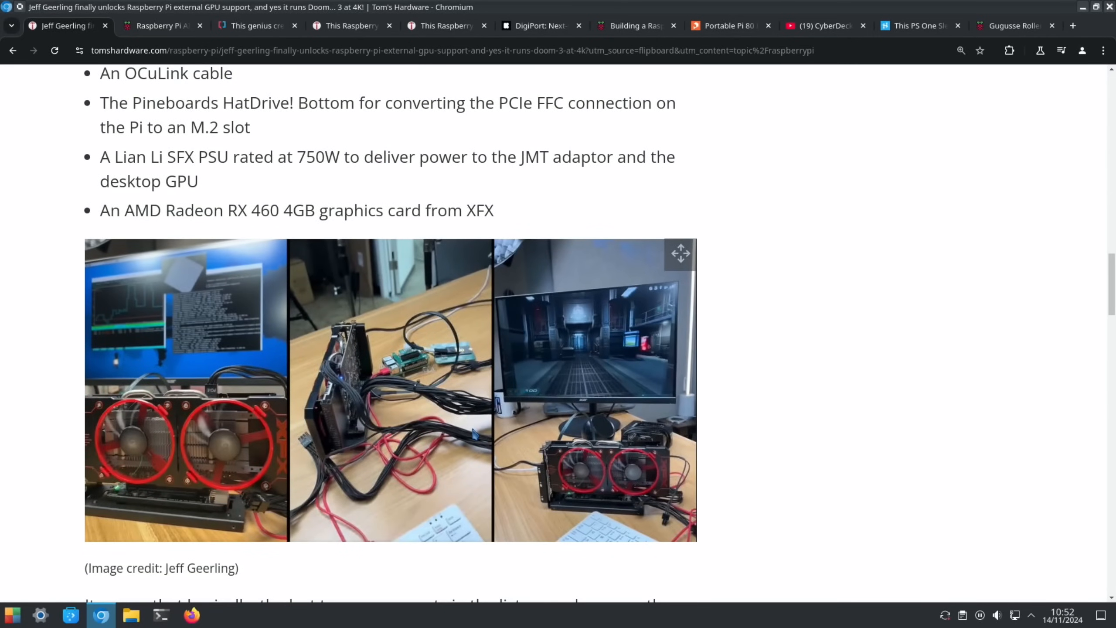
scroll(down, 3)
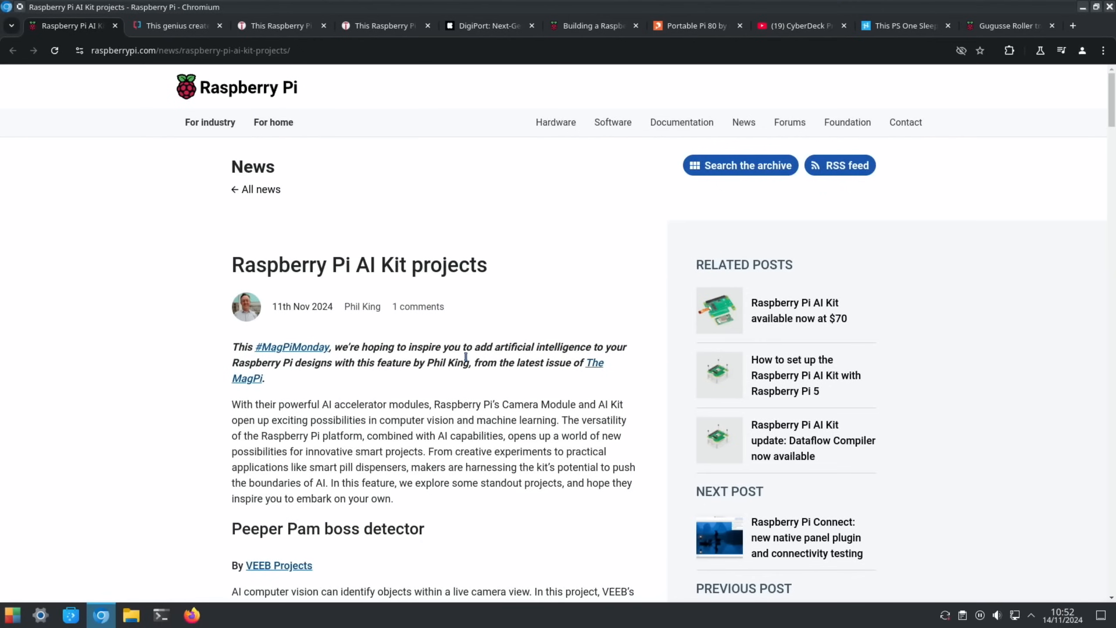
Scroll the AI Kit projects post down to its reader comment and back up slightly.
scroll(down, 3)
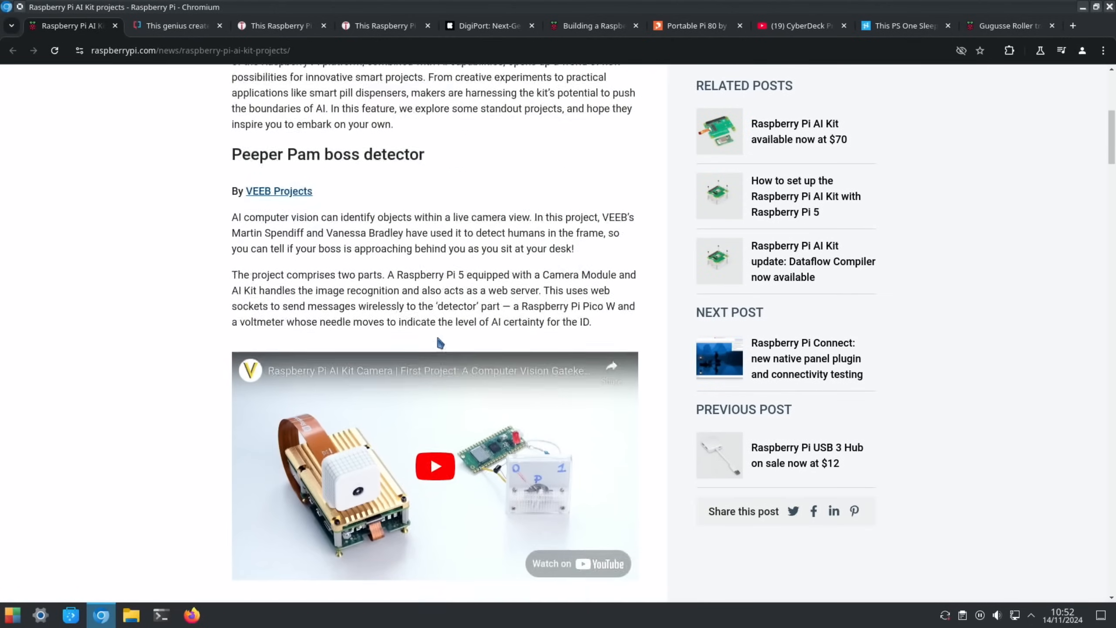
scroll(down, 3)
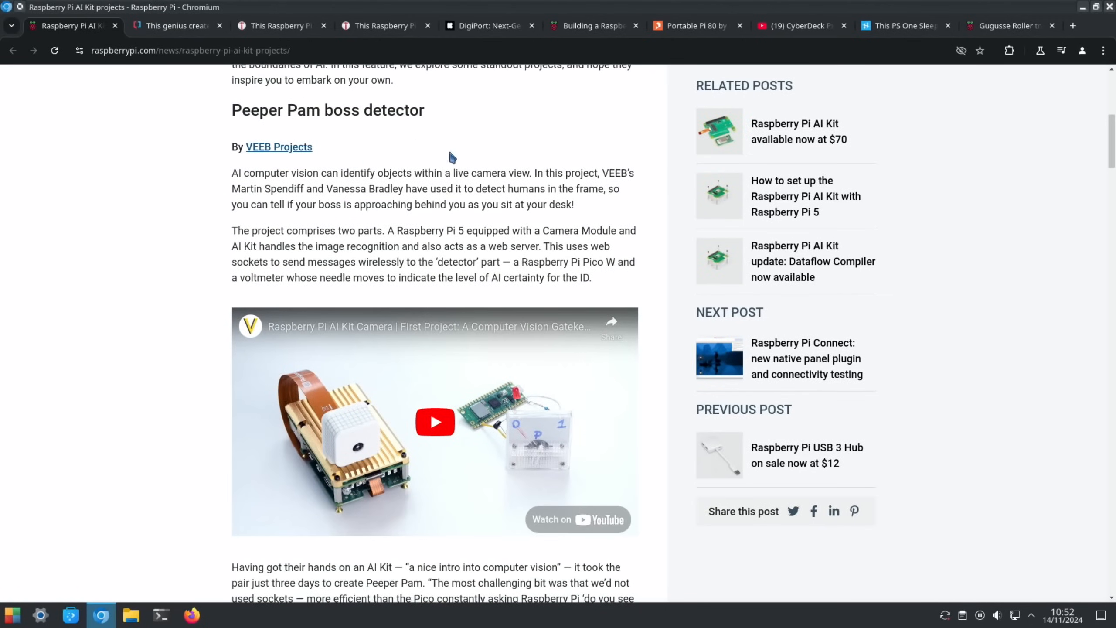
mouse_move(471, 260)
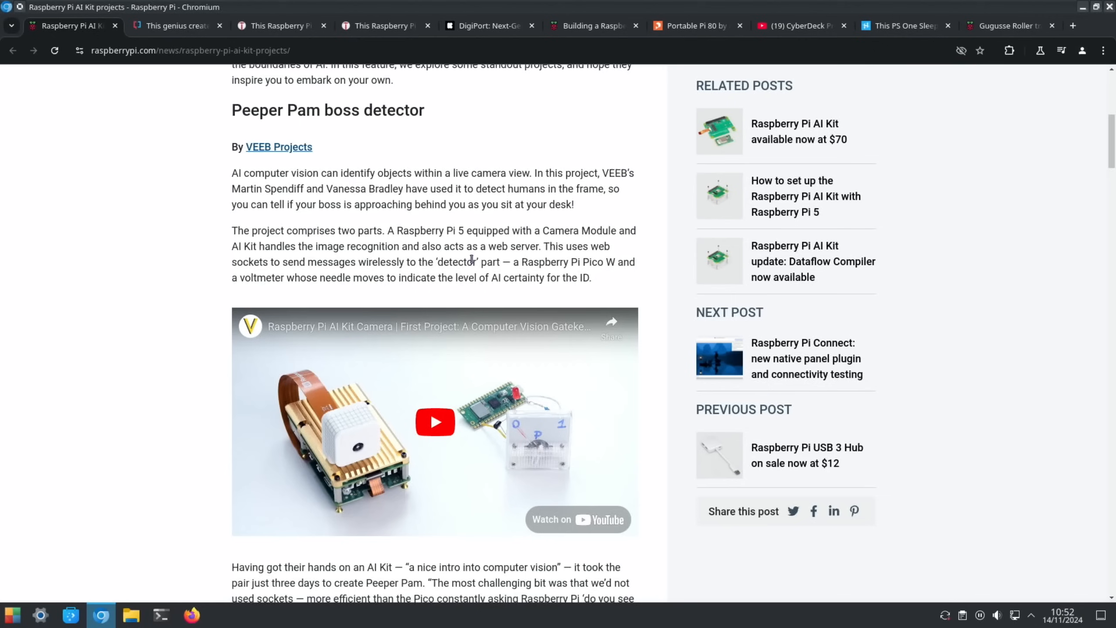
mouse_move(122, 191)
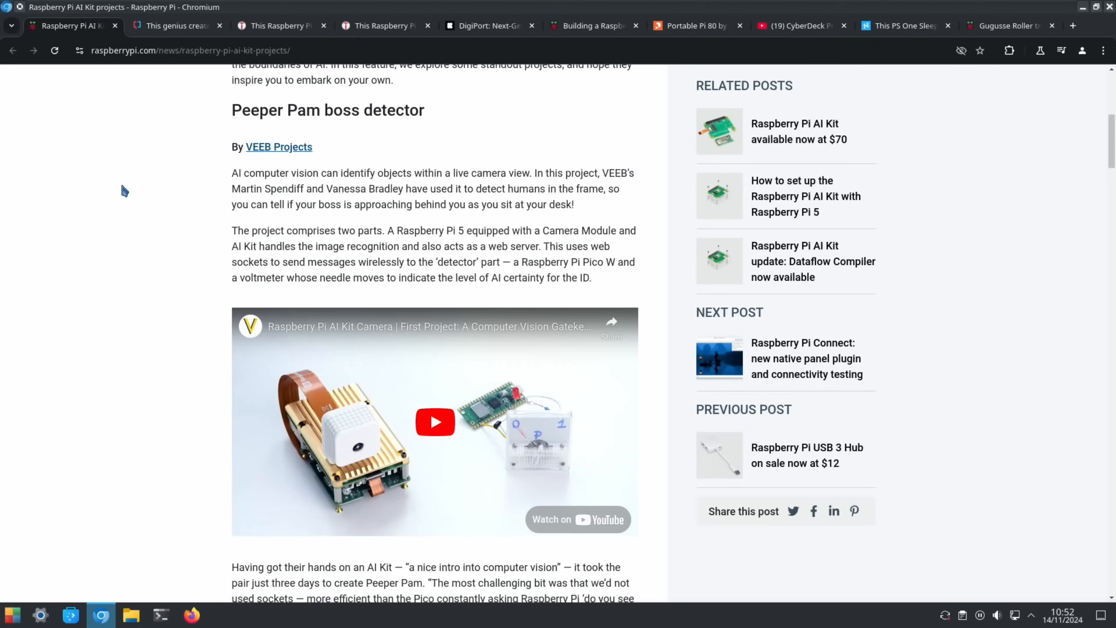
scroll(down, 3)
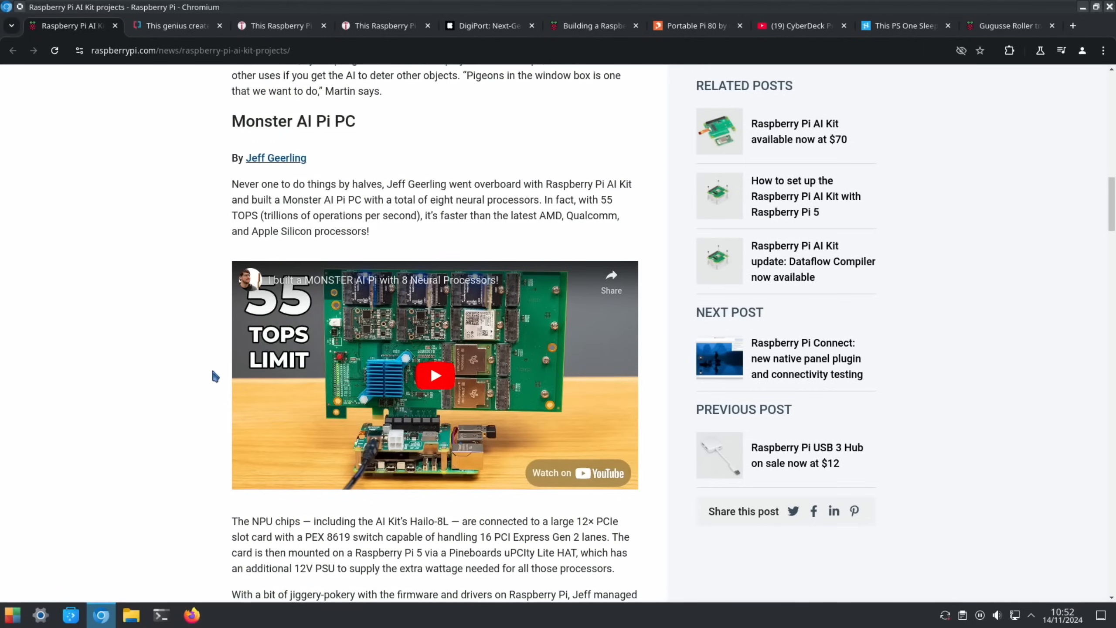
scroll(down, 3)
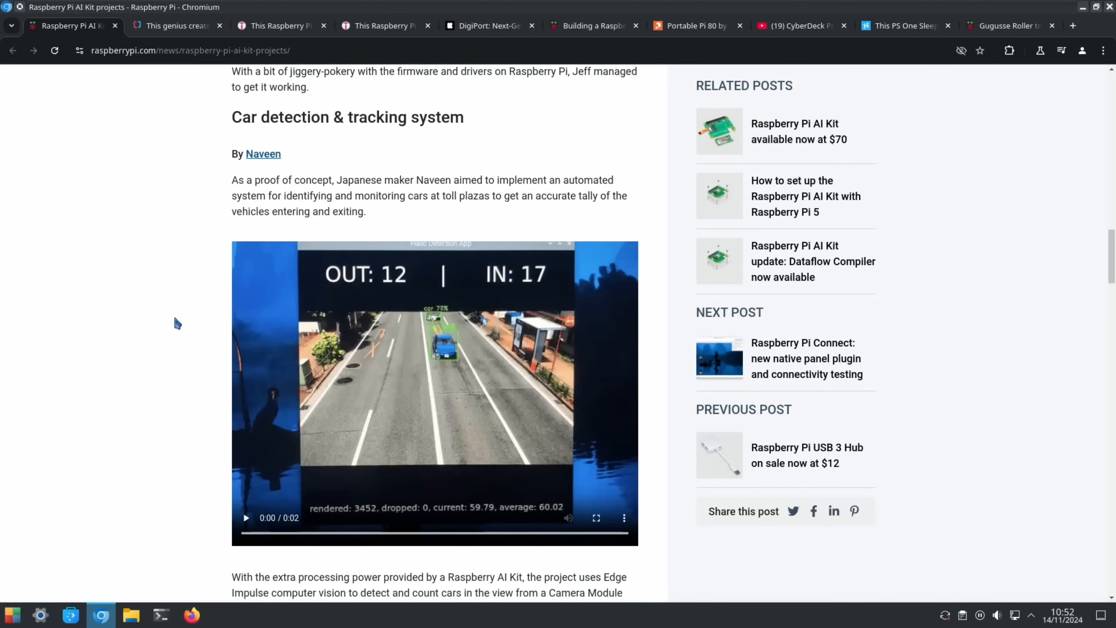
scroll(down, 3)
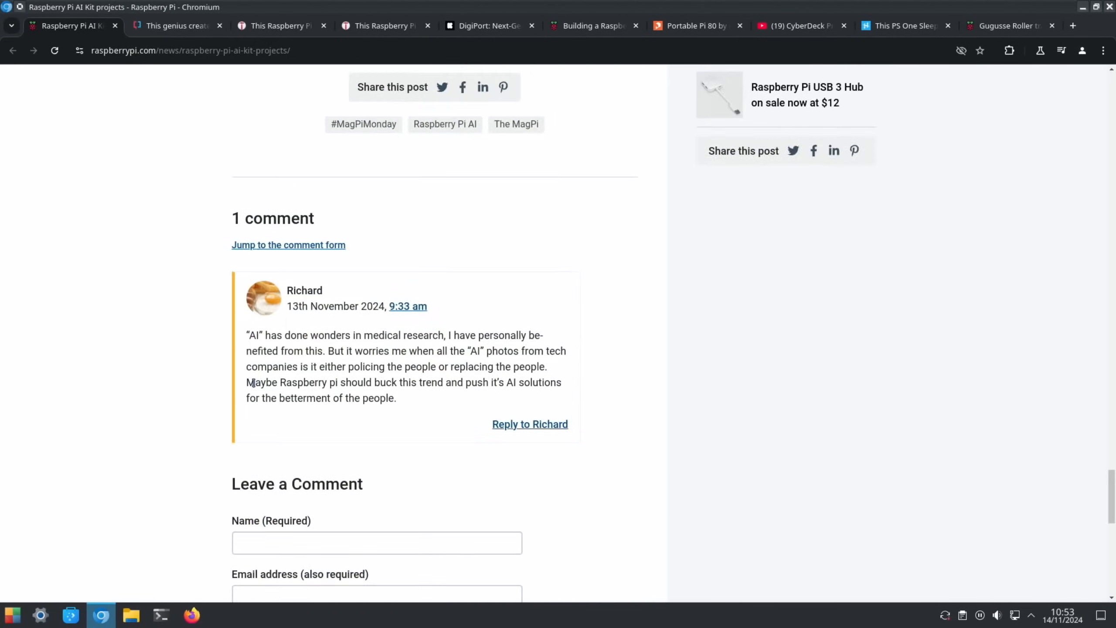
scroll(up, 3)
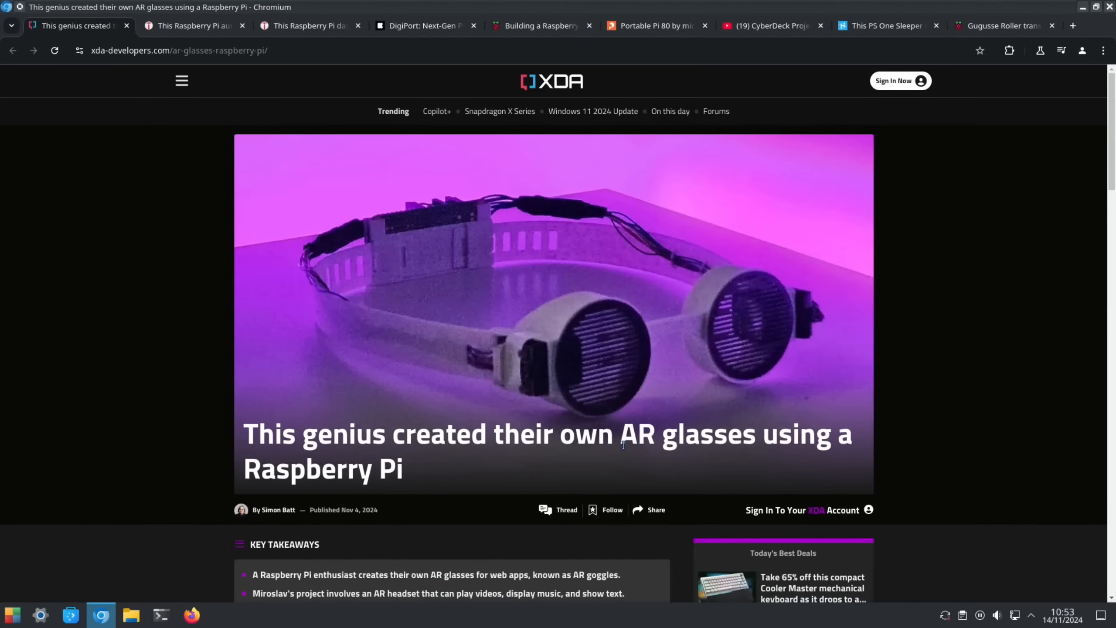
Skim the XDA AR glasses article past its Reddit embed and close its tab.
scroll(down, 3)
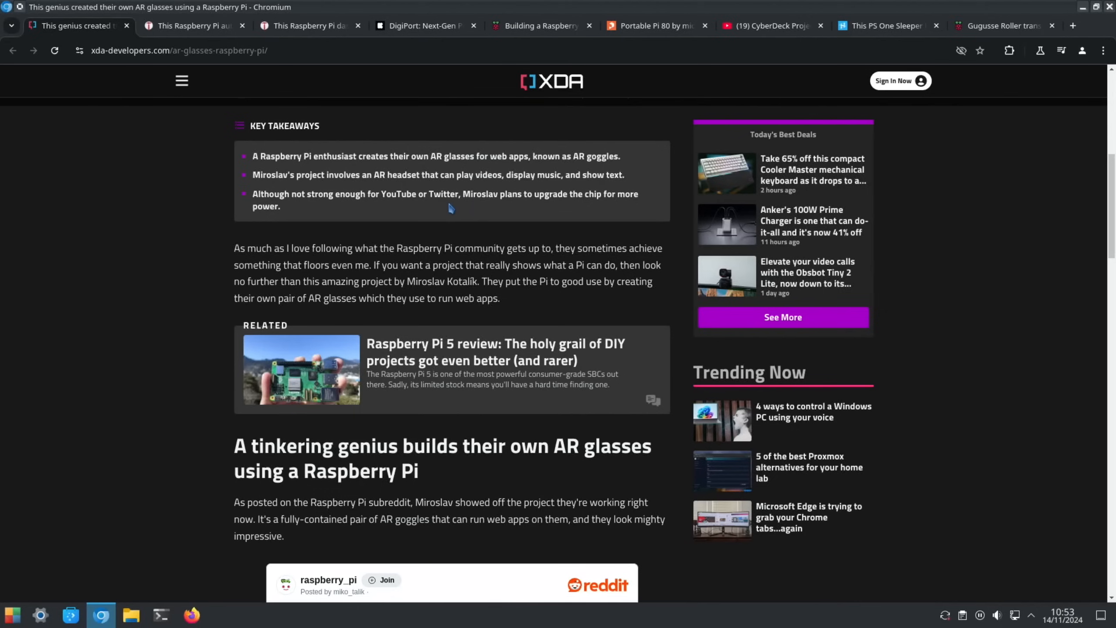
mouse_move(488, 235)
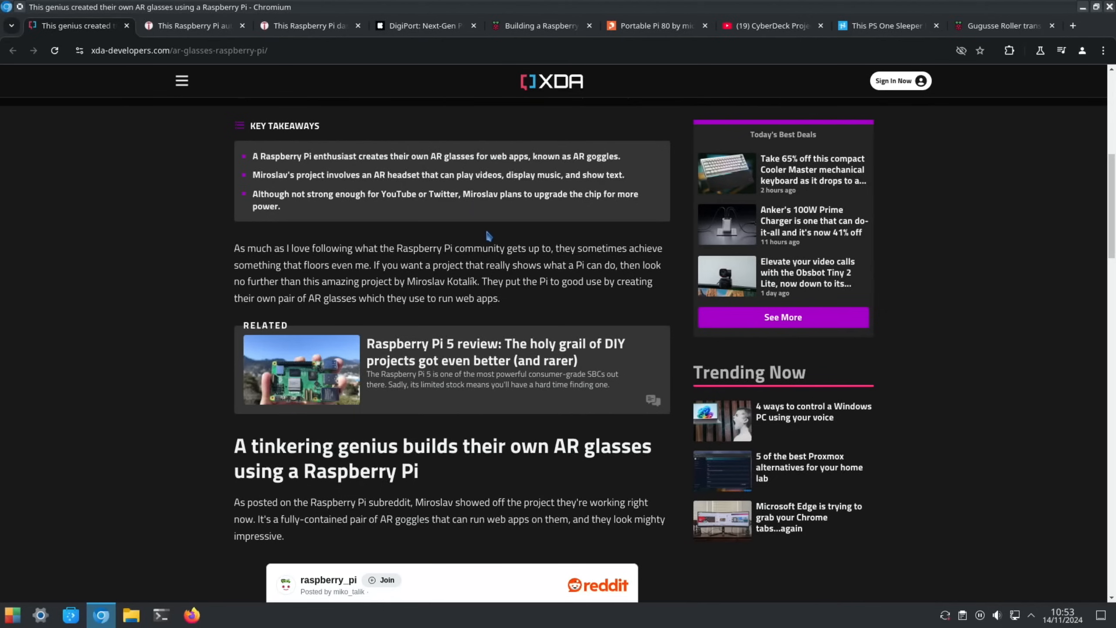
scroll(down, 3)
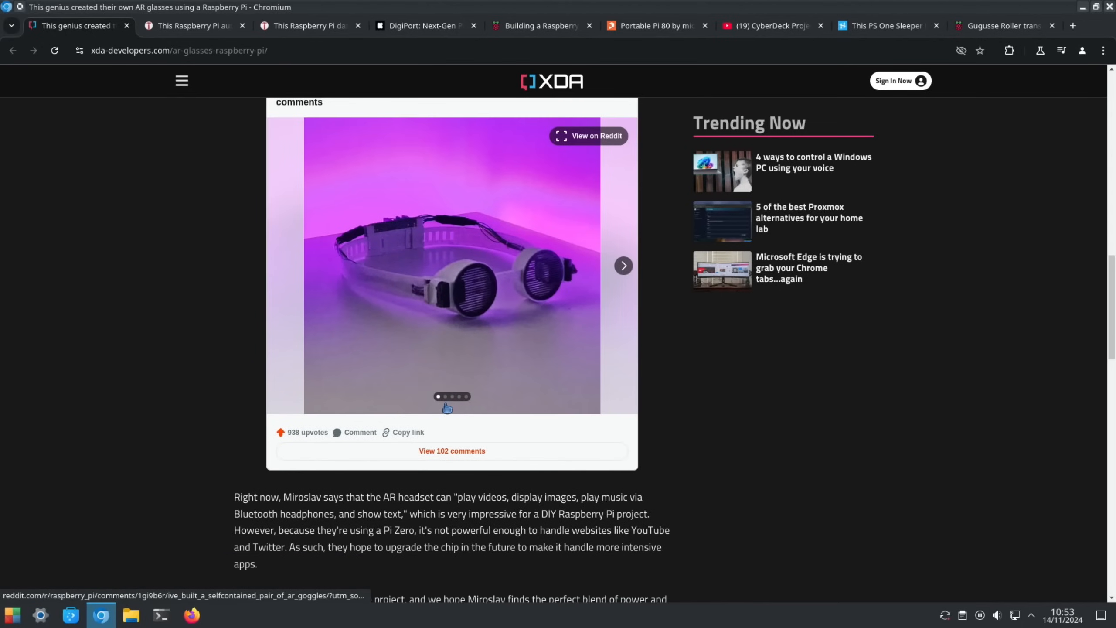
click(188, 25)
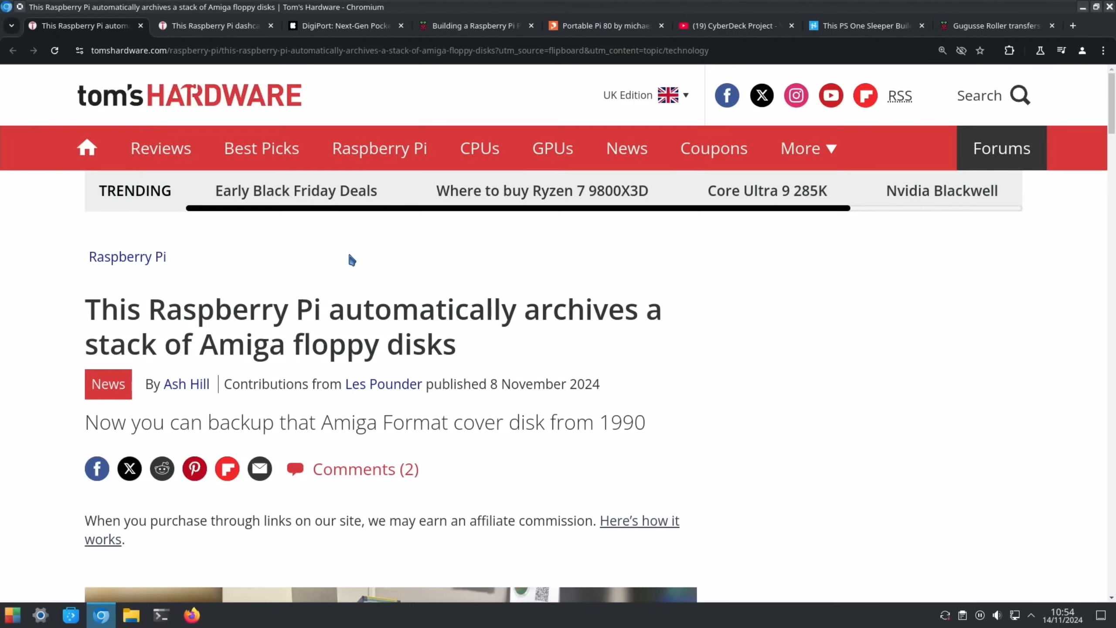
Skim the Amiga floppy archiver article past its YouTube embed and close its tab.
scroll(down, 3)
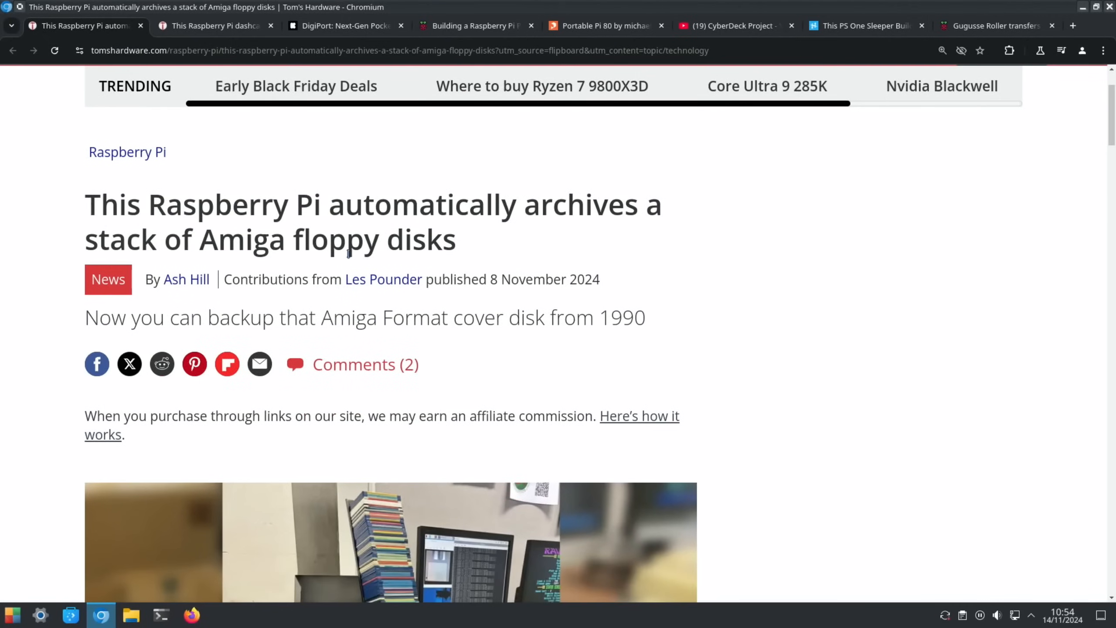
mouse_move(351, 305)
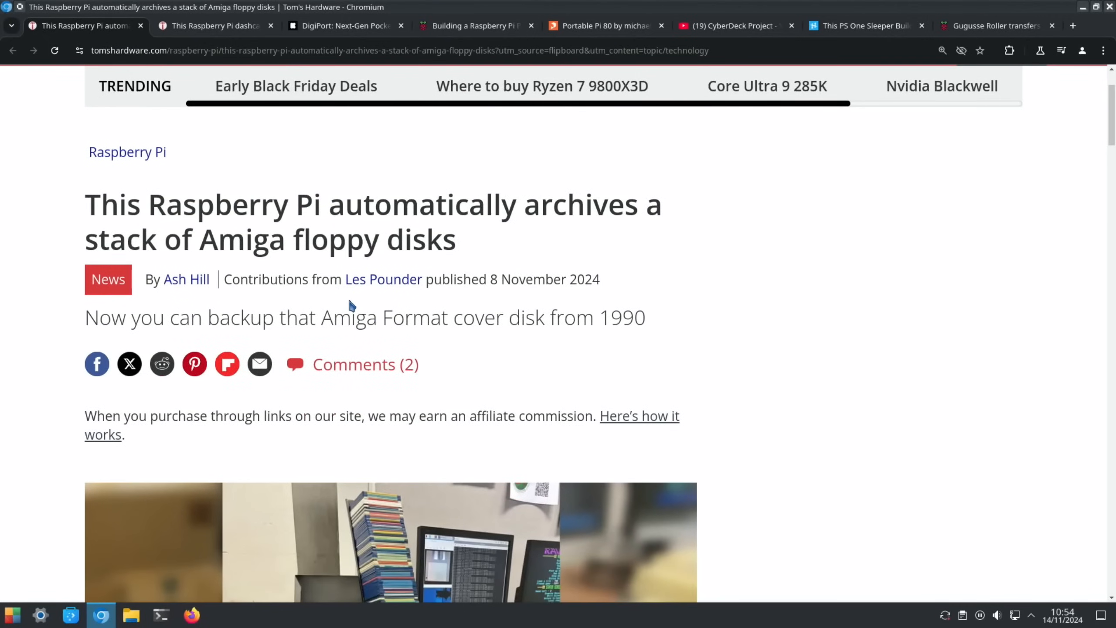
scroll(down, 3)
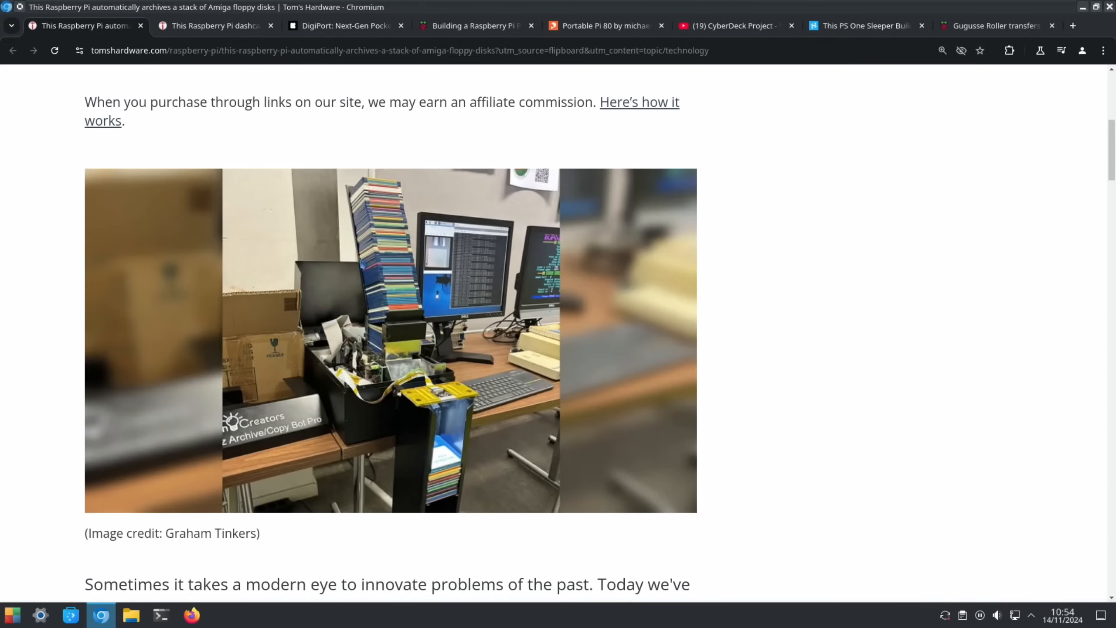
mouse_move(394, 179)
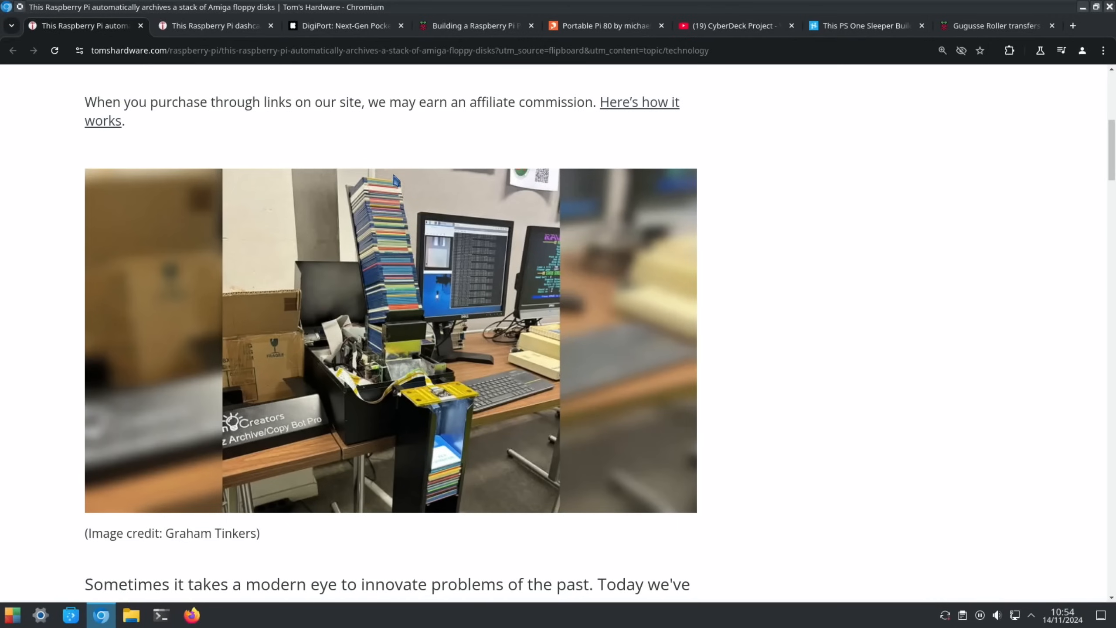
scroll(down, 3)
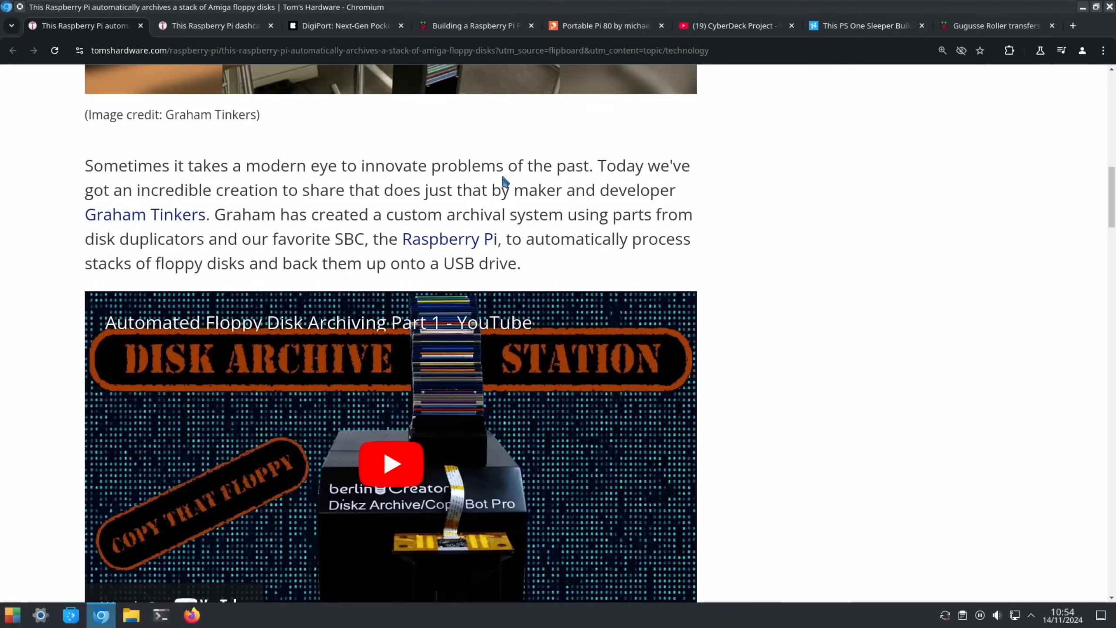
mouse_move(507, 234)
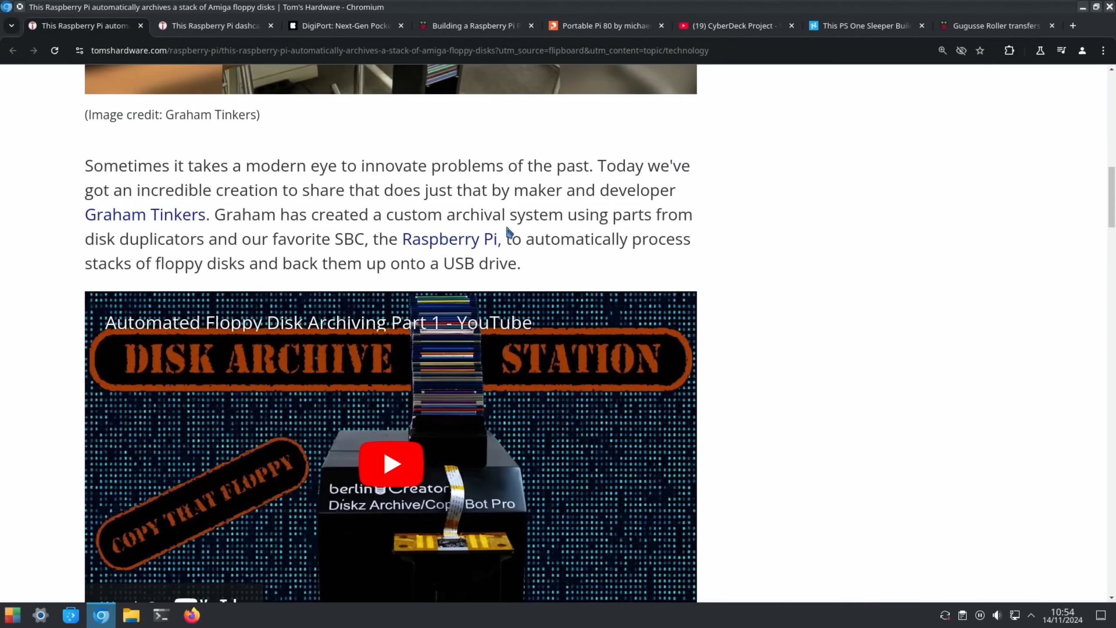
mouse_move(333, 292)
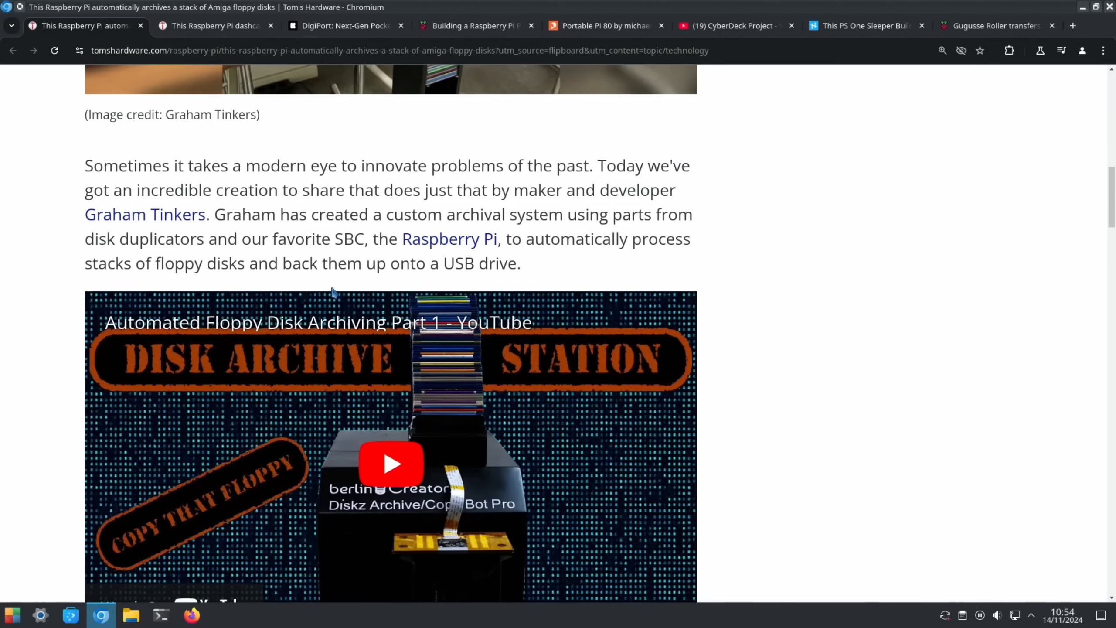
scroll(down, 3)
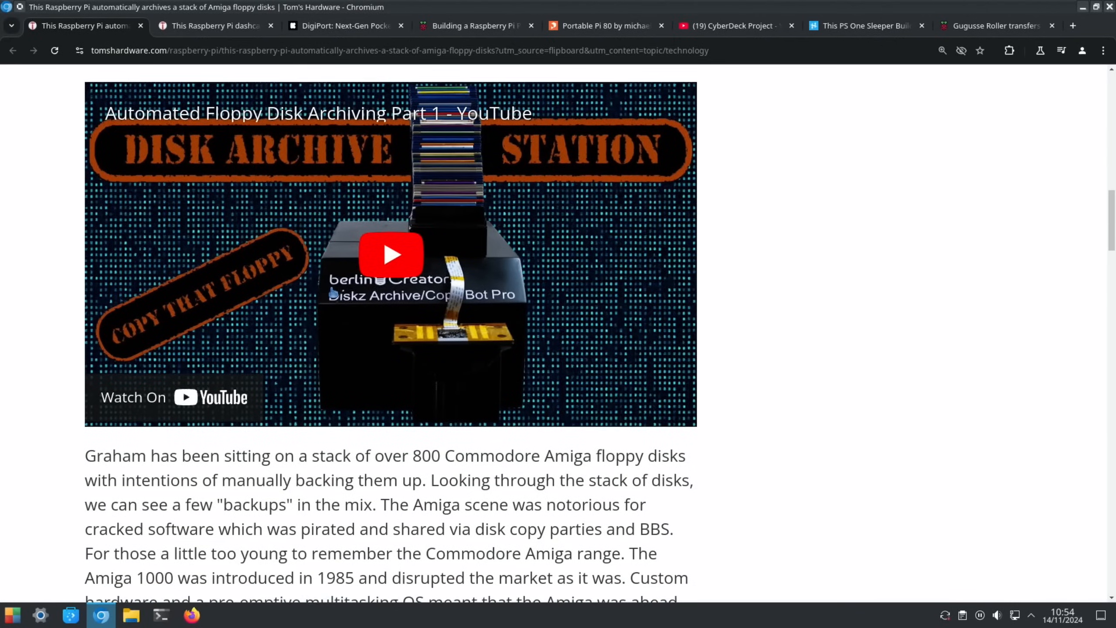
click(389, 254)
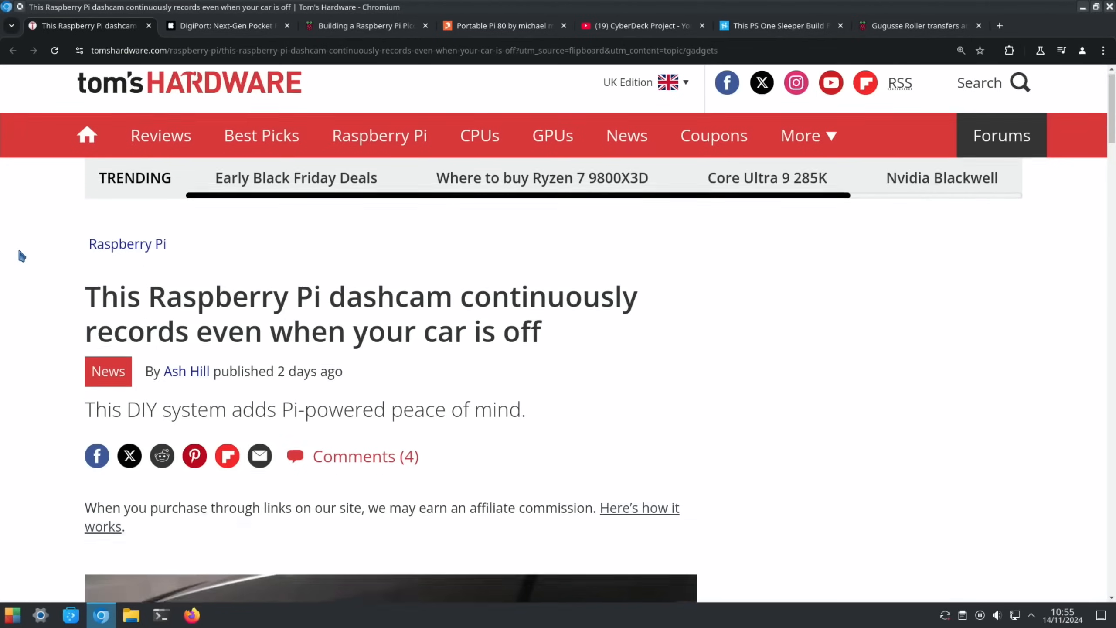
Read the Raspberry Pi dashcam article through its image gallery and hardware details, then close its tab.
scroll(down, 3)
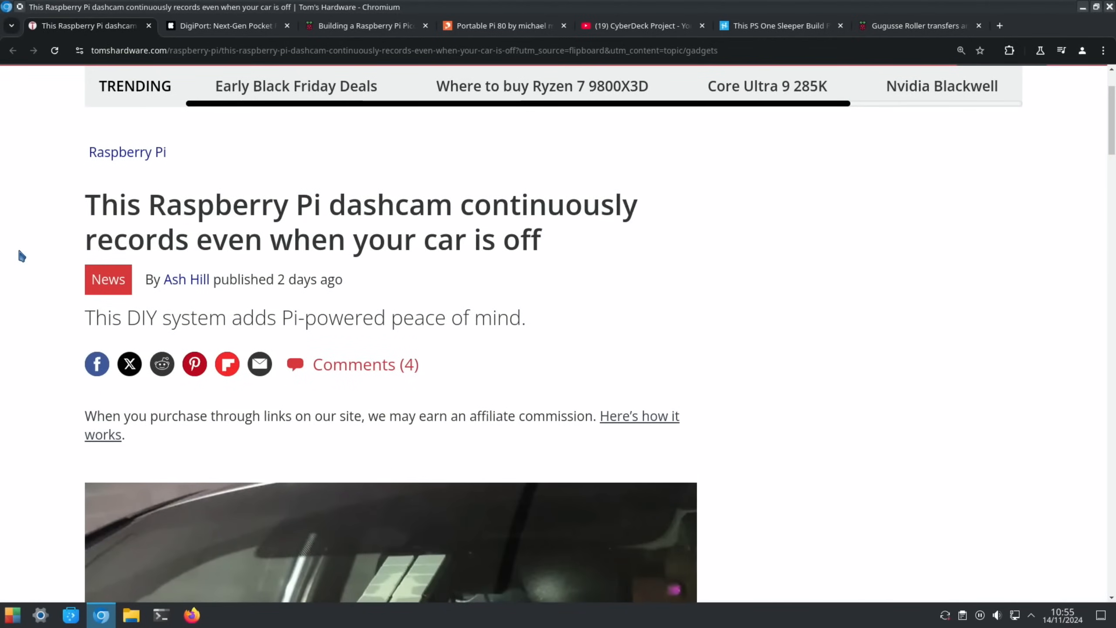
scroll(down, 3)
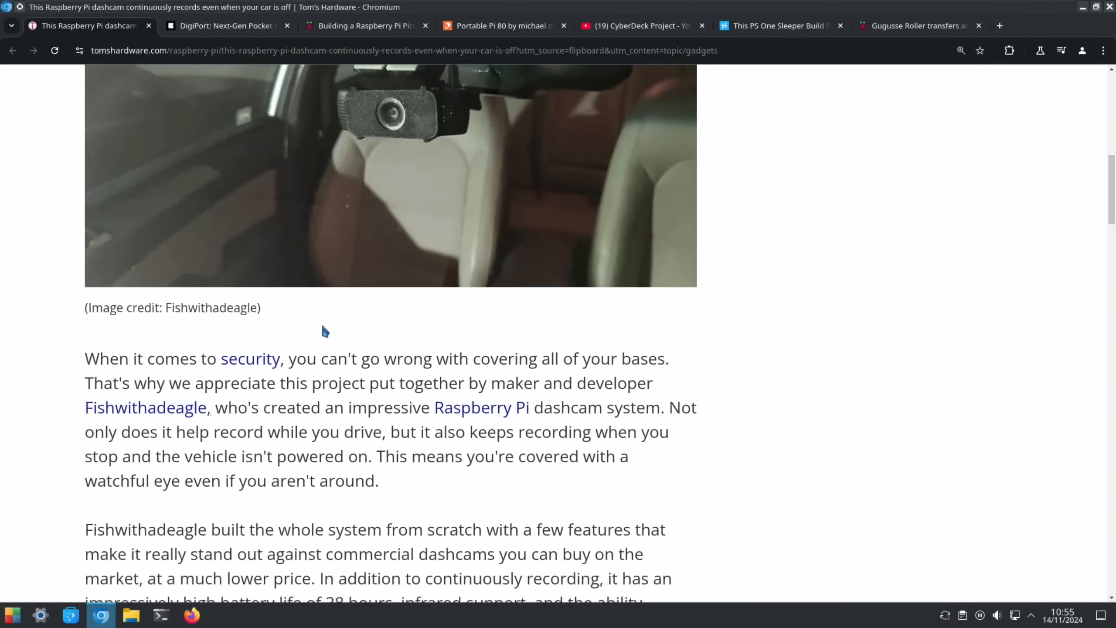
scroll(down, 3)
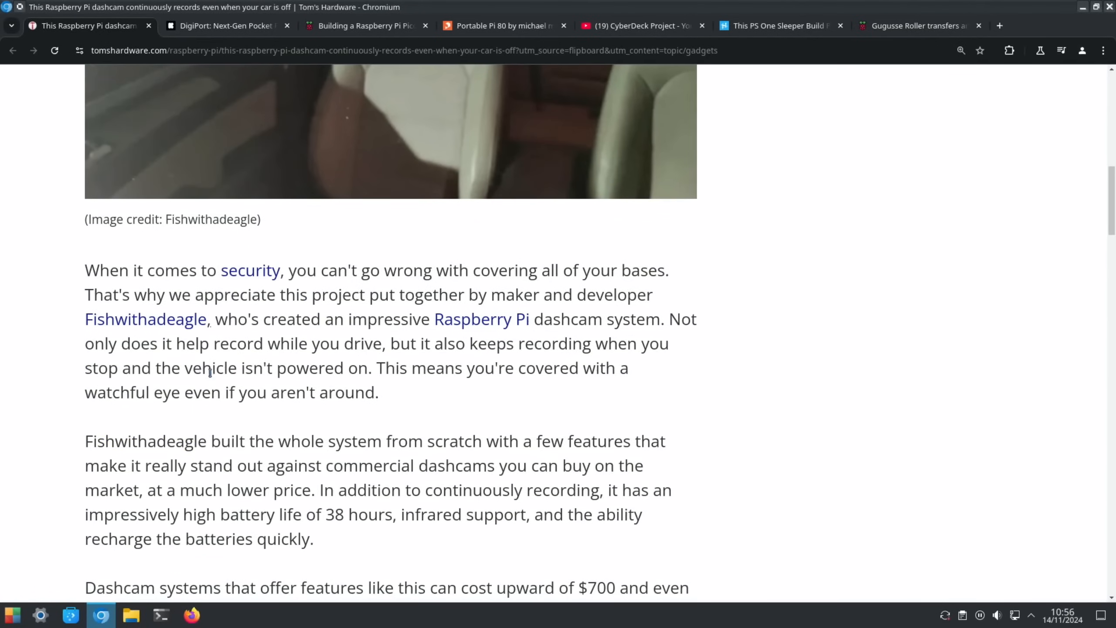
mouse_move(569, 385)
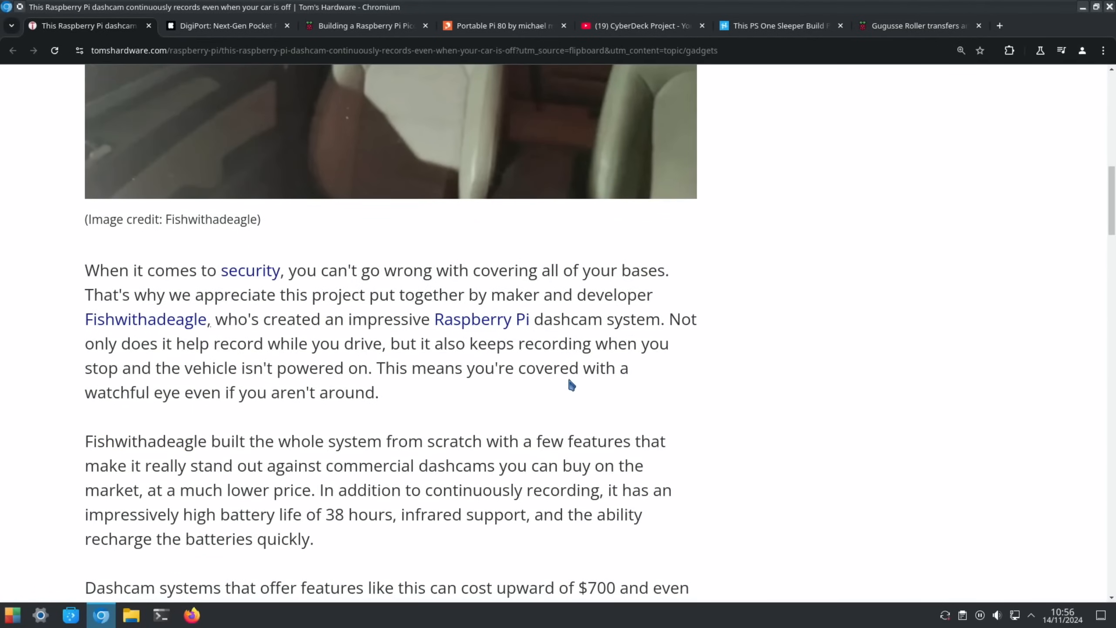
mouse_move(462, 391)
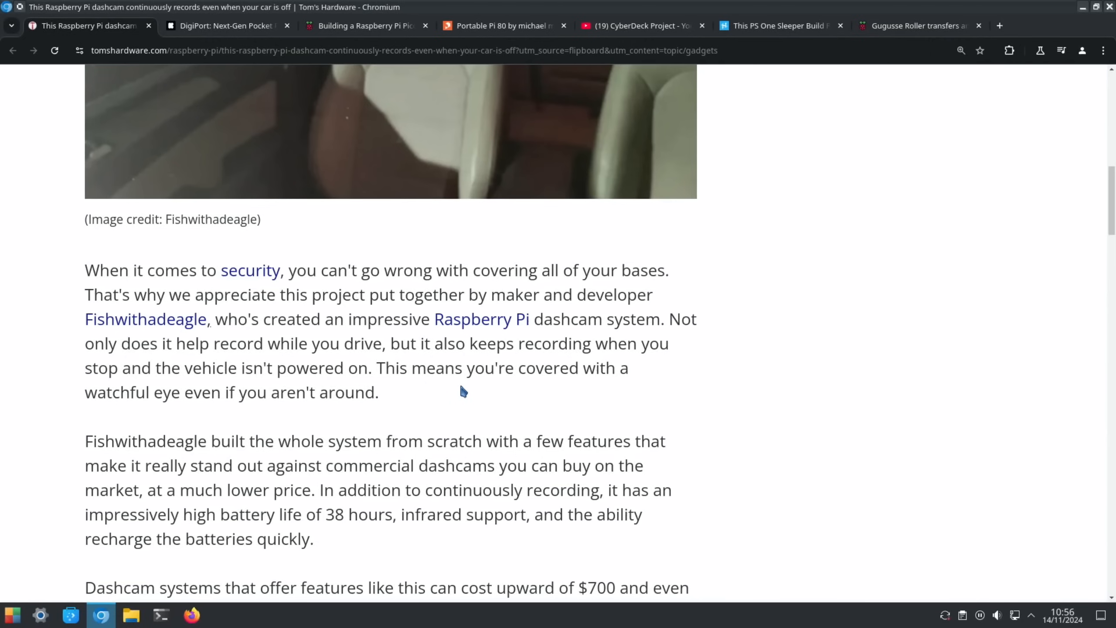
scroll(down, 3)
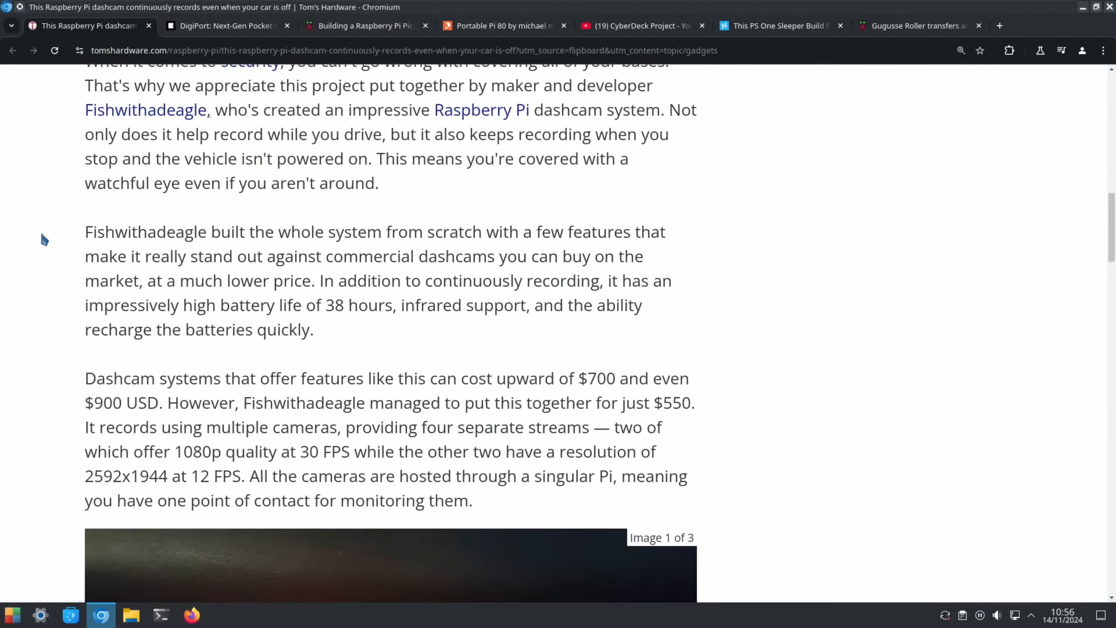
mouse_move(72, 246)
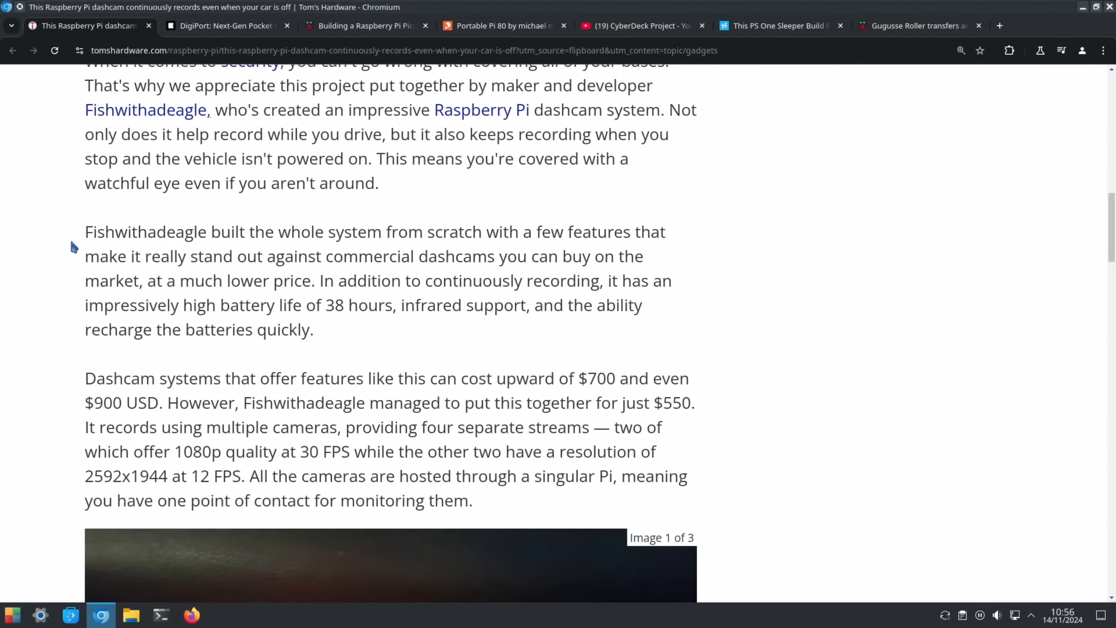
mouse_move(347, 323)
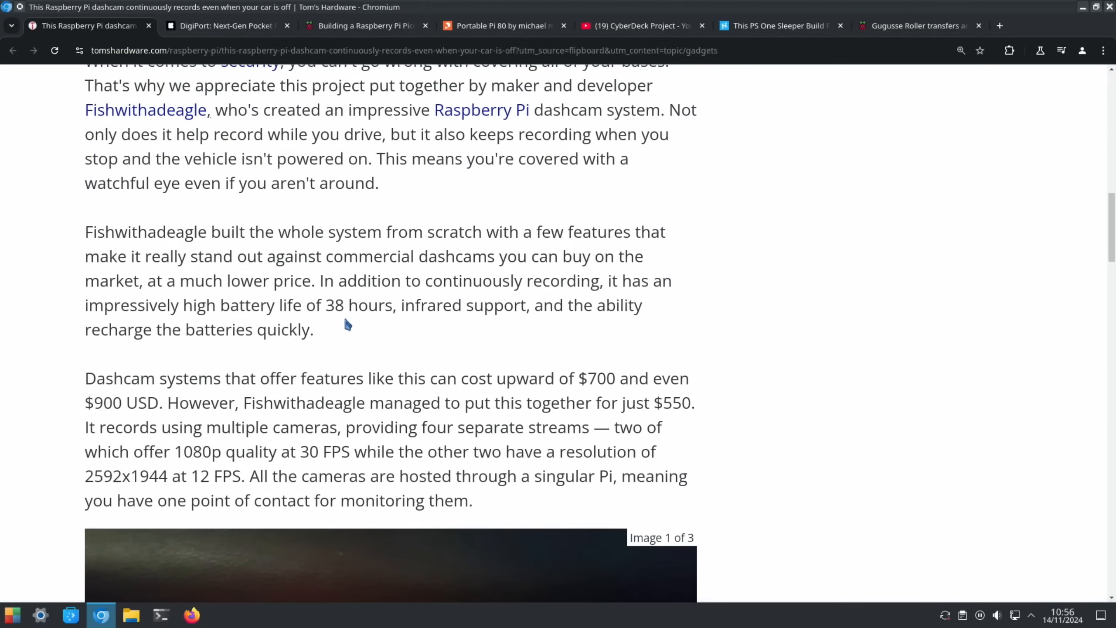
mouse_move(417, 328)
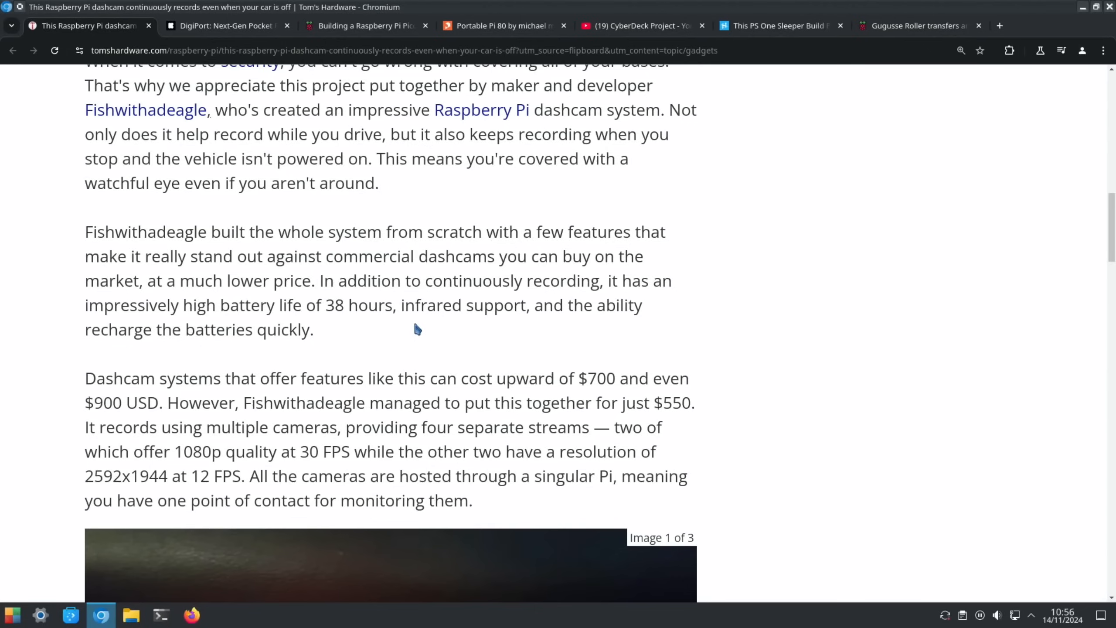
mouse_move(405, 343)
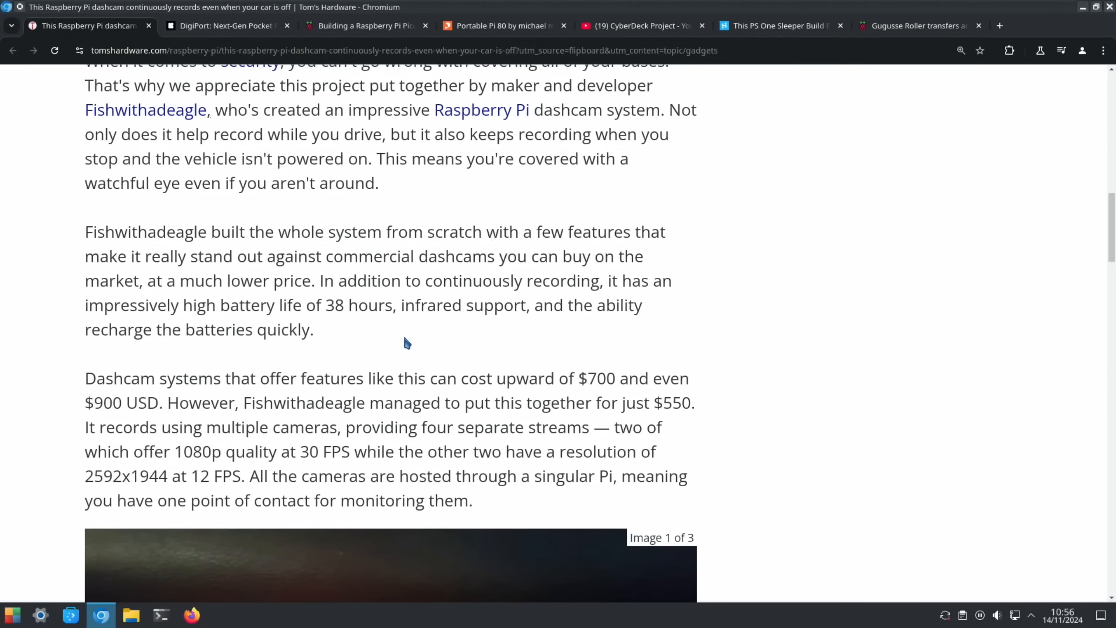
scroll(down, 3)
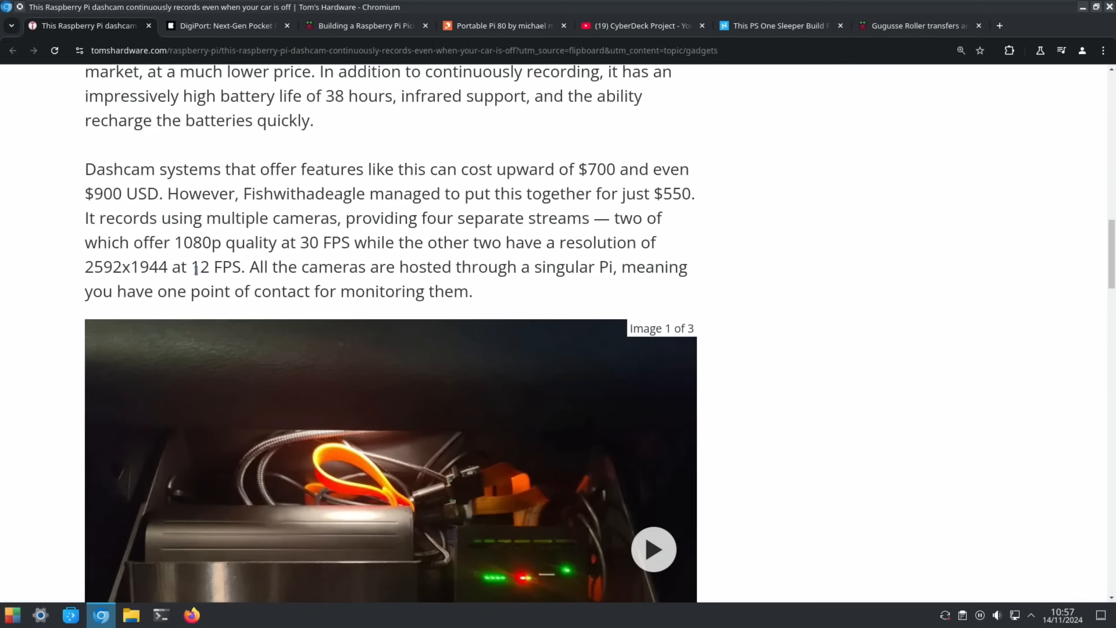
mouse_move(427, 273)
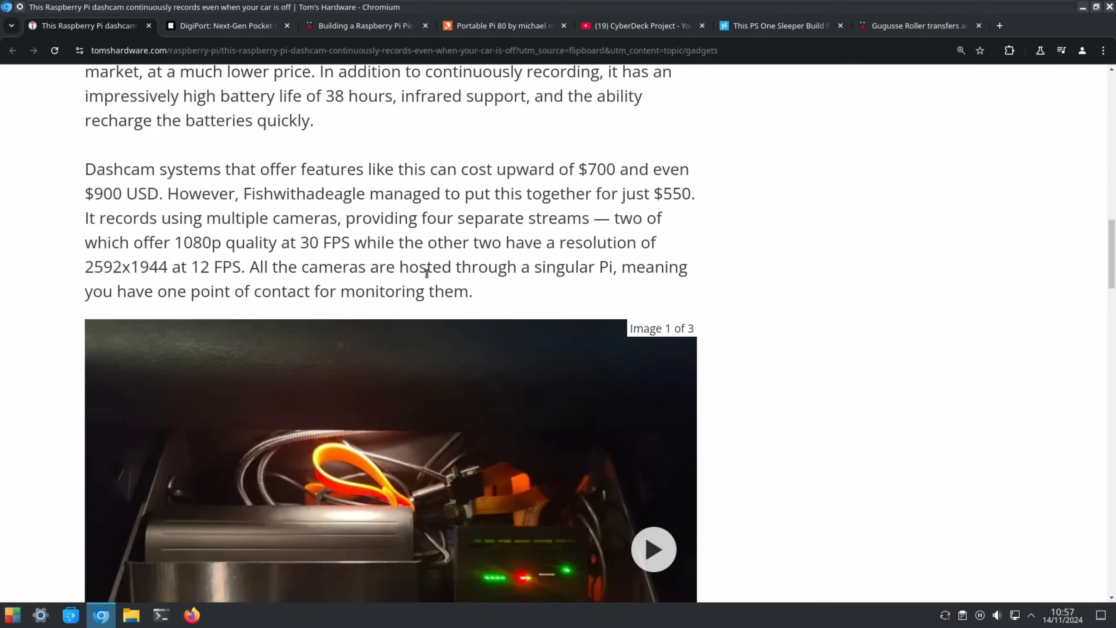
scroll(down, 3)
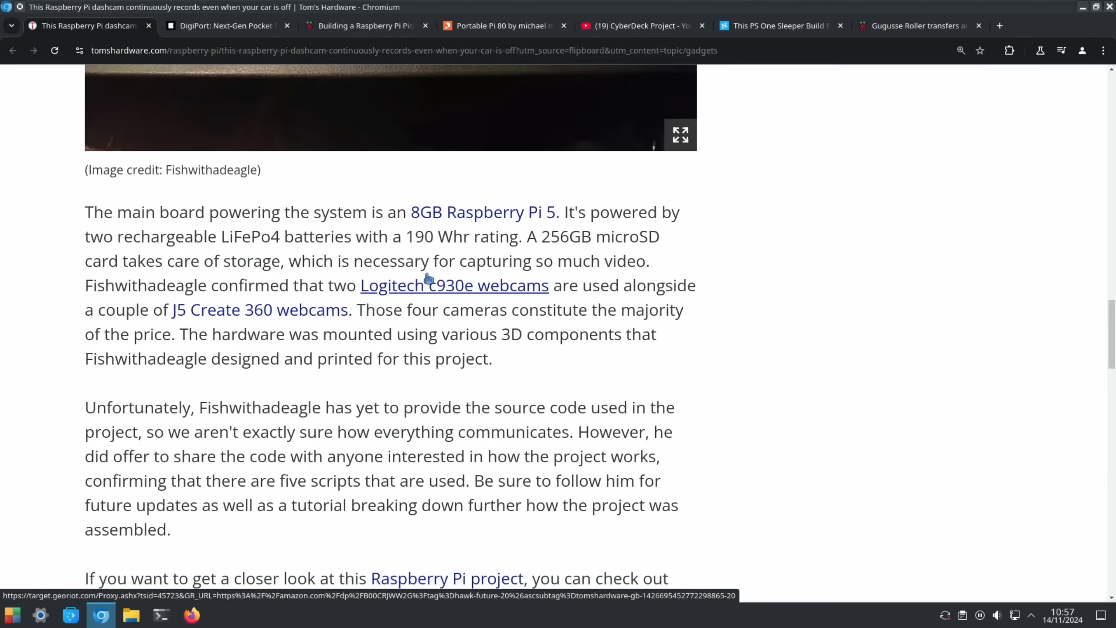
click(224, 26)
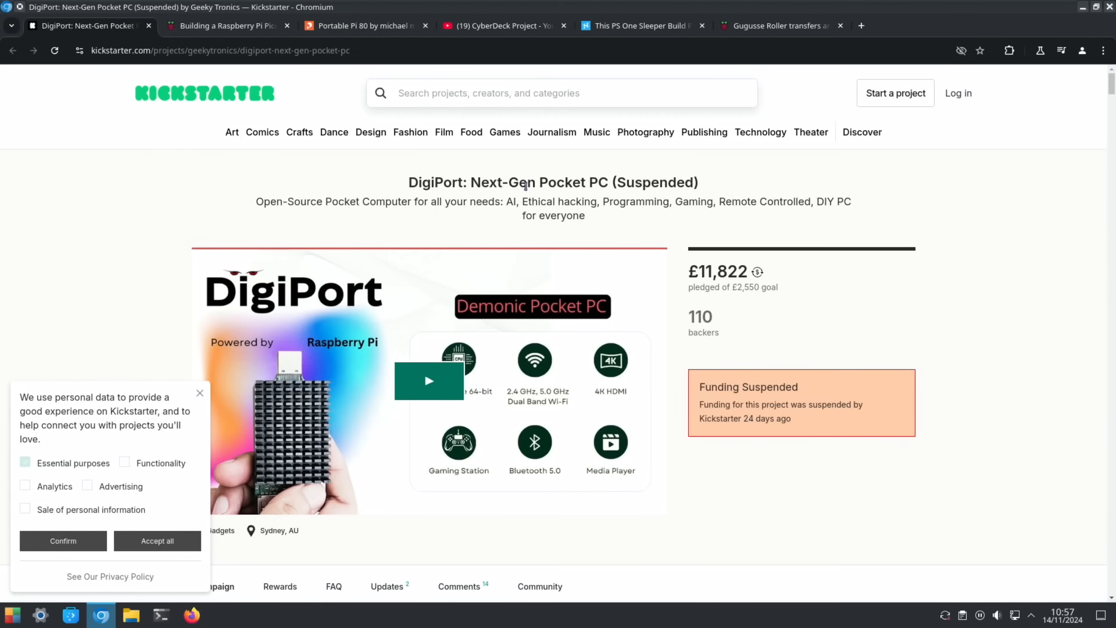
mouse_move(698, 259)
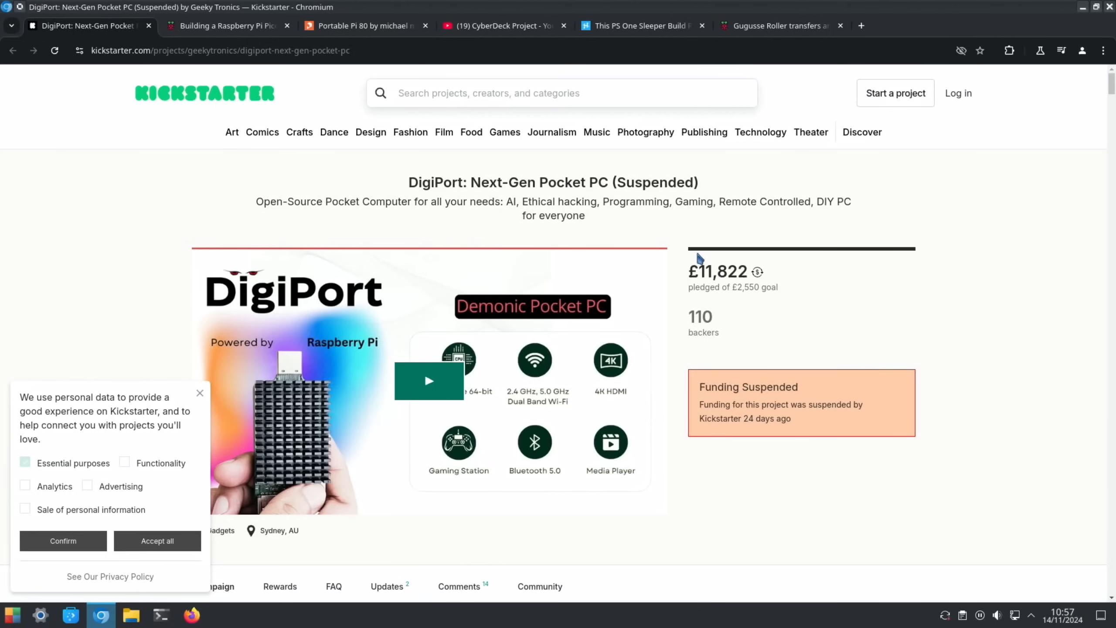
Scroll the suspended DigiPort pocket PC campaign down to its features and specifications.
scroll(down, 3)
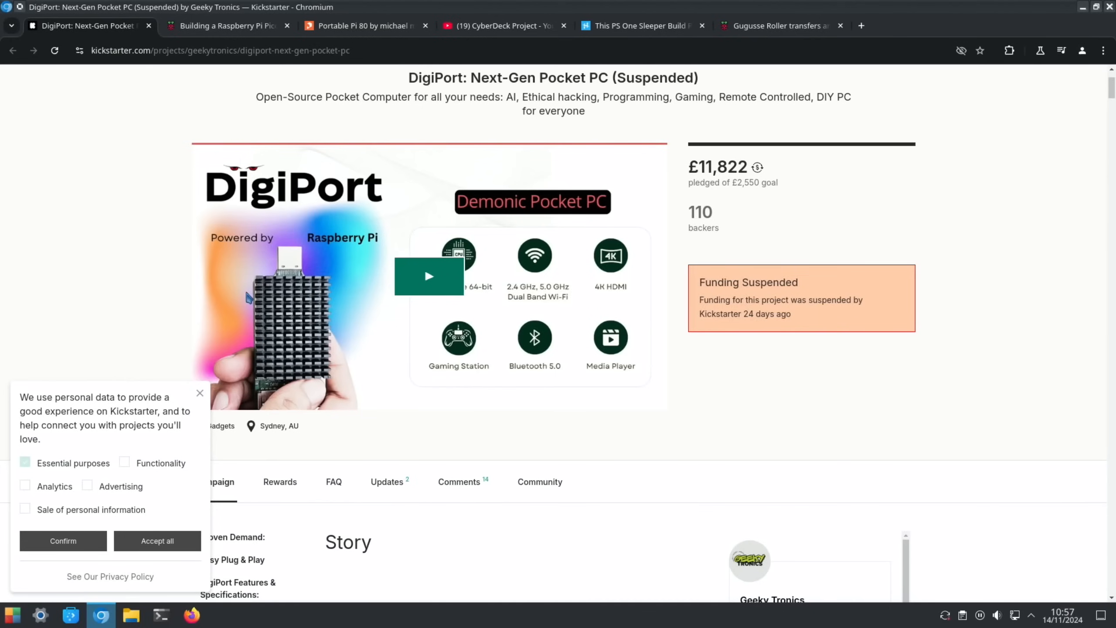
scroll(down, 3)
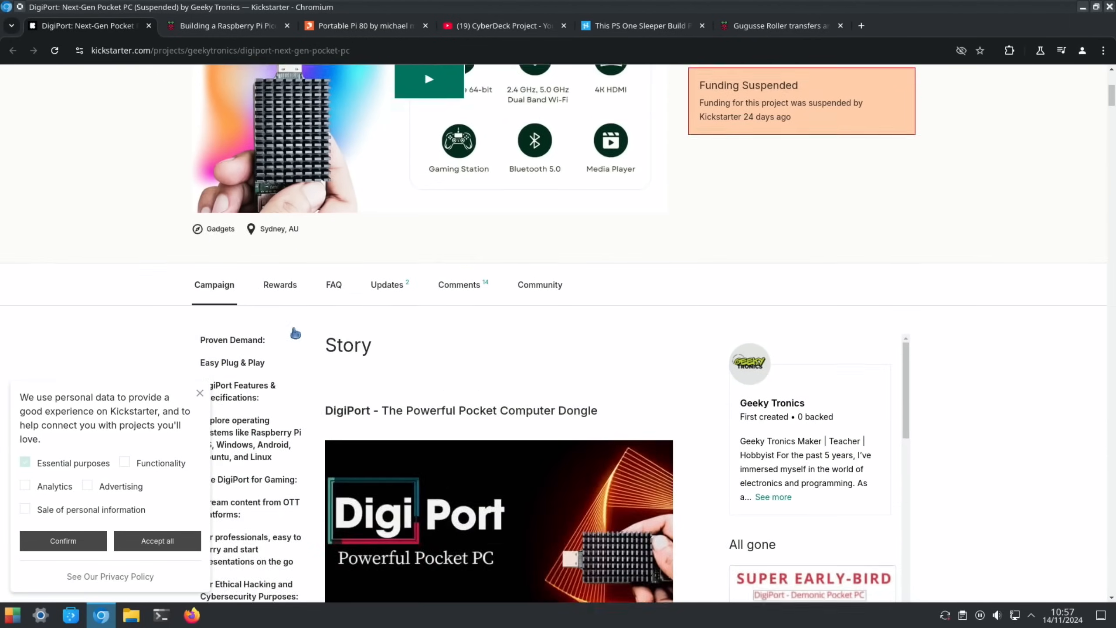
scroll(down, 3)
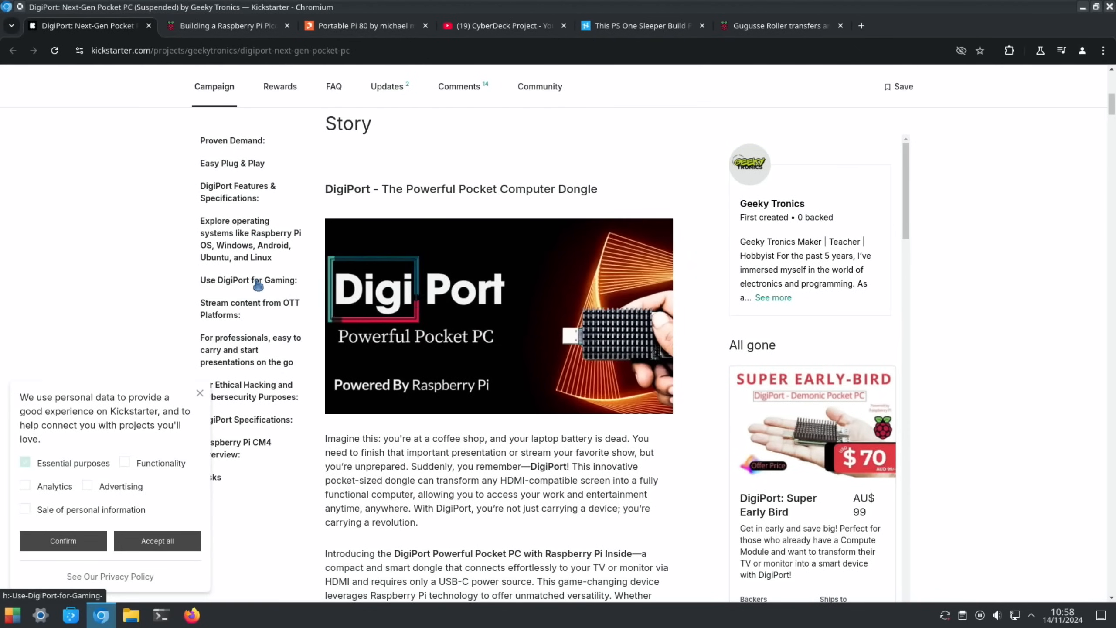
scroll(down, 3)
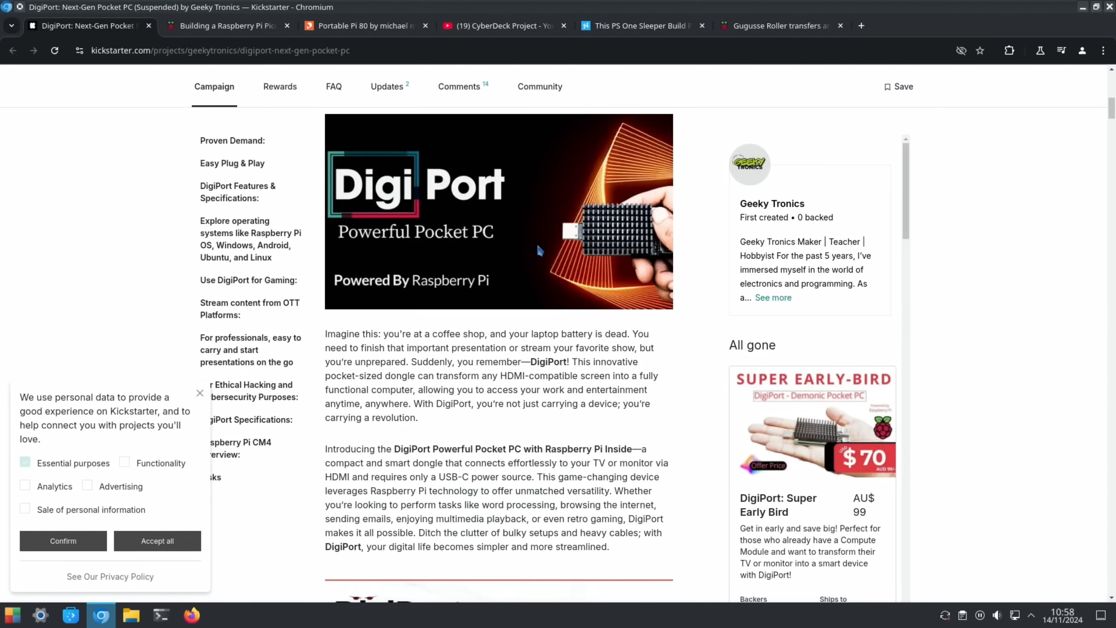
scroll(down, 3)
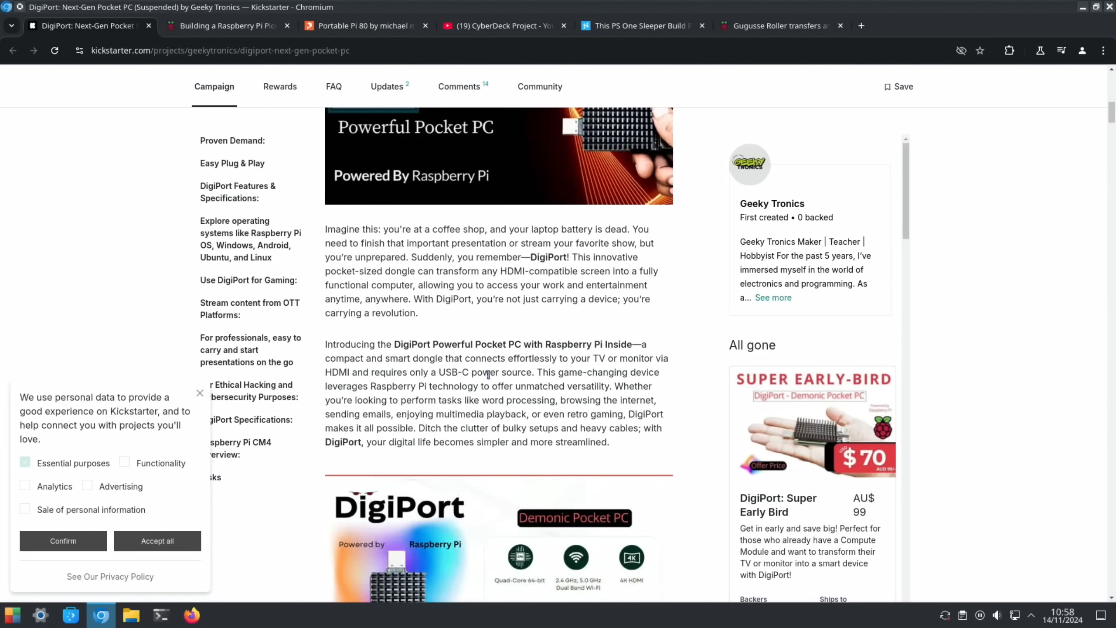
scroll(down, 3)
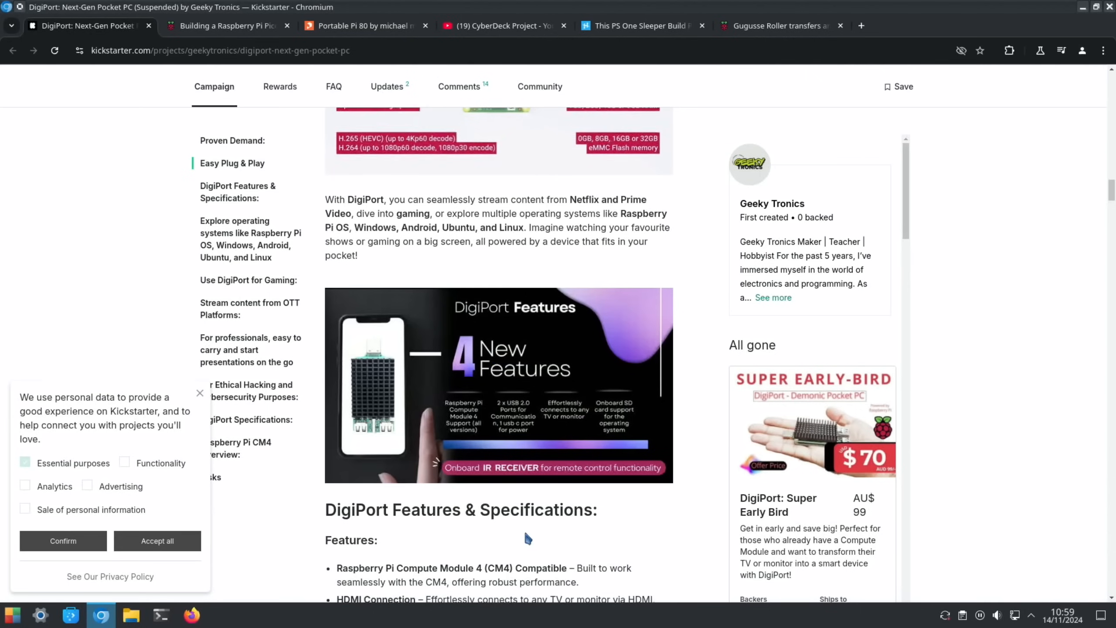
scroll(down, 3)
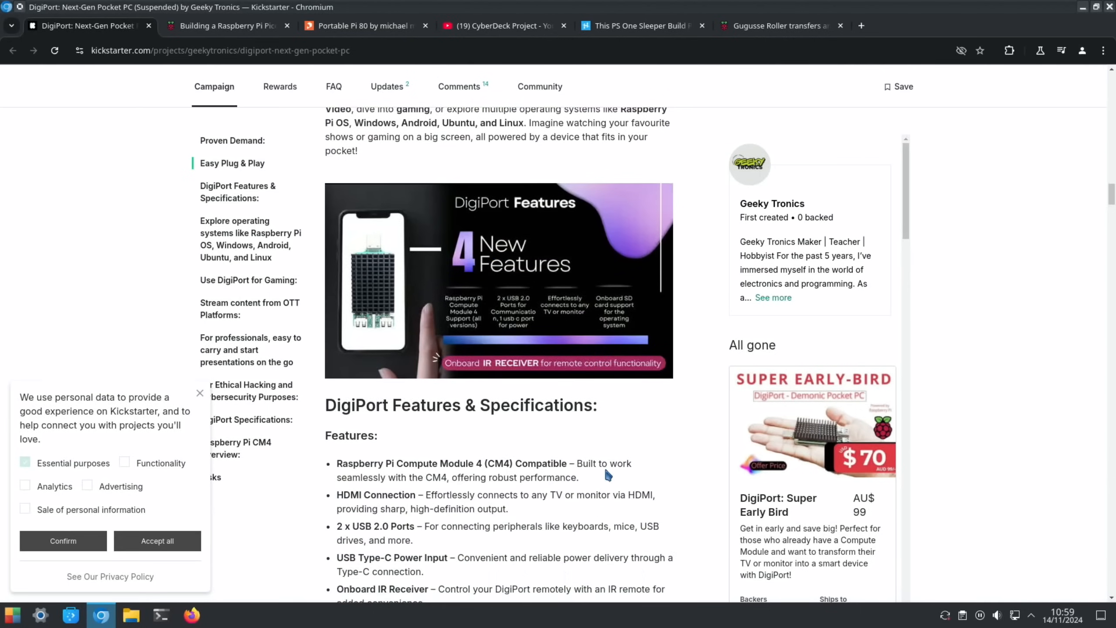
scroll(down, 3)
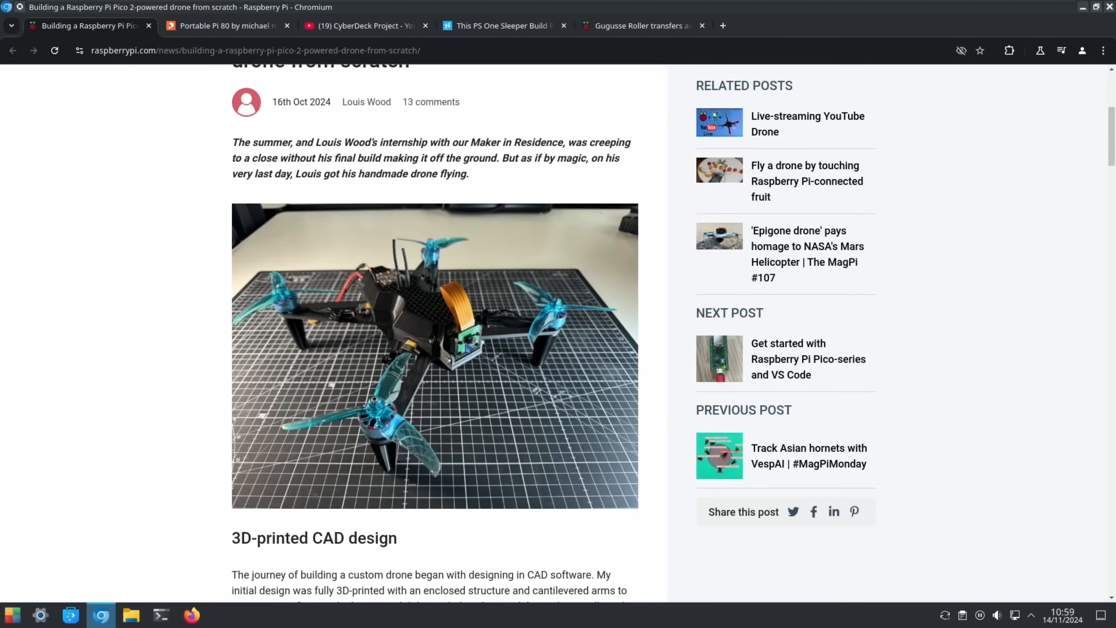
Scroll the Pico 2 drone build article down into the reader comments and back up.
scroll(down, 3)
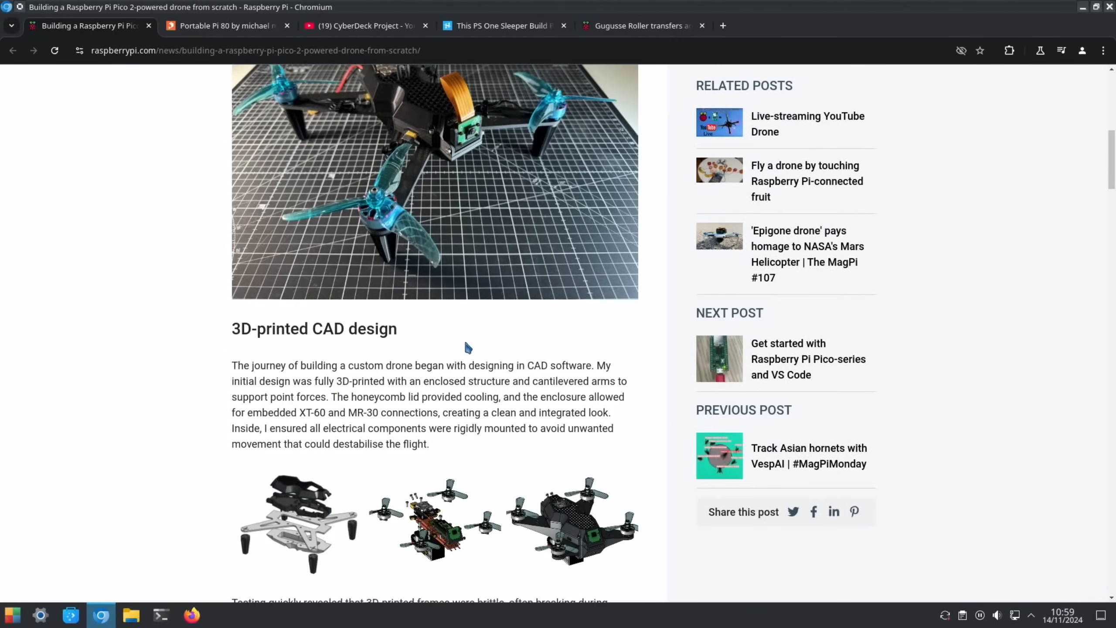
scroll(down, 3)
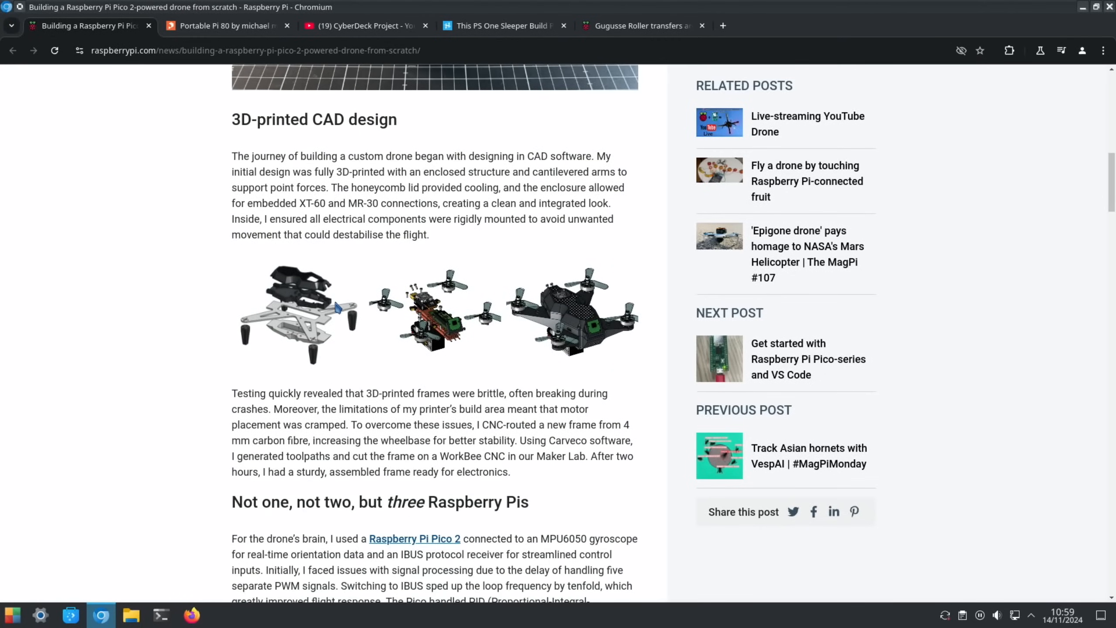
scroll(down, 3)
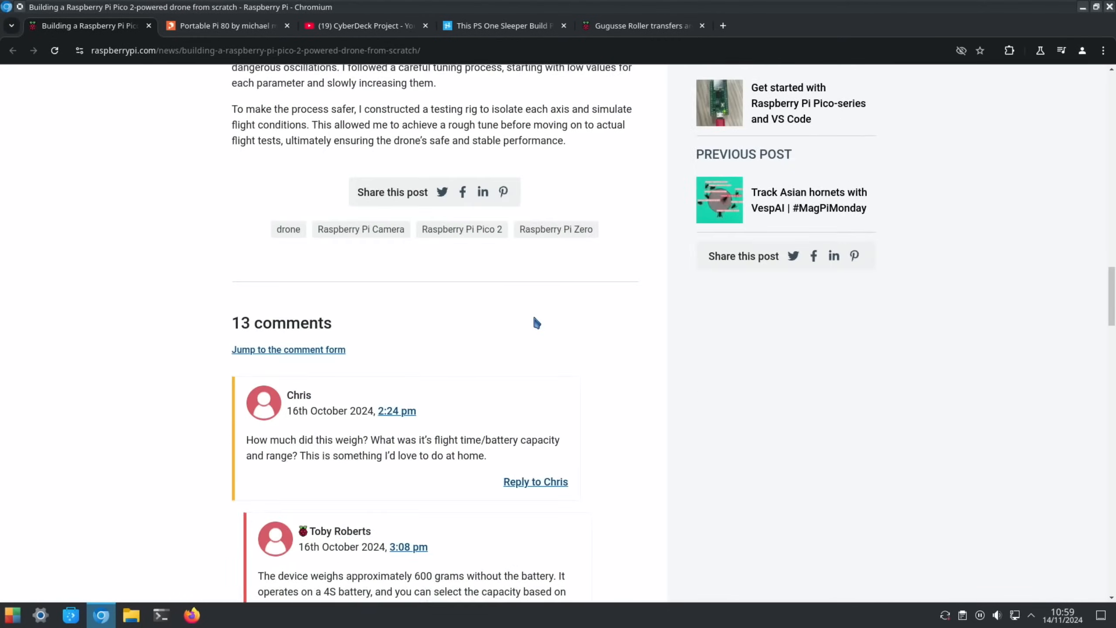
scroll(down, 3)
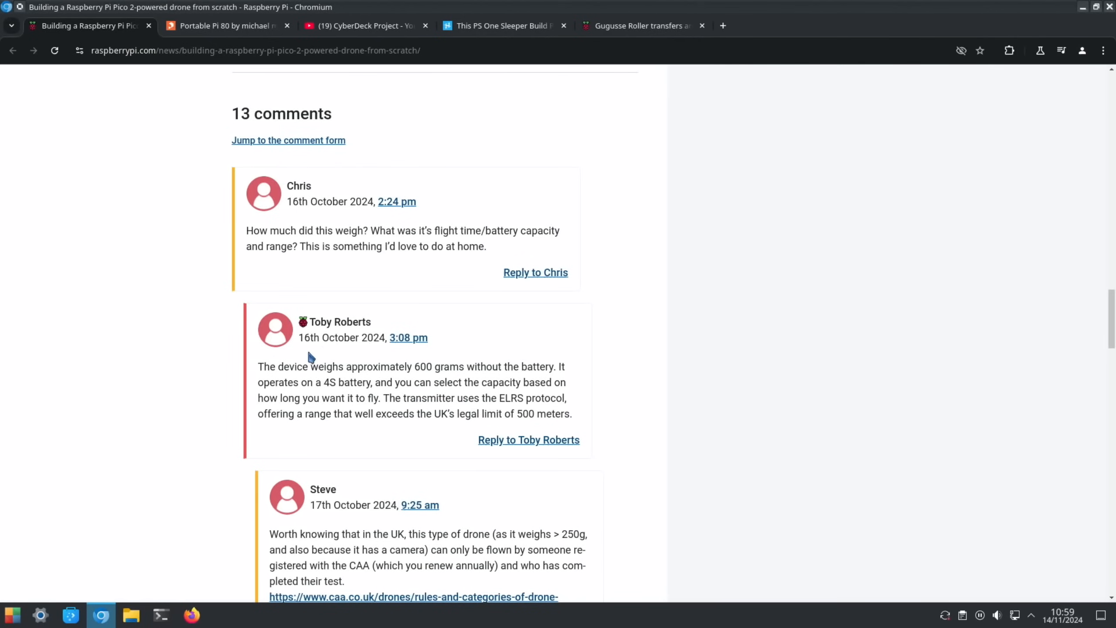
mouse_move(520, 362)
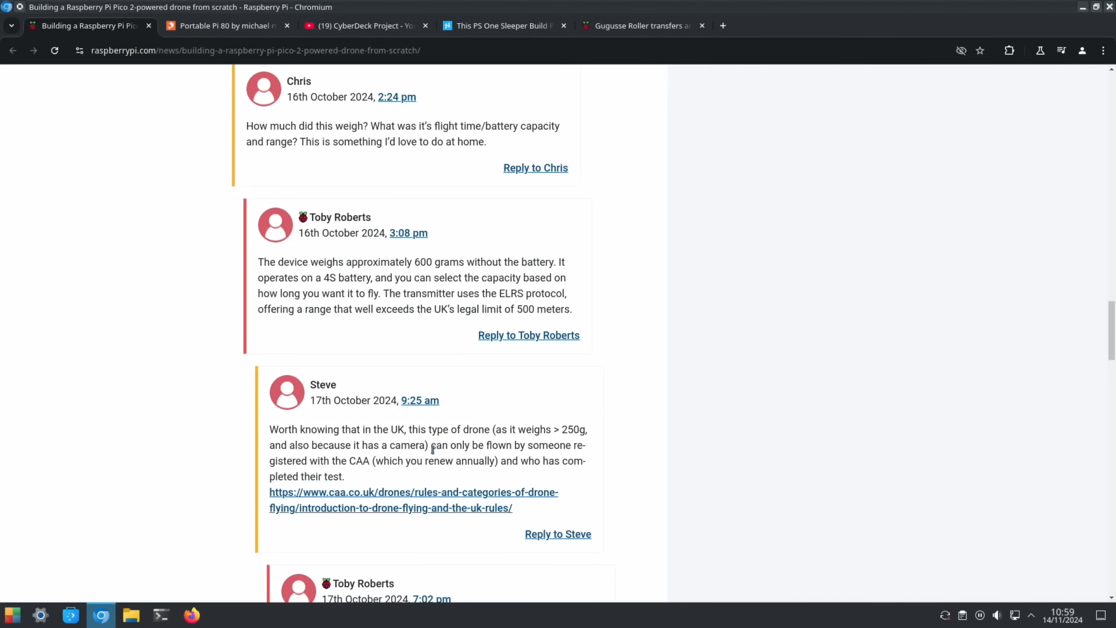
mouse_move(478, 441)
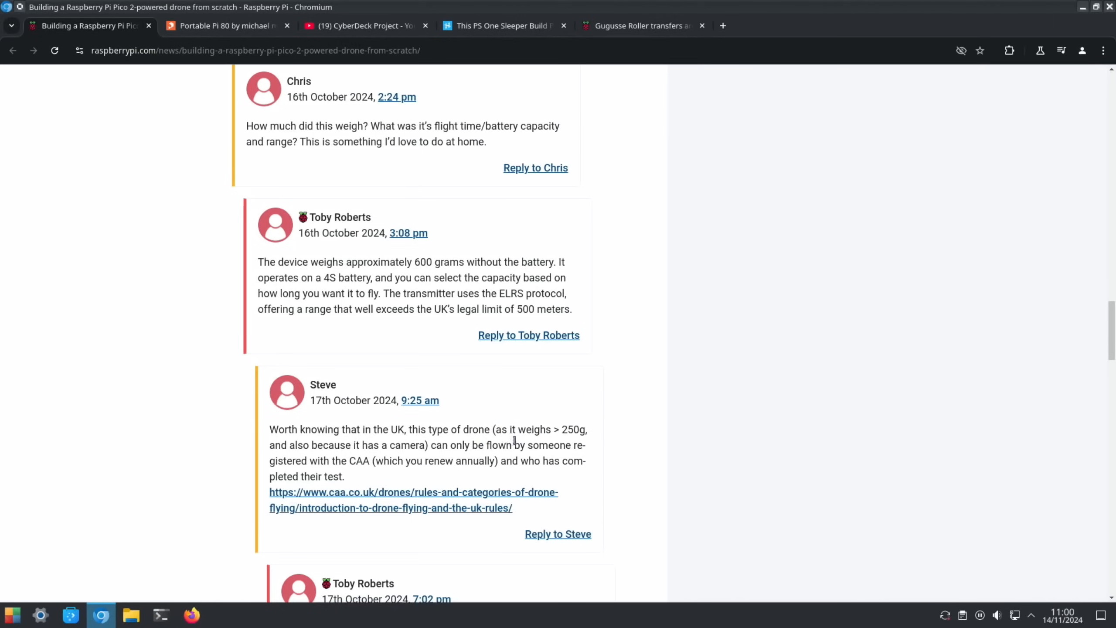
mouse_move(433, 440)
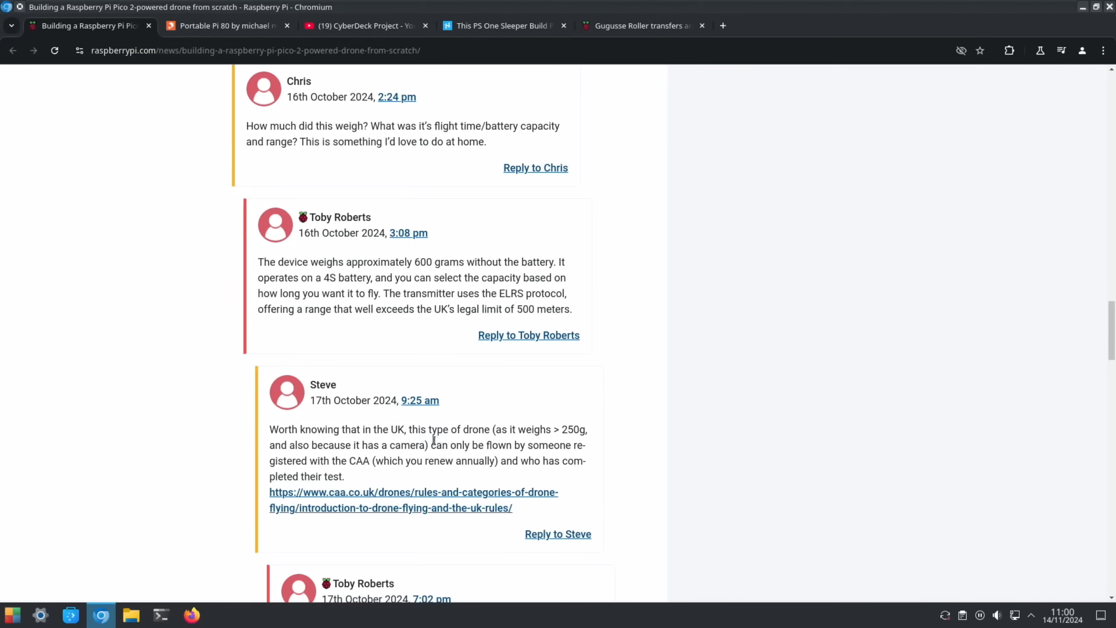
mouse_move(385, 457)
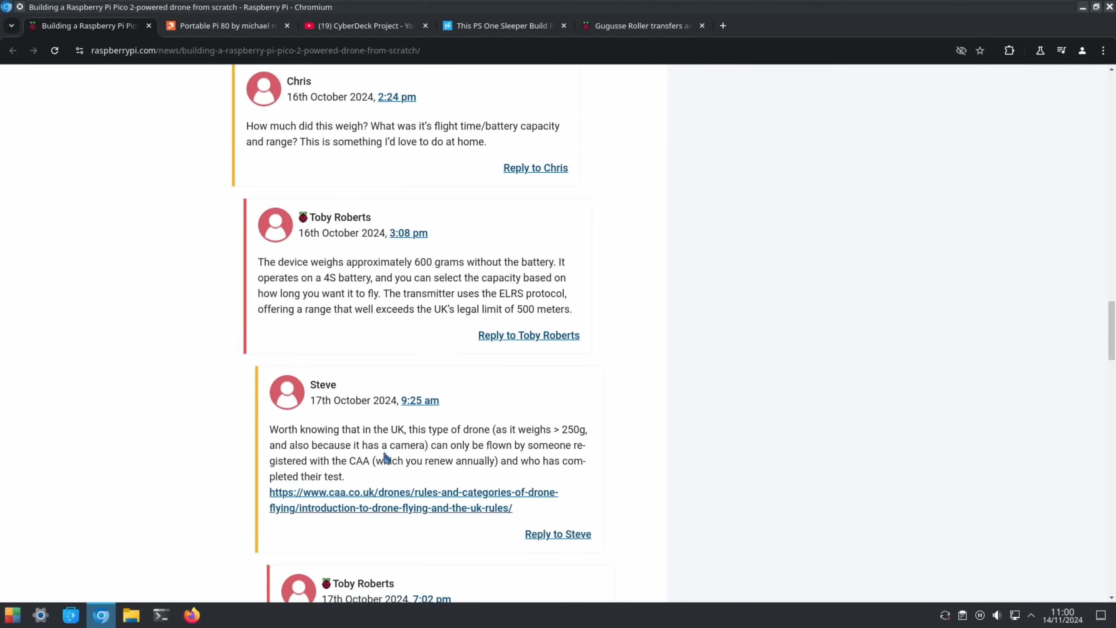
scroll(down, 3)
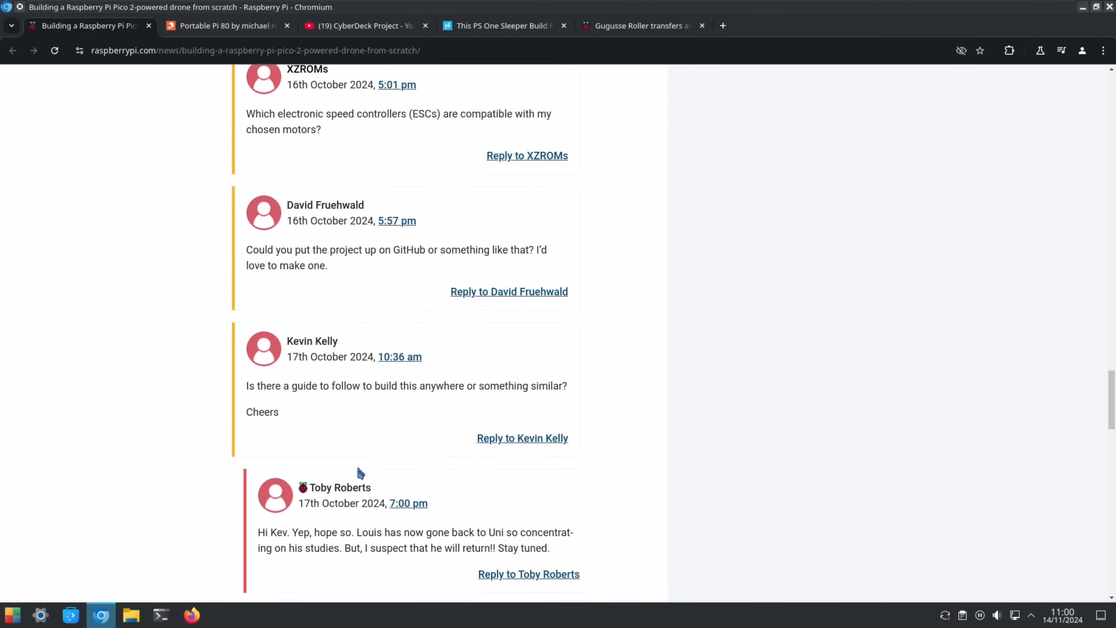
scroll(down, 3)
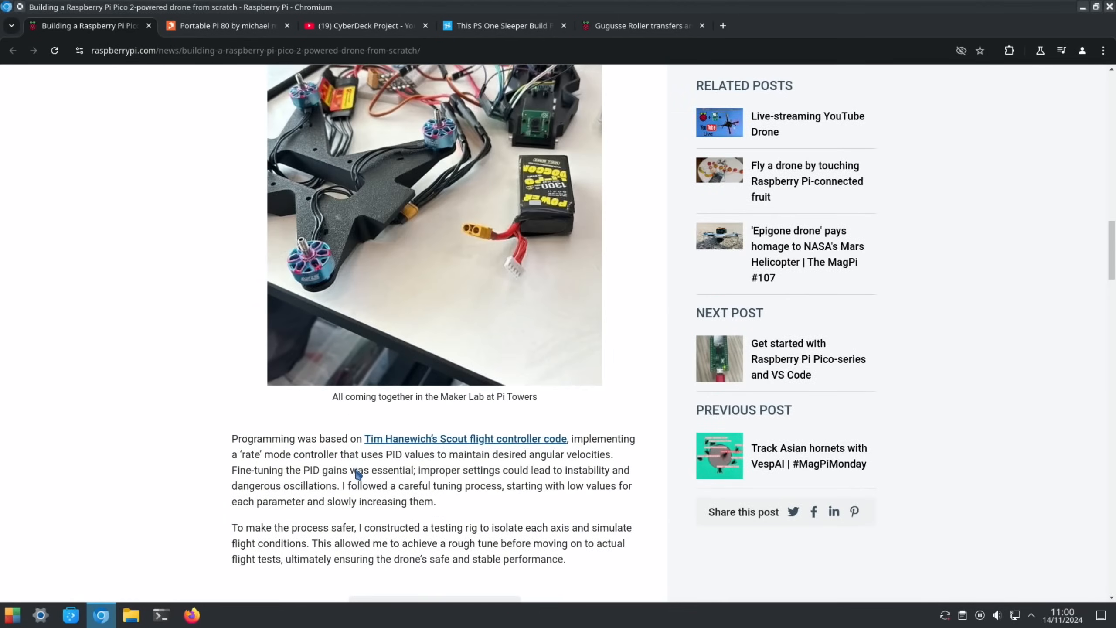
scroll(up, 3)
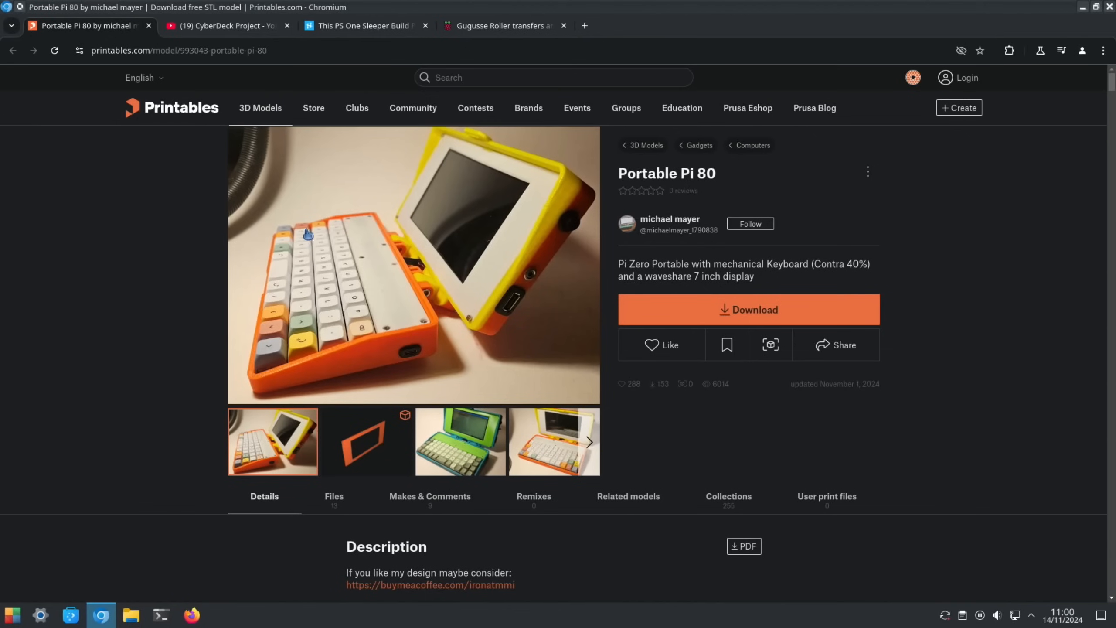
mouse_move(286, 435)
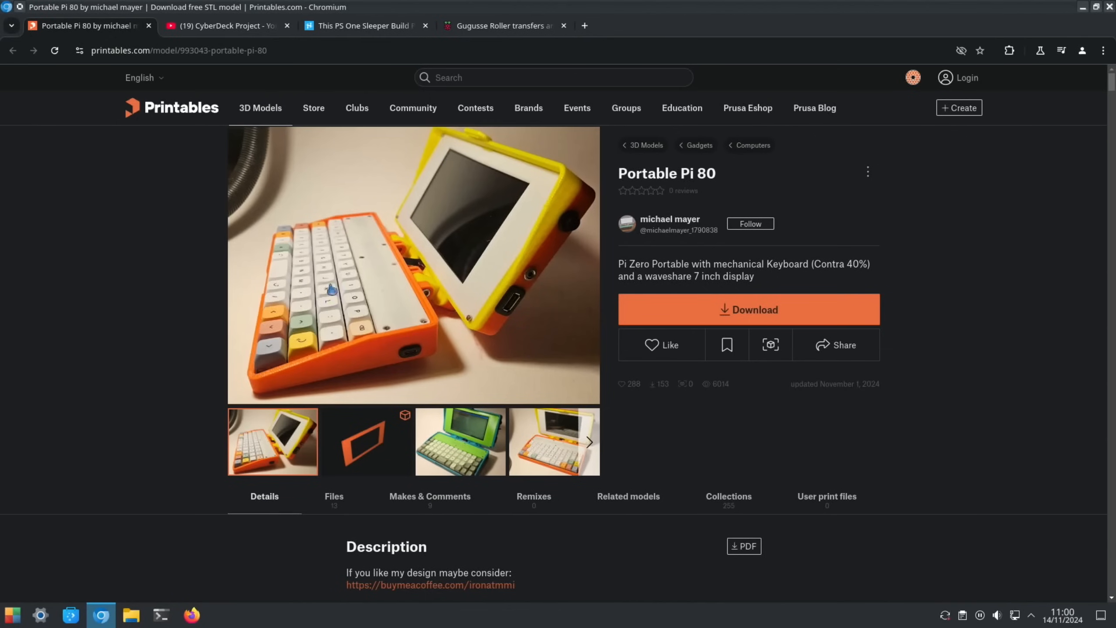
mouse_move(483, 294)
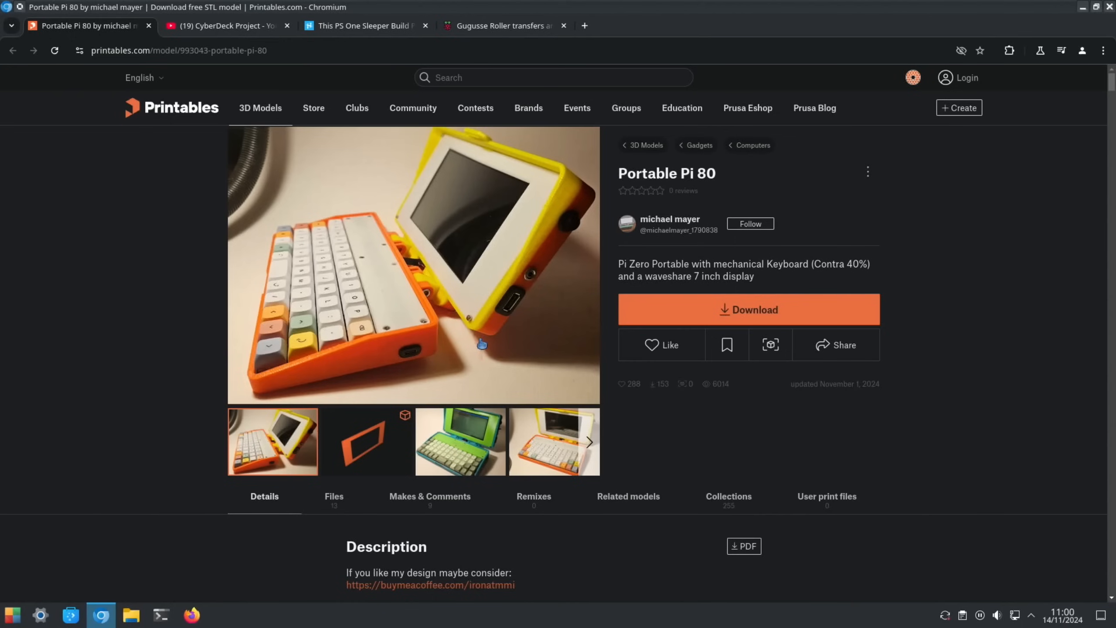
Scroll the Printables page past the build photos and final remarks to the Tools Needed and Partlist table.
scroll(down, 3)
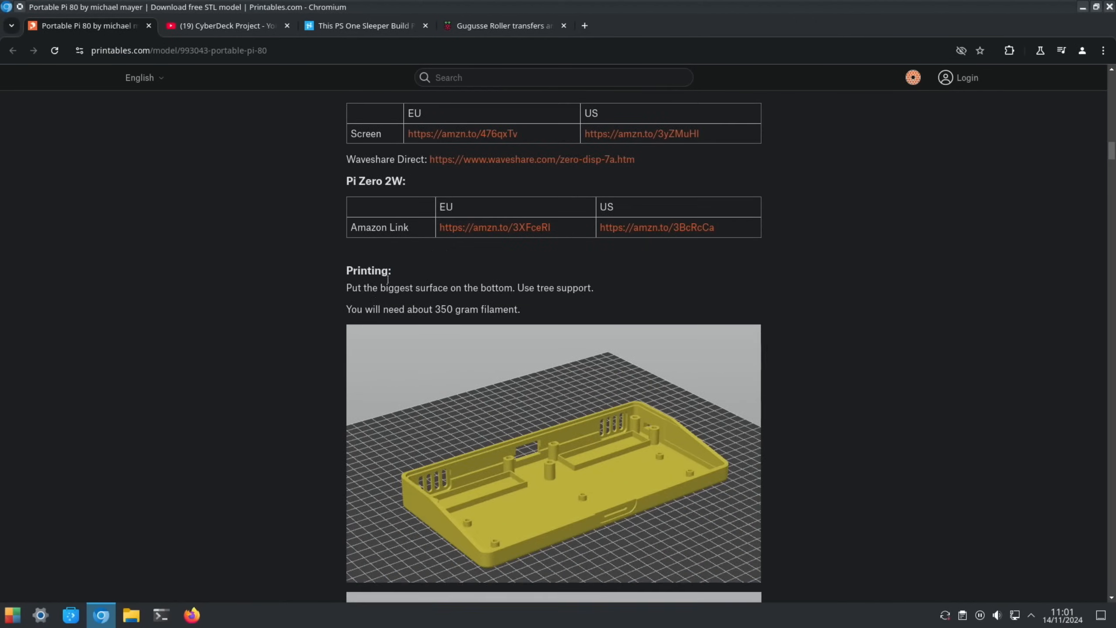
scroll(down, 3)
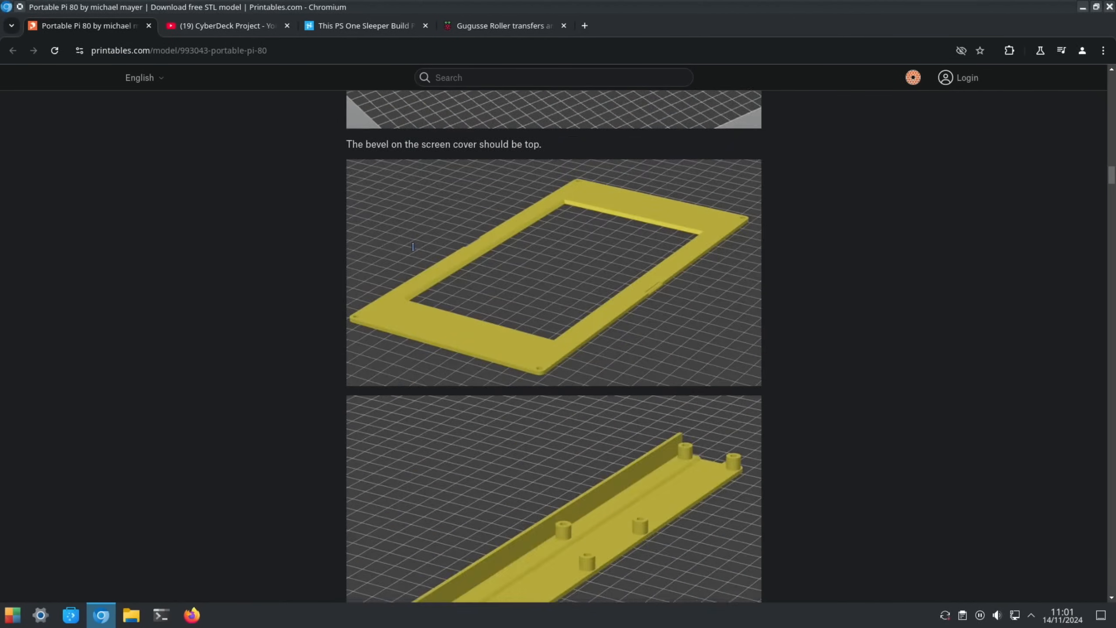
scroll(down, 3)
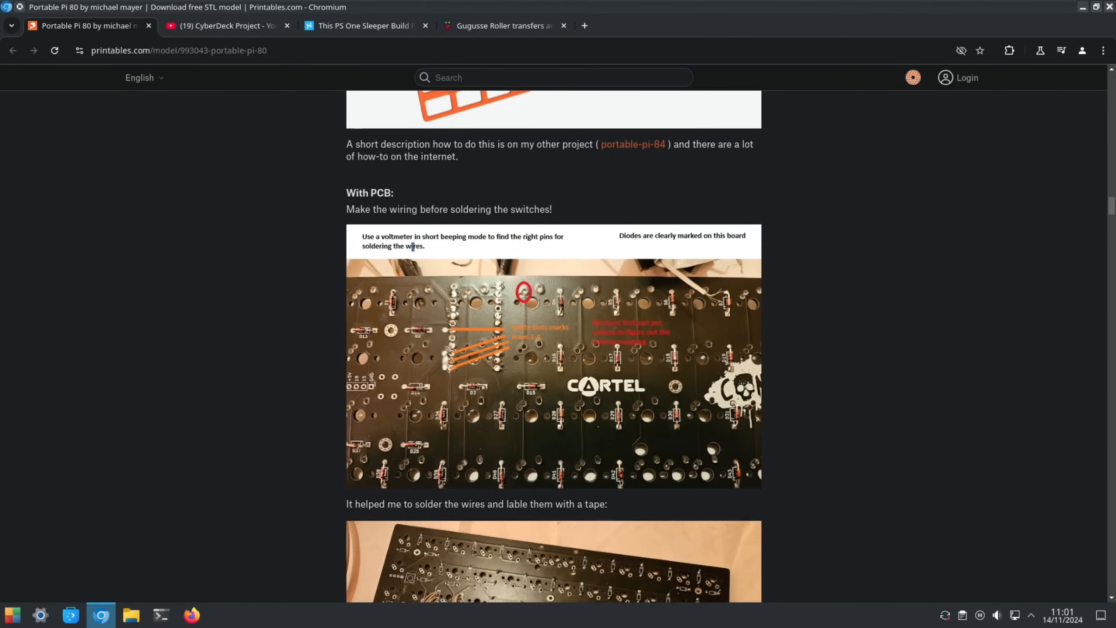
scroll(down, 3)
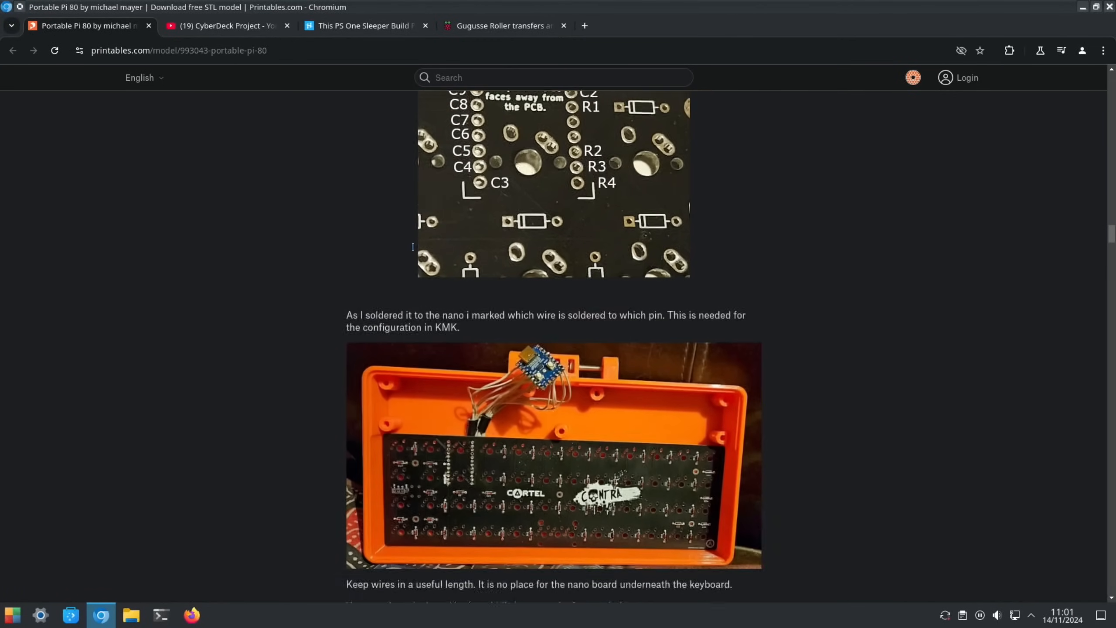
scroll(down, 3)
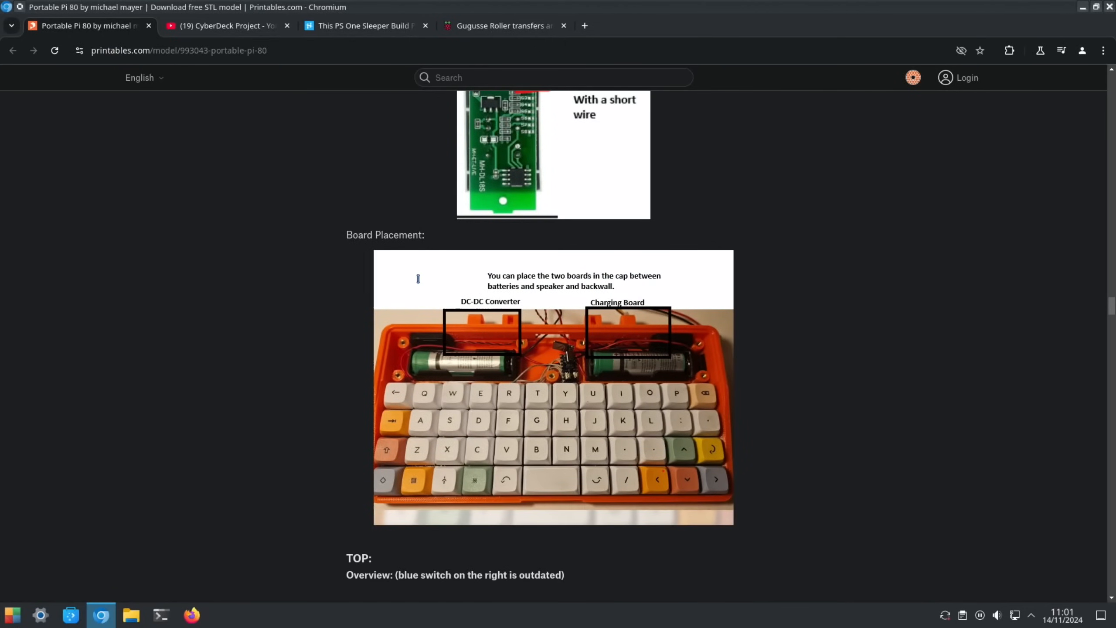
scroll(down, 3)
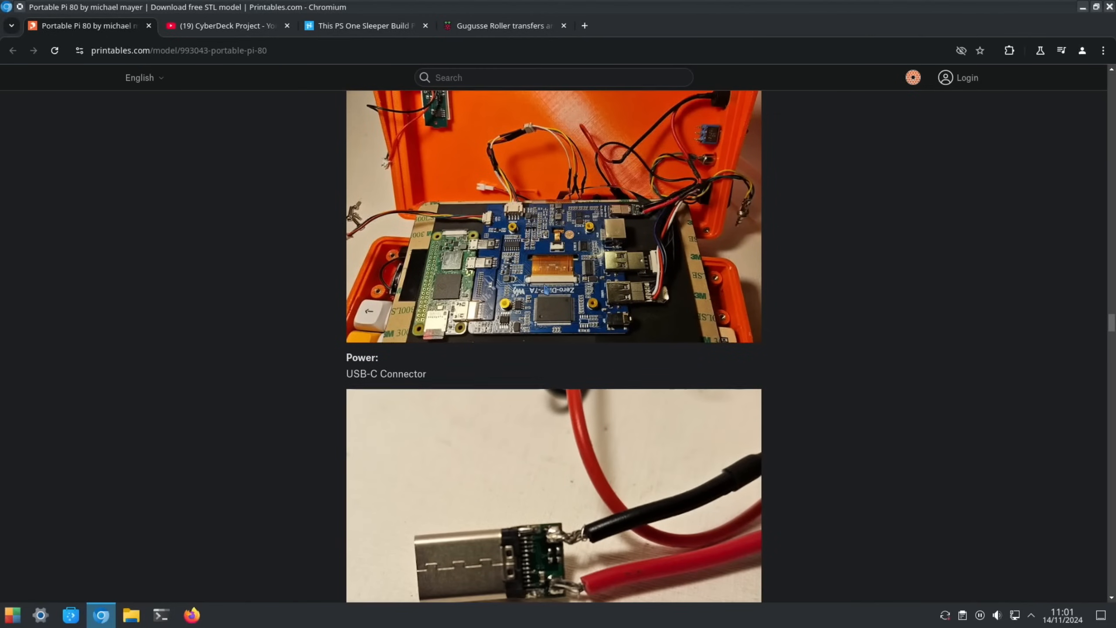
scroll(down, 3)
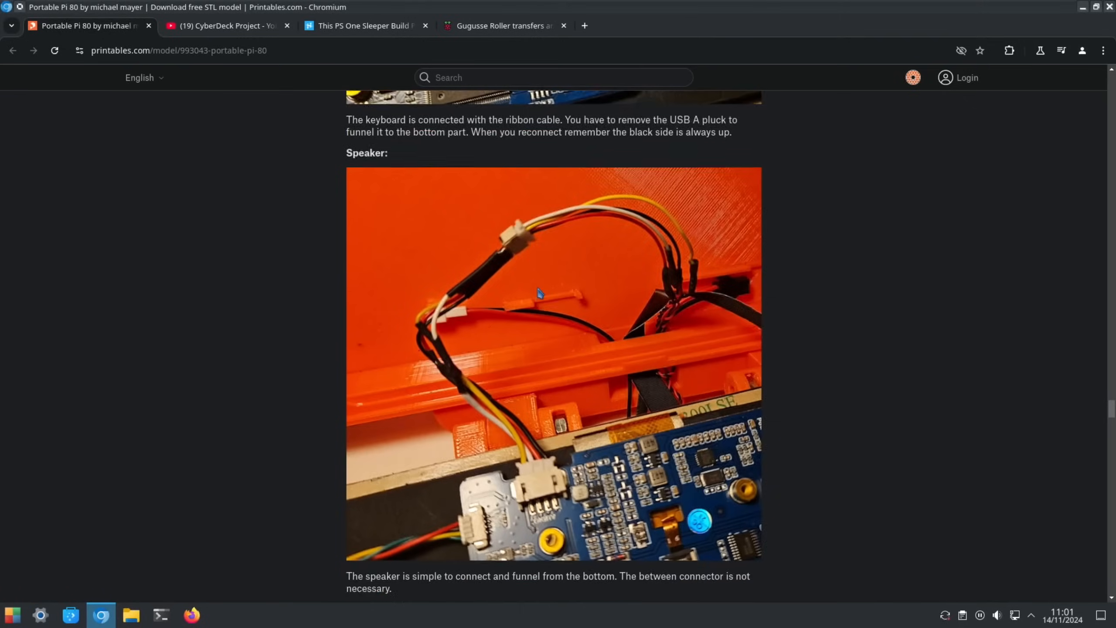
scroll(down, 3)
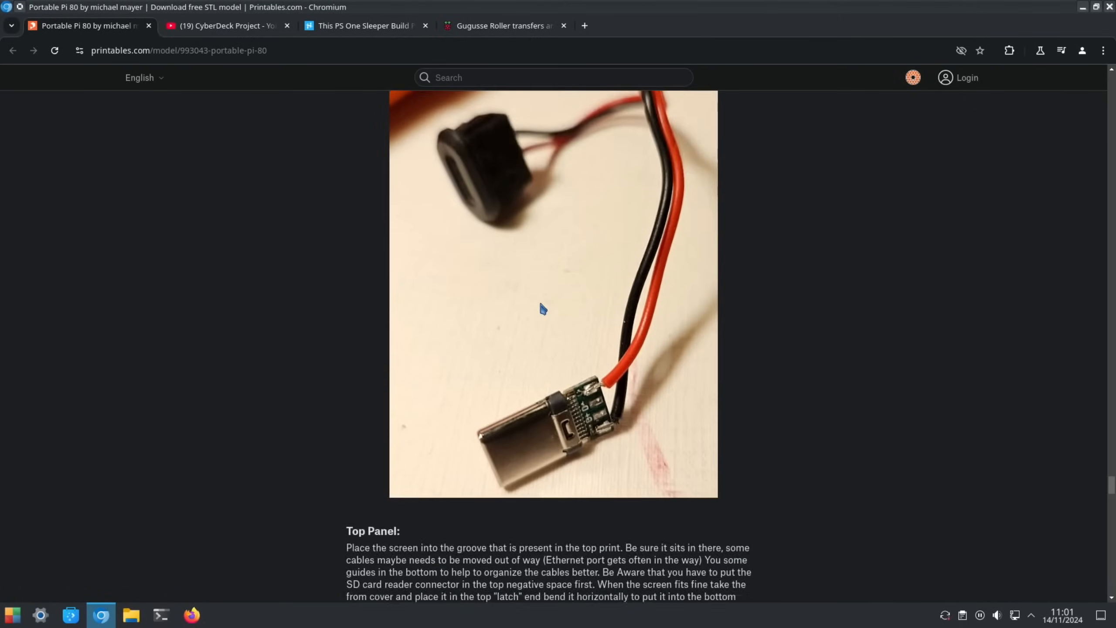
scroll(down, 3)
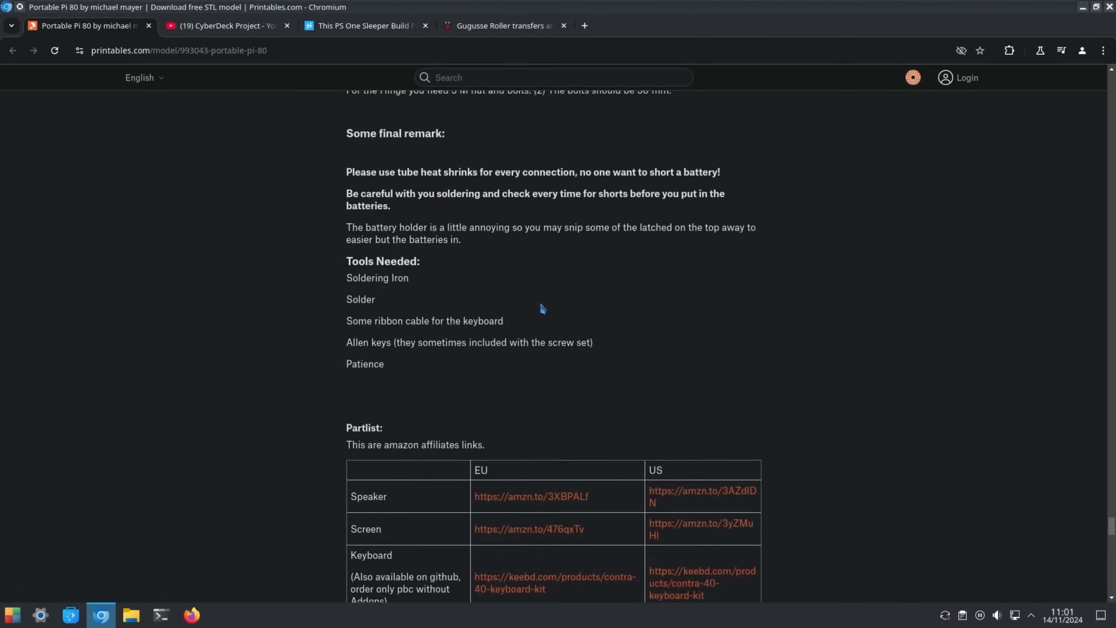
scroll(down, 3)
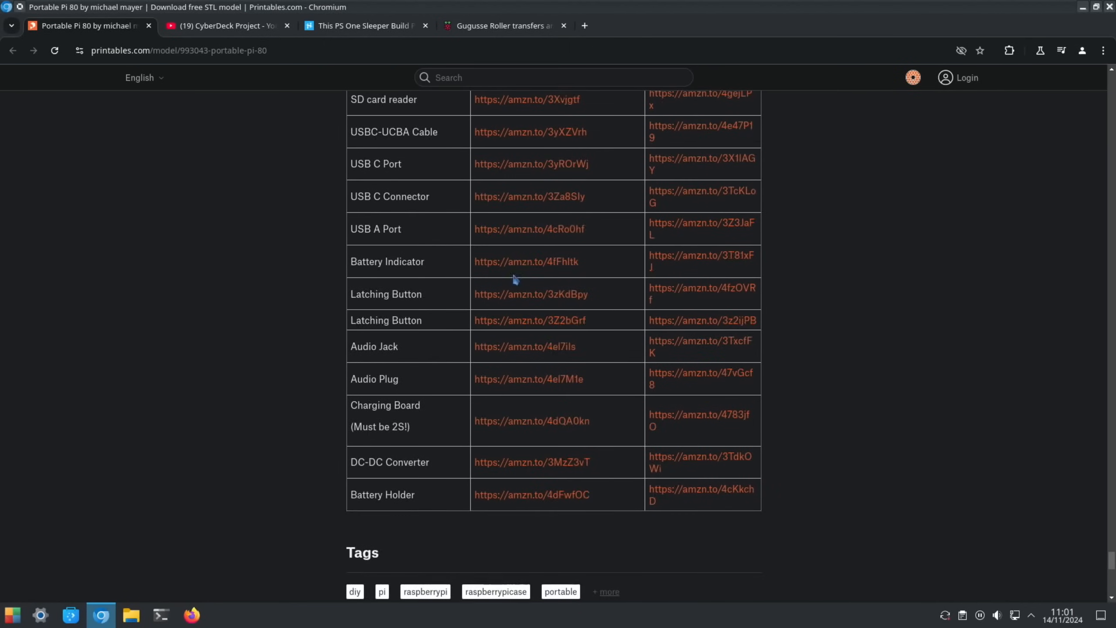
scroll(up, 3)
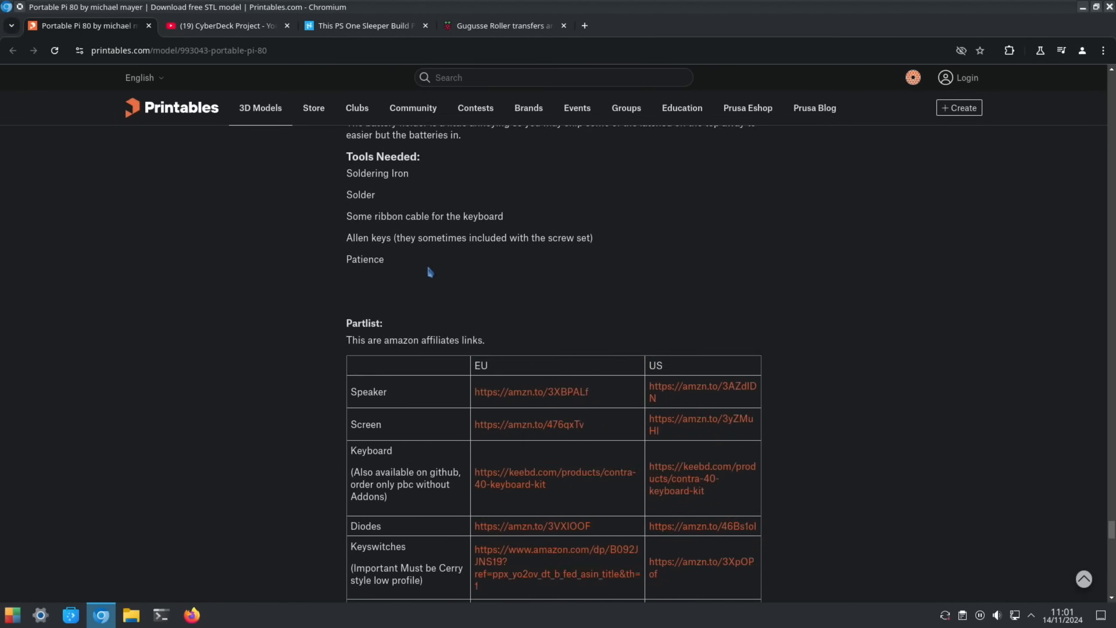
Switch to the CyberDeck Project YouTube video and scroll to its component-list description.
click(224, 26)
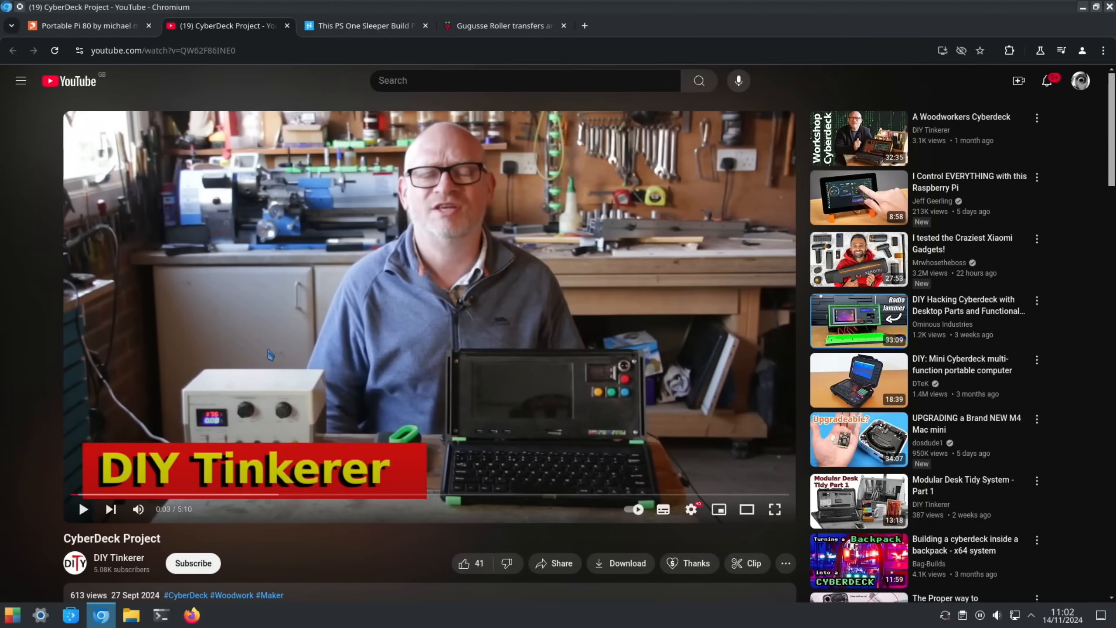
mouse_move(37, 507)
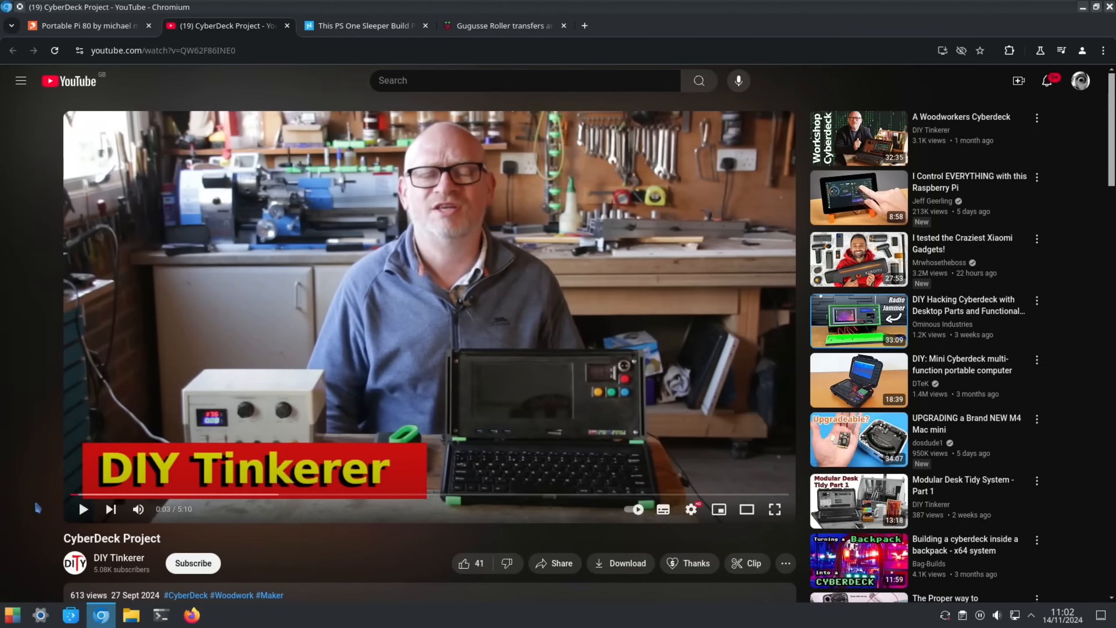
mouse_move(142, 385)
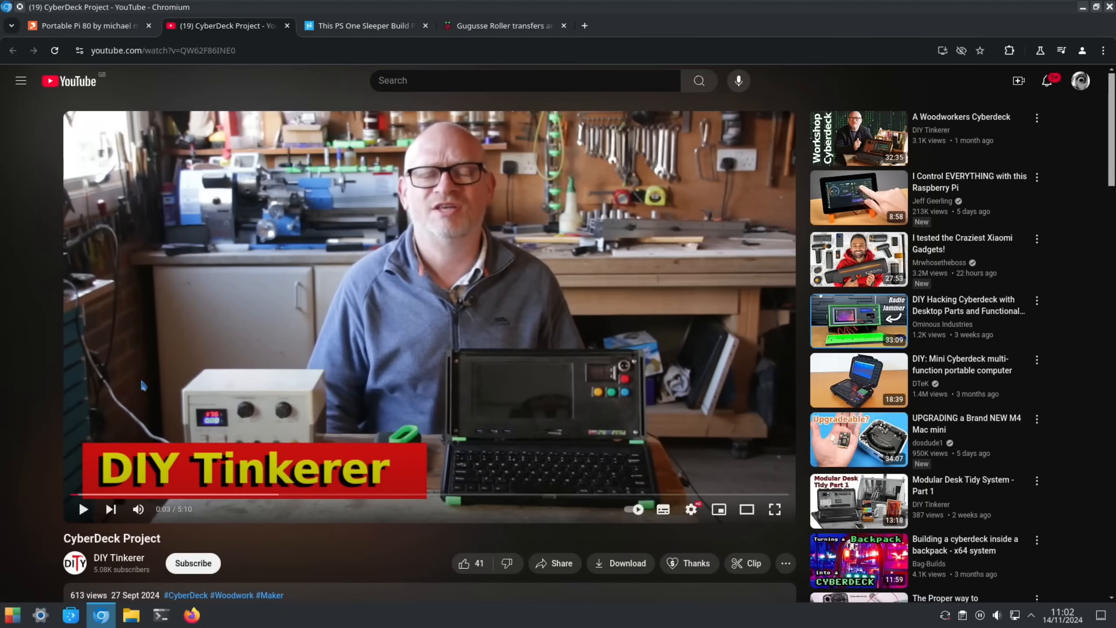
mouse_move(564, 382)
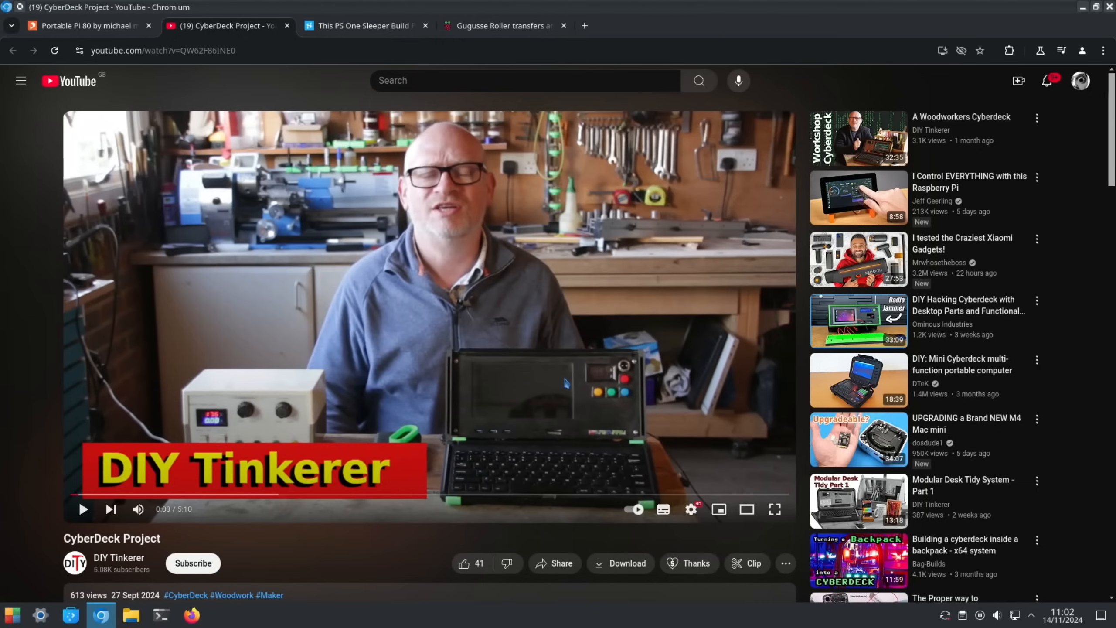
mouse_move(105, 342)
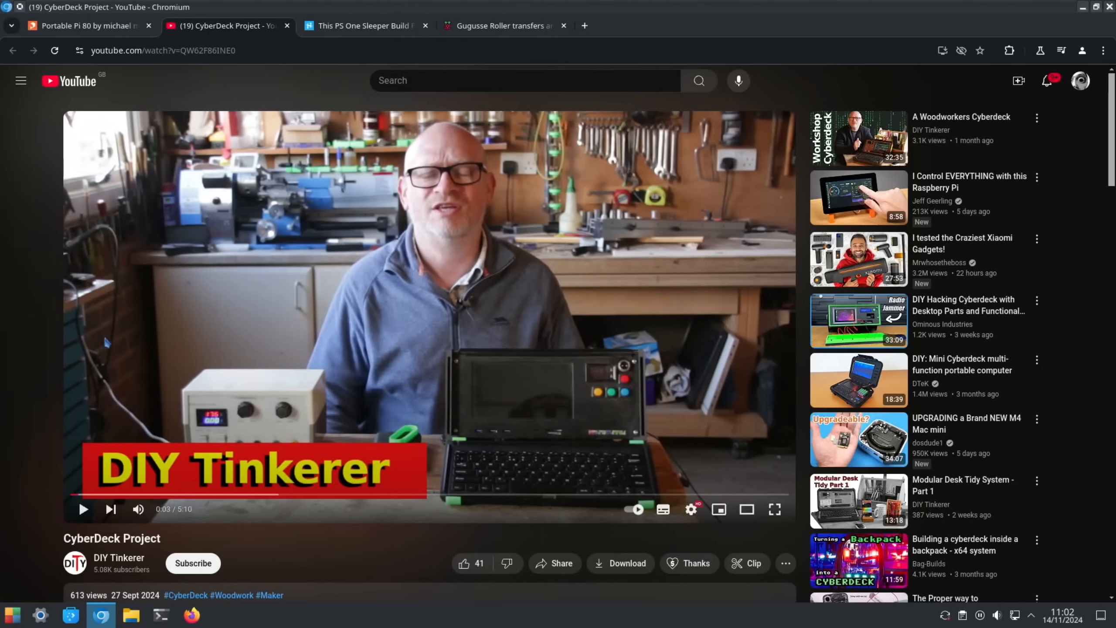
scroll(down, 3)
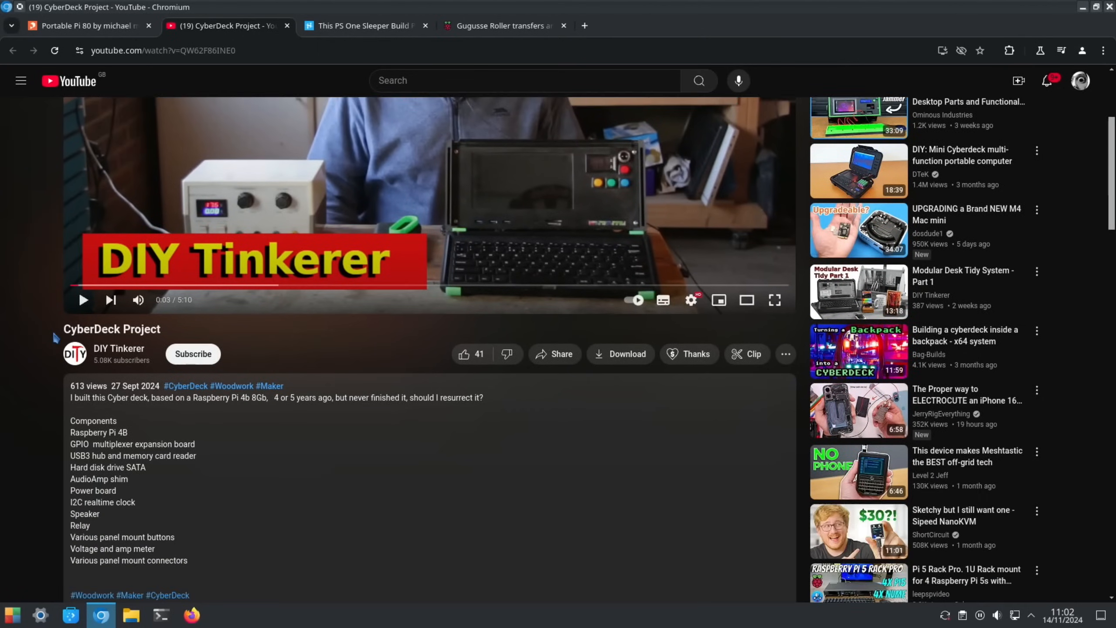
scroll(down, 3)
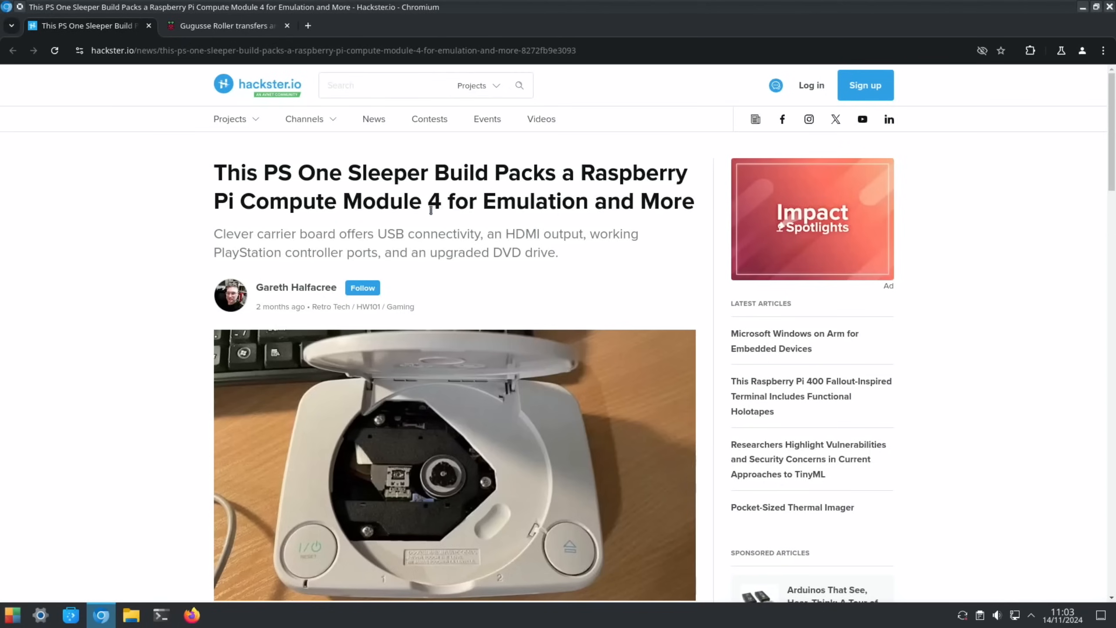
mouse_move(152, 231)
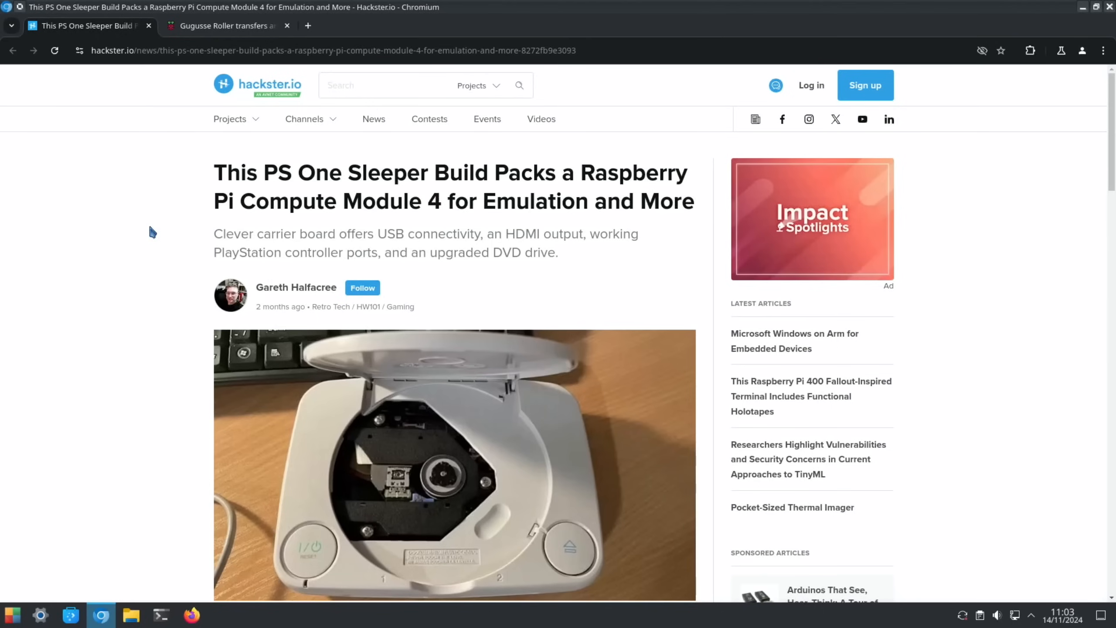
Skim the Hackster PS One sleeper build article and close its tab.
scroll(down, 3)
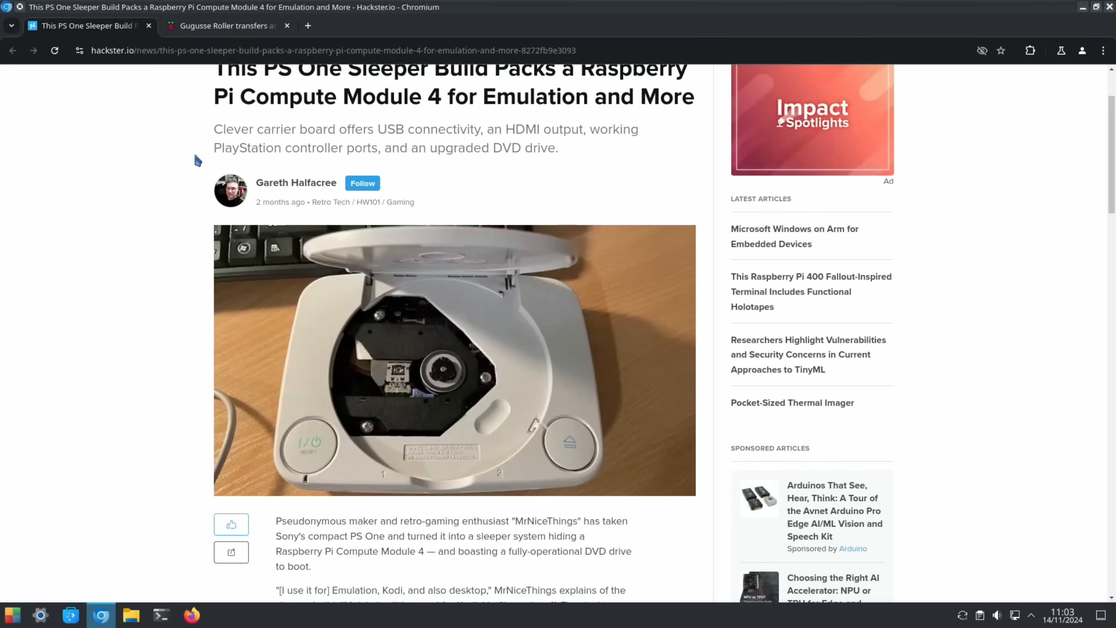
mouse_move(599, 149)
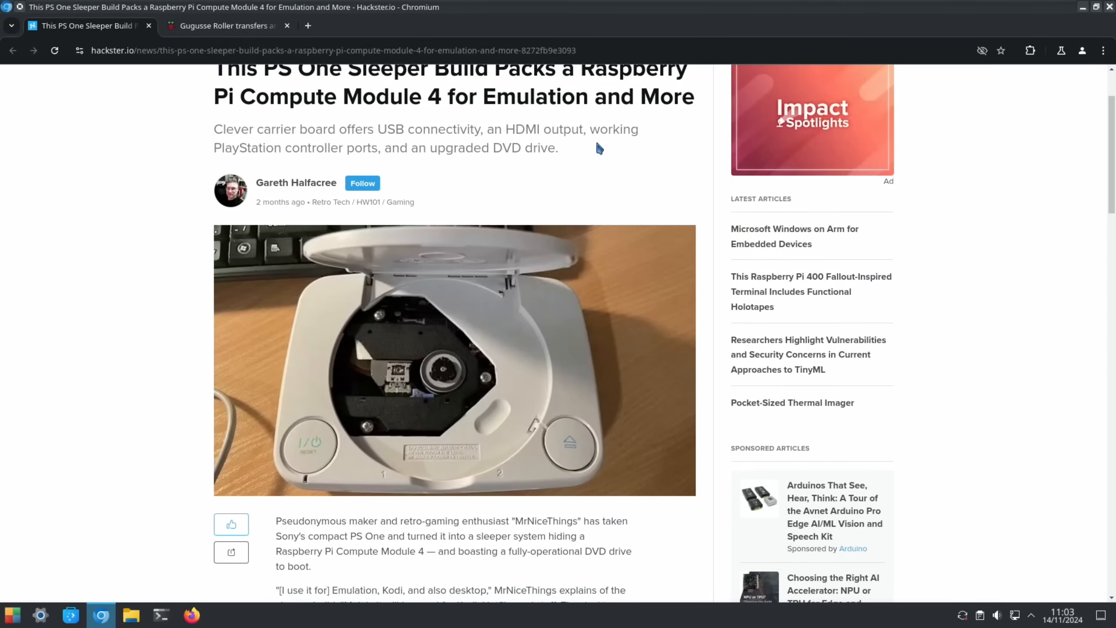
mouse_move(459, 150)
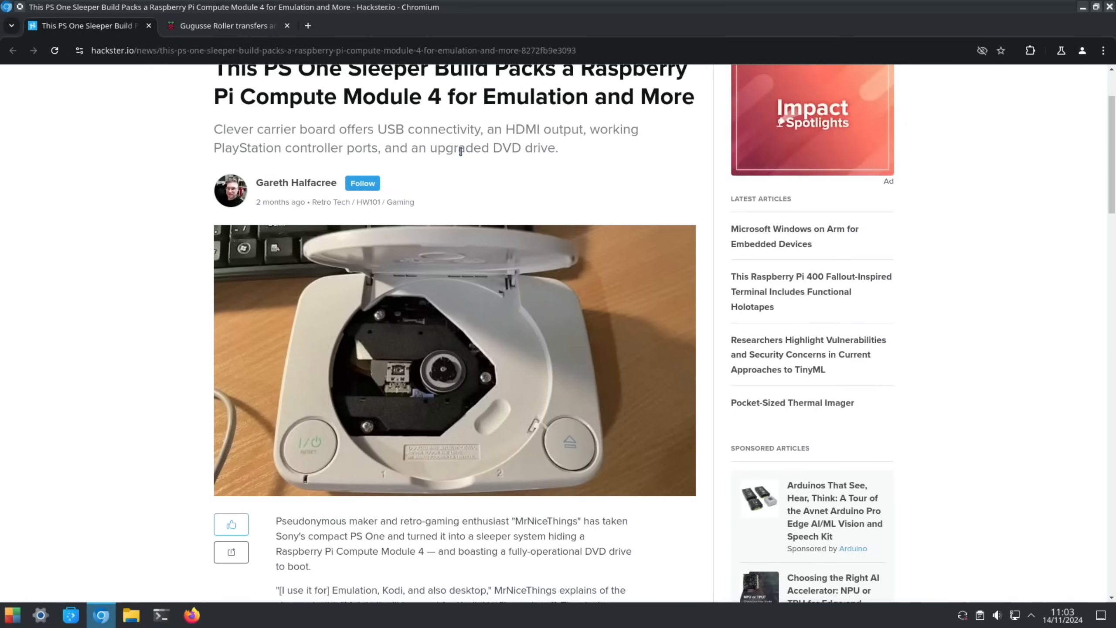
mouse_move(500, 168)
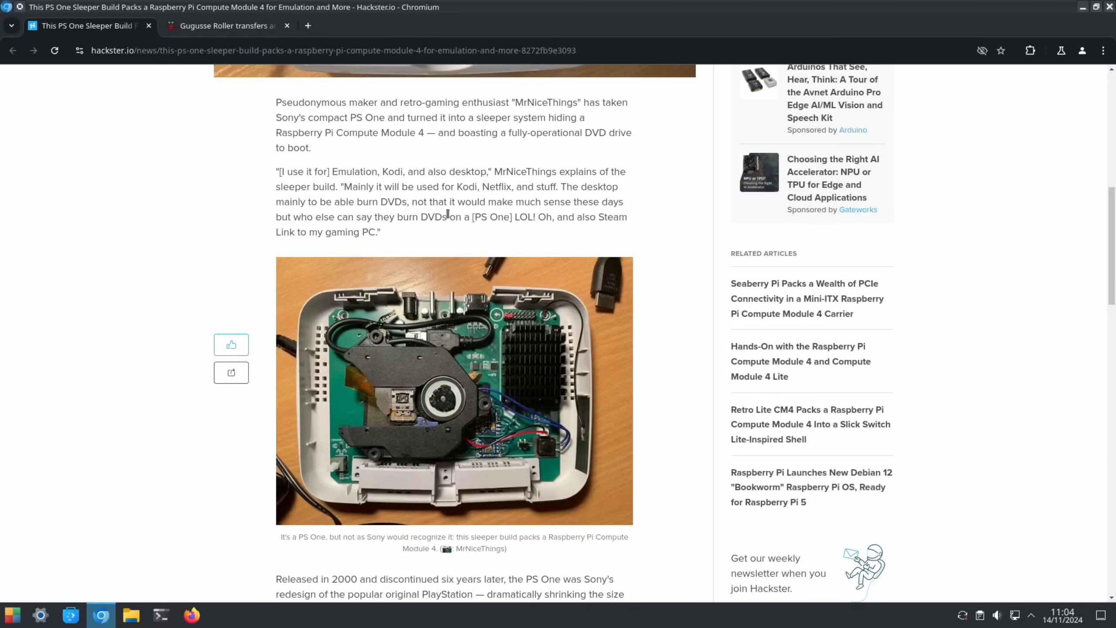
click(224, 25)
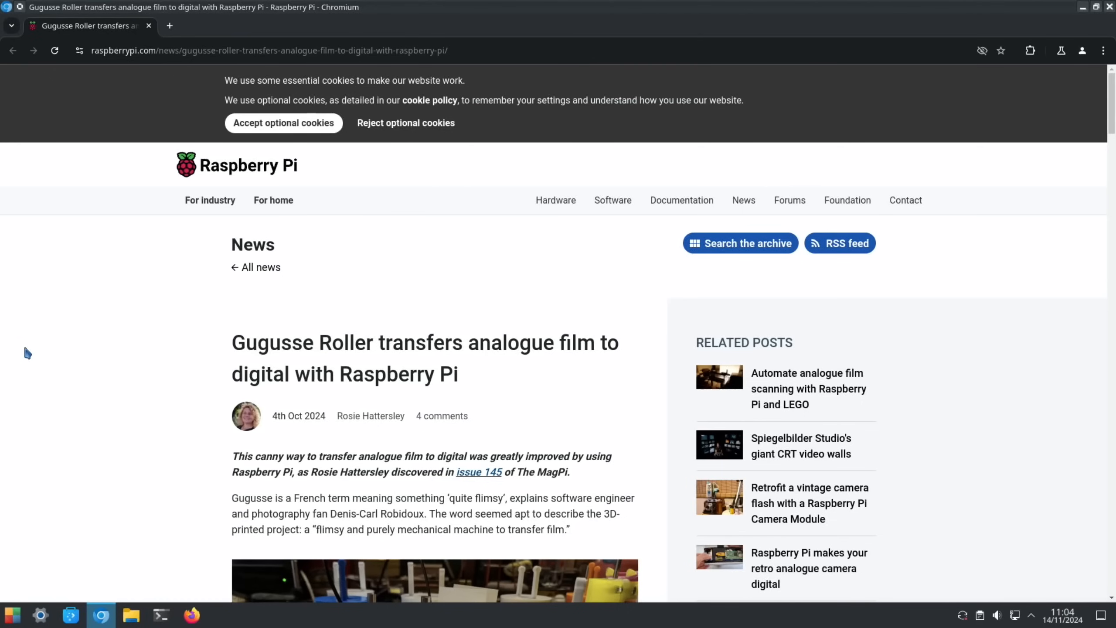
mouse_move(63, 275)
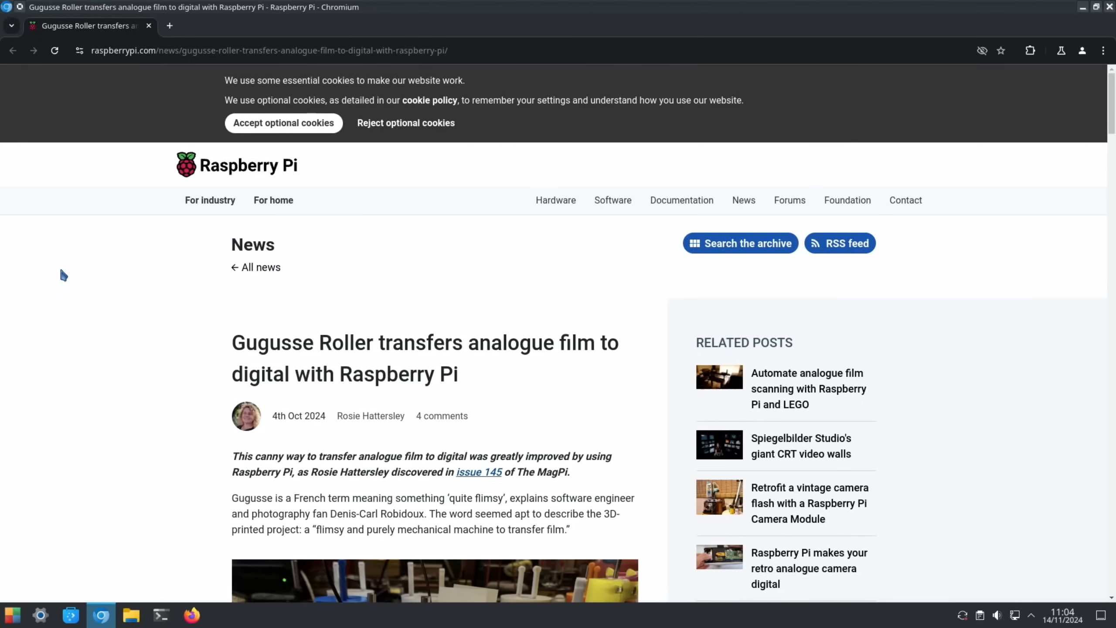
Skim the Gugusse Roller film-transfer article past the machine photo, then close the browser.
scroll(down, 3)
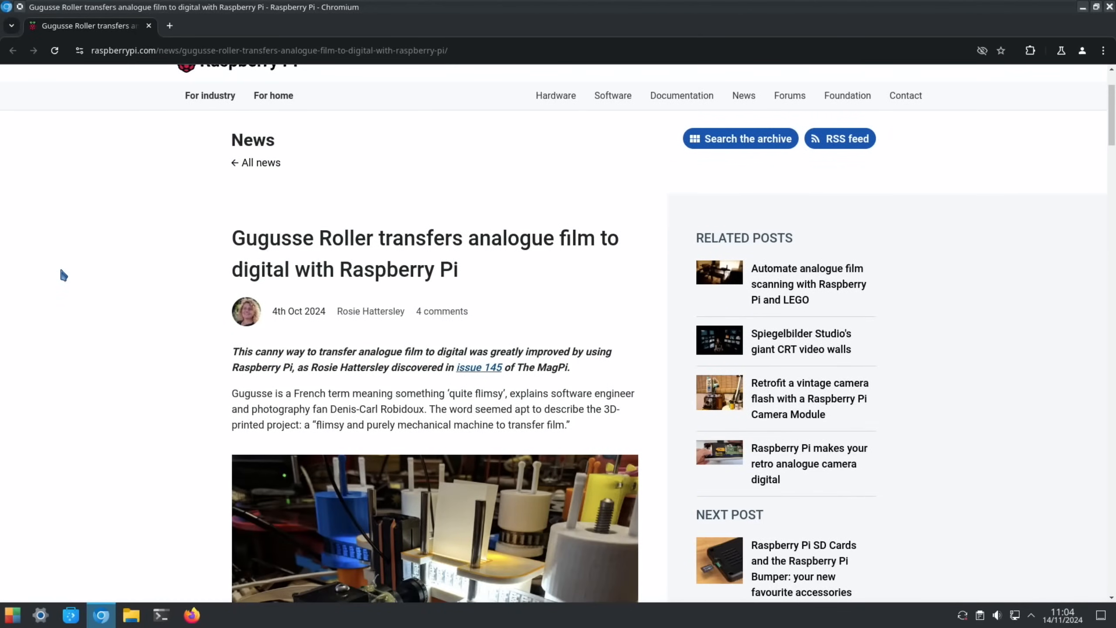
mouse_move(85, 281)
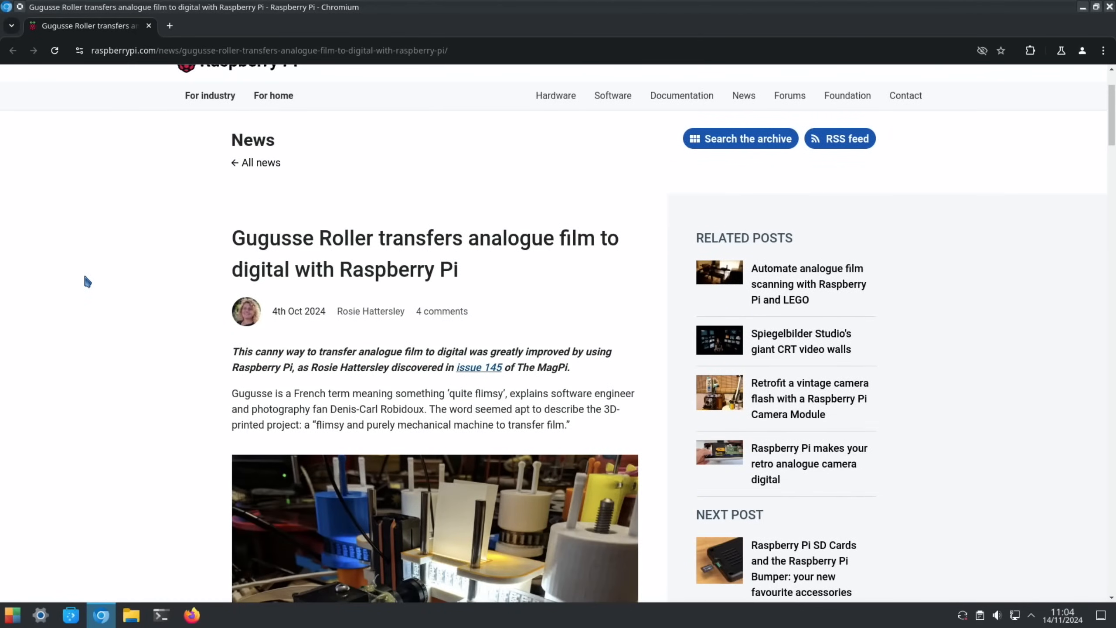
scroll(down, 3)
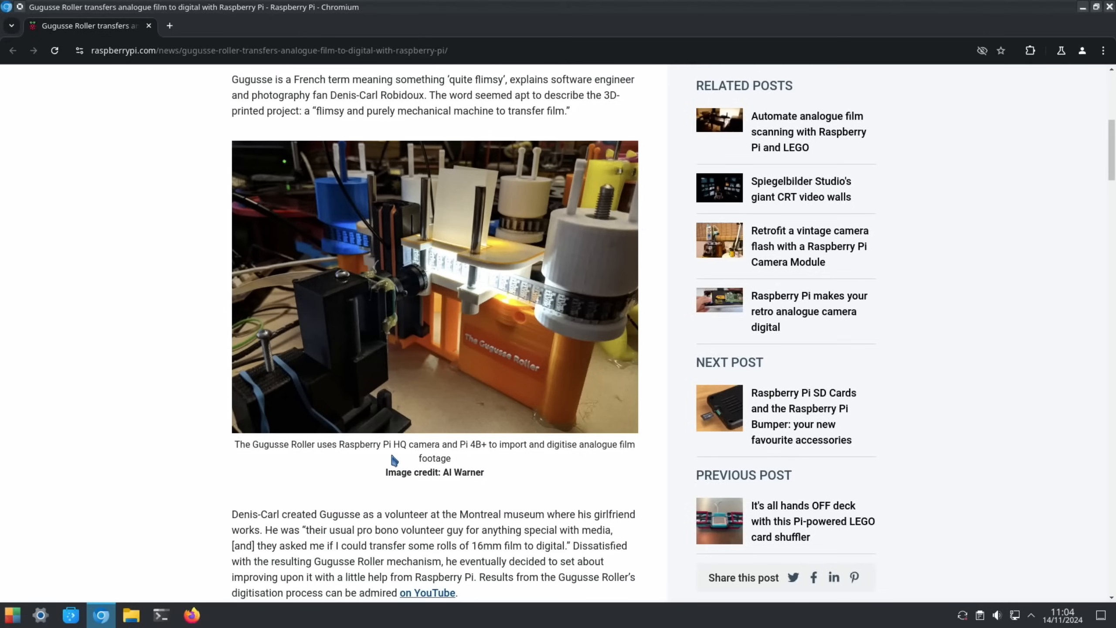
mouse_move(474, 463)
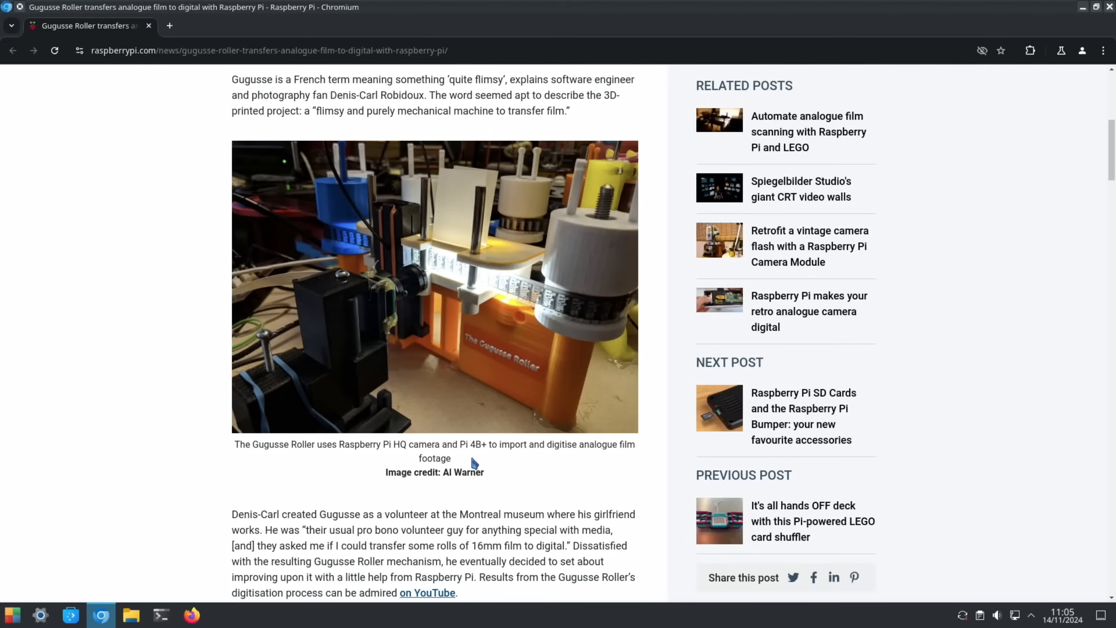
mouse_move(506, 472)
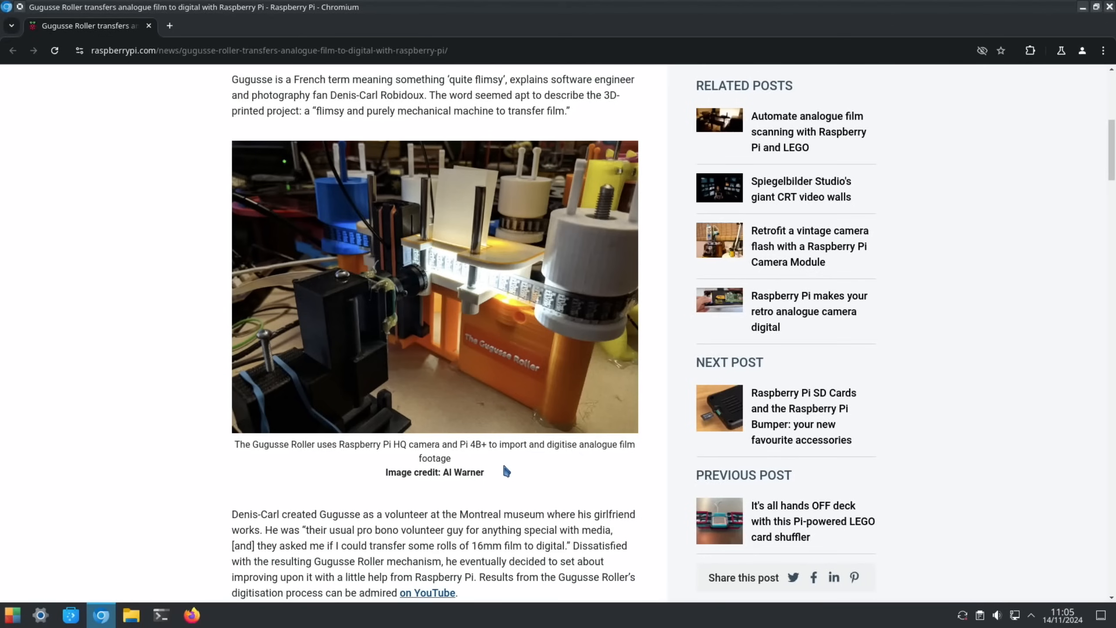
scroll(down, 3)
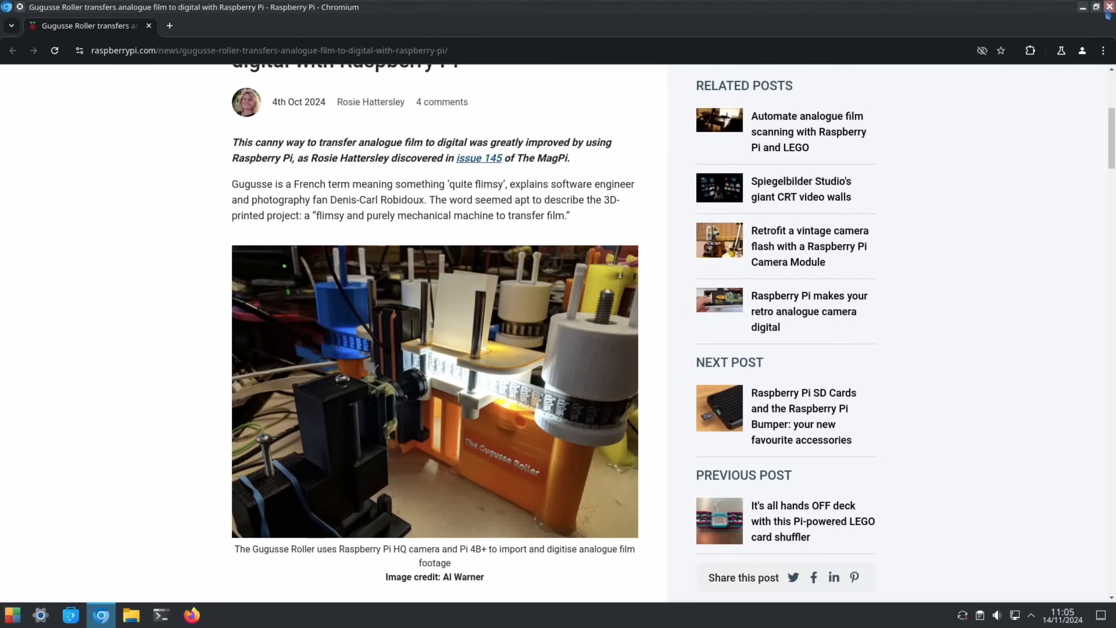
click(1082, 7)
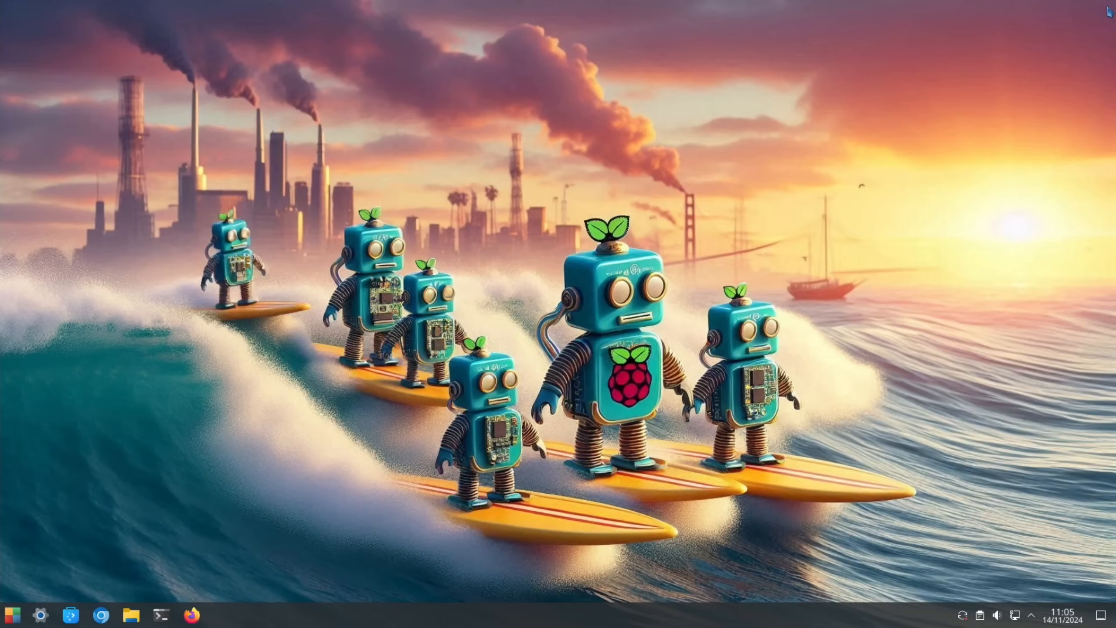